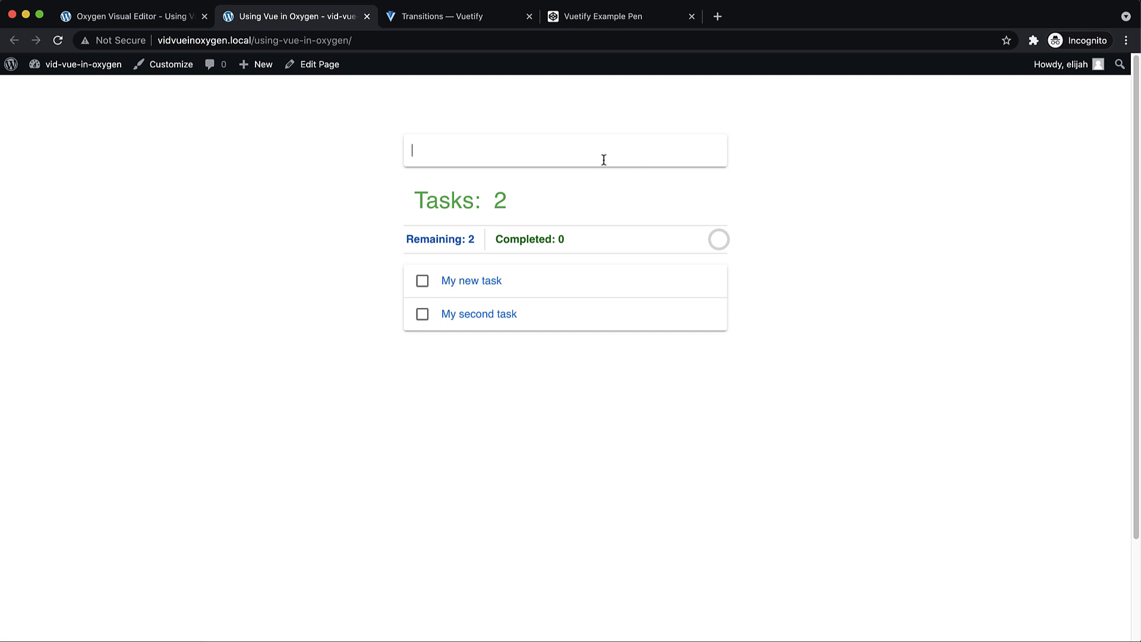
Add the tasks 'Clean my...' and 'Take the dog out' so the list holds six tasks
text(Clean my)
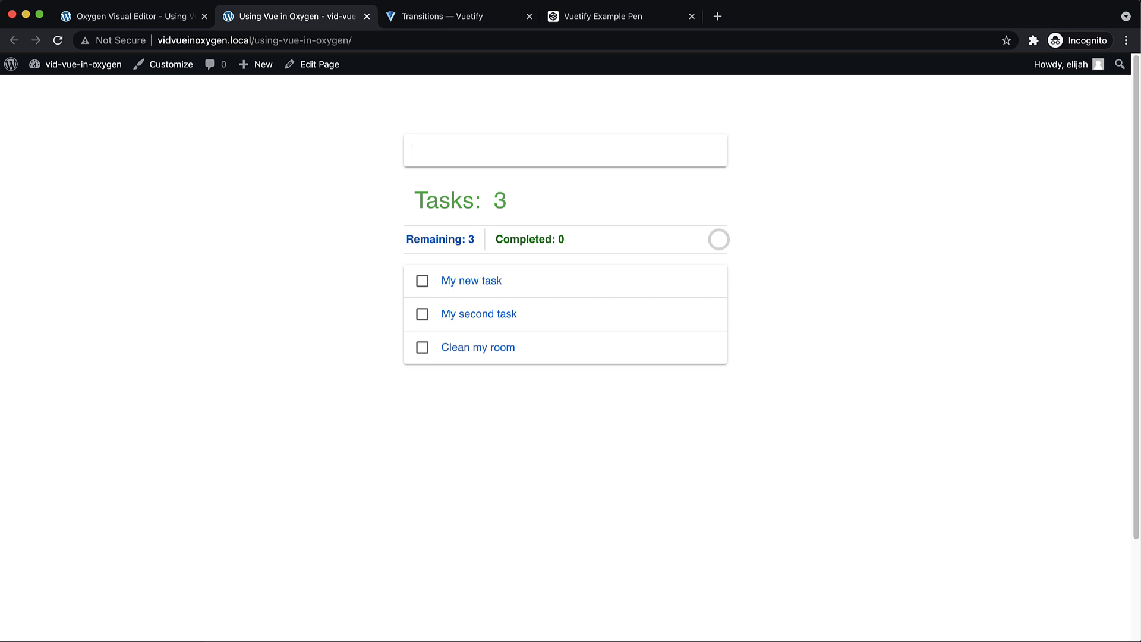
text(Take the dog out)
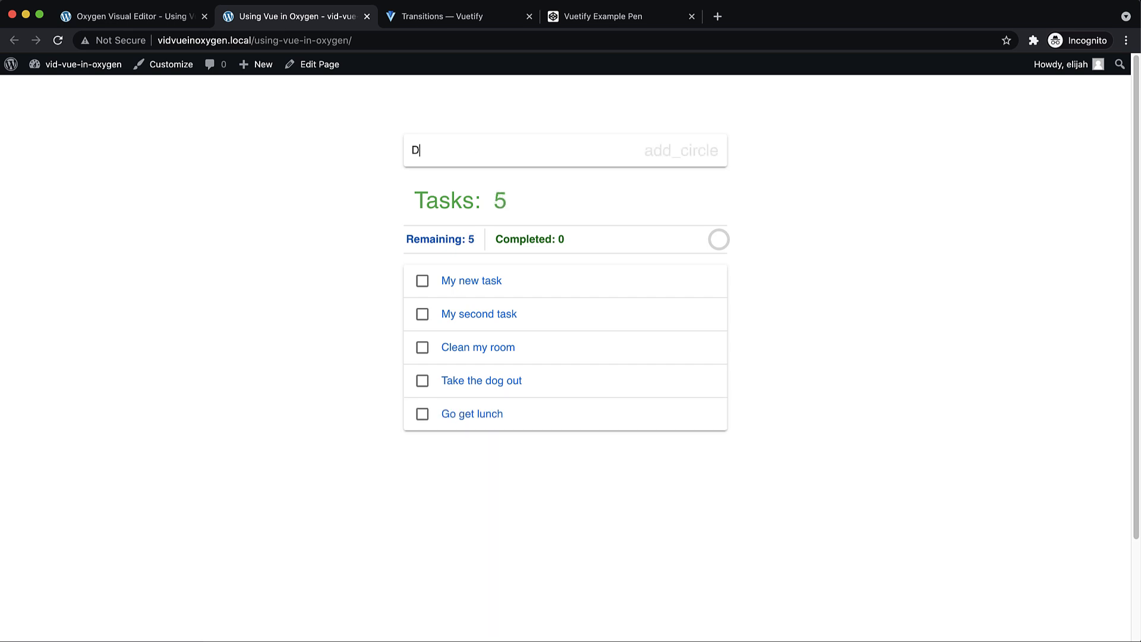
text(o some laundry)
key(Enter)
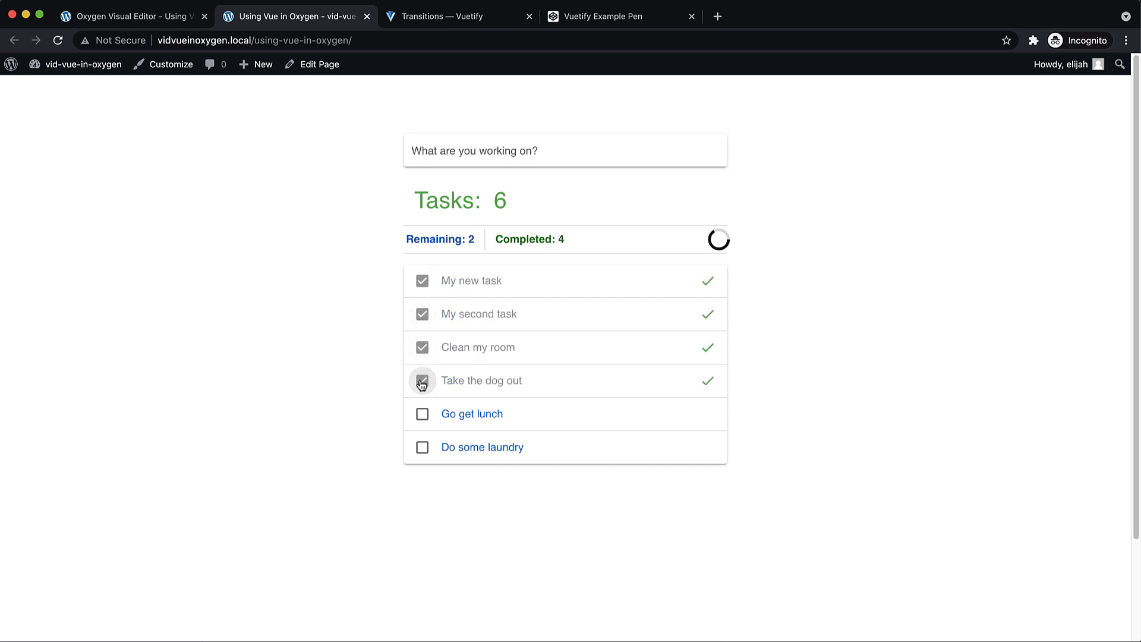
Mark the tasks done, then untick them all back to zero completed
click(422, 413)
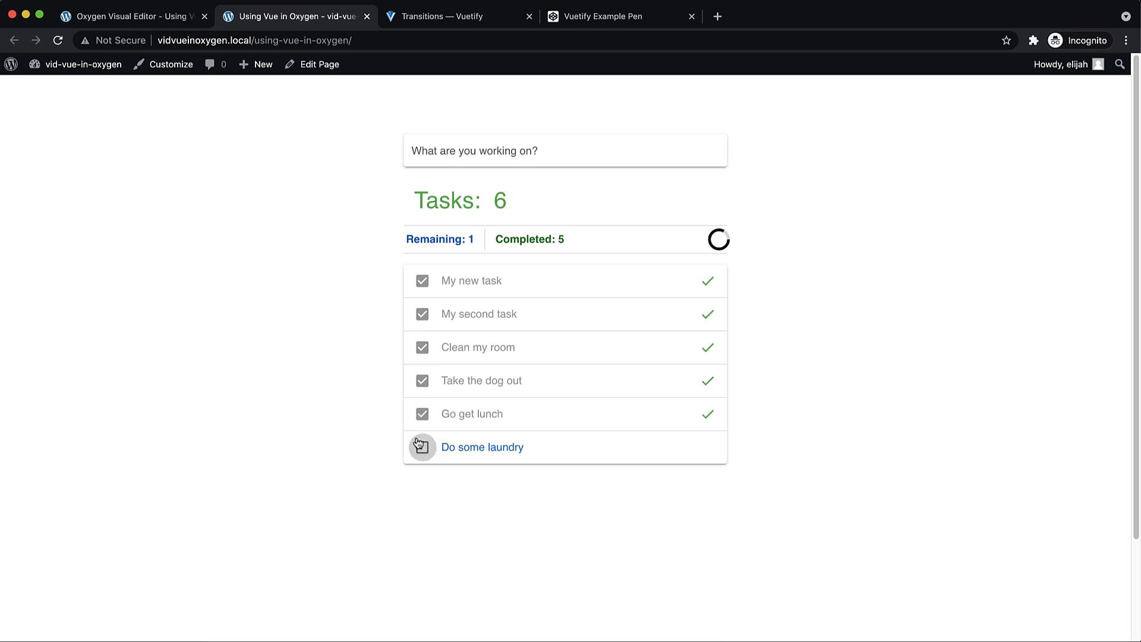
click(422, 447)
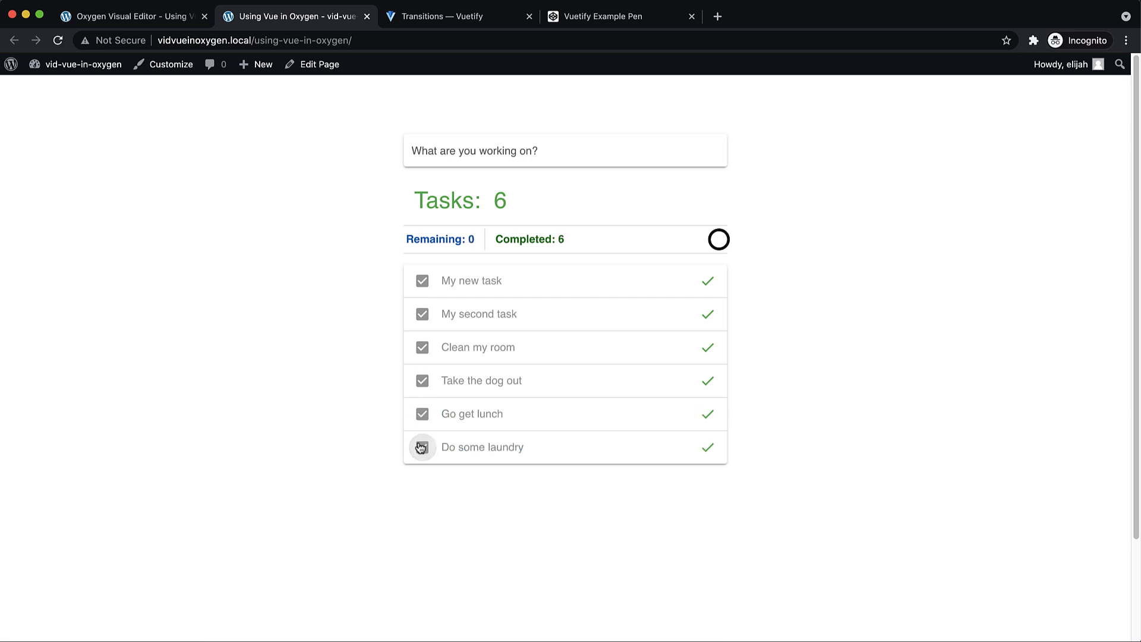
click(422, 447)
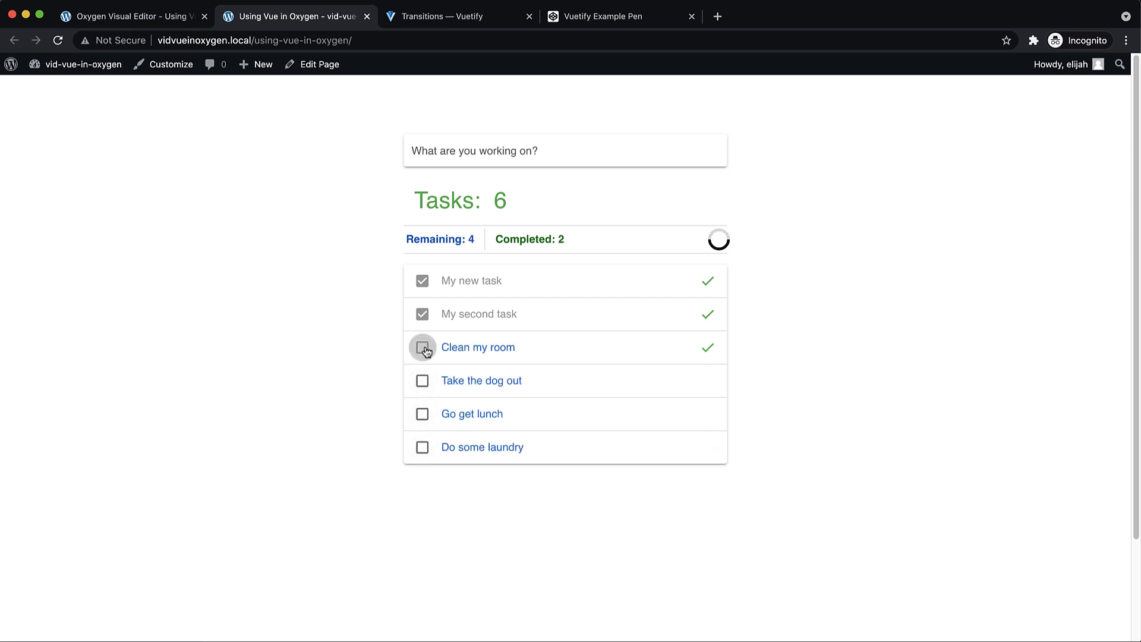
click(422, 347)
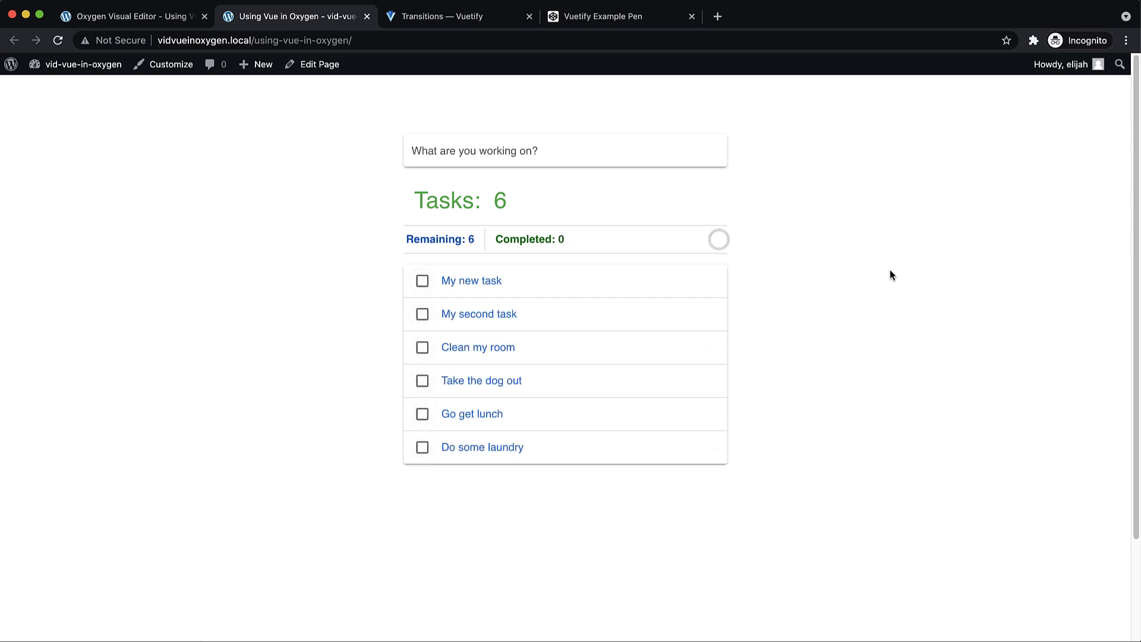
mouse_move(875, 281)
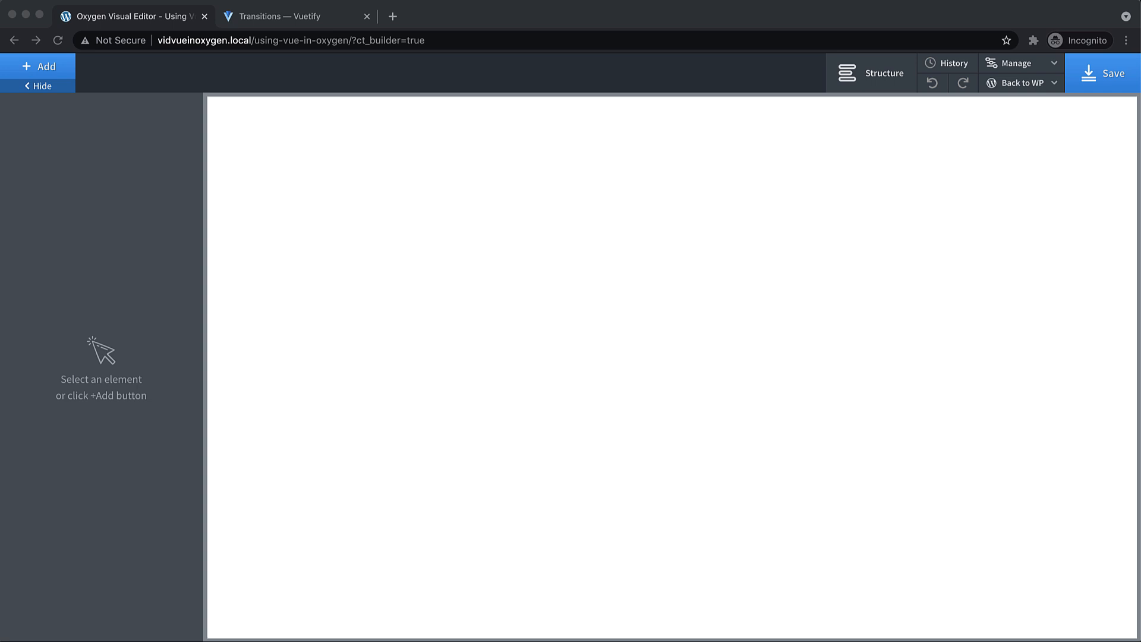
Look over the vuetifyjs.com home page and close that tab again
click(283, 16)
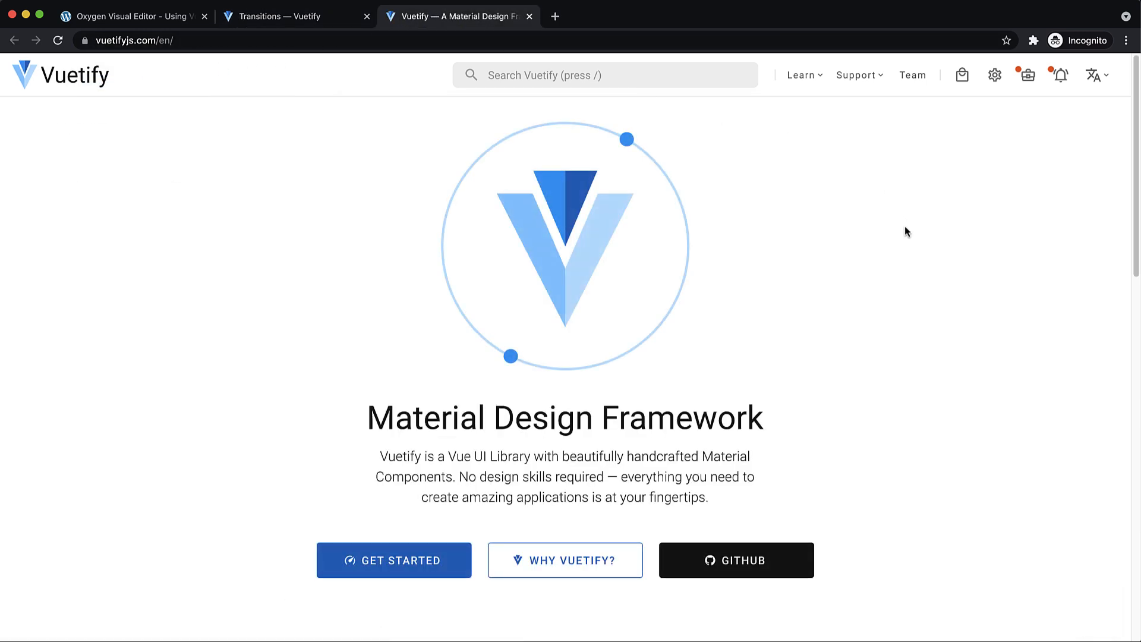
scroll(down, 3)
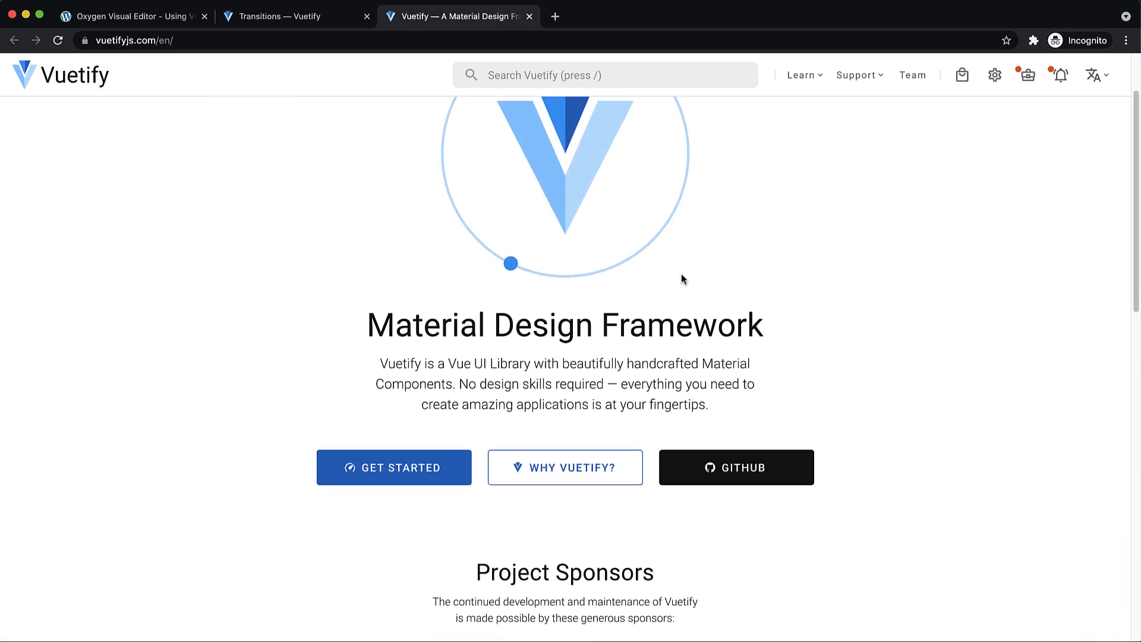
mouse_move(792, 342)
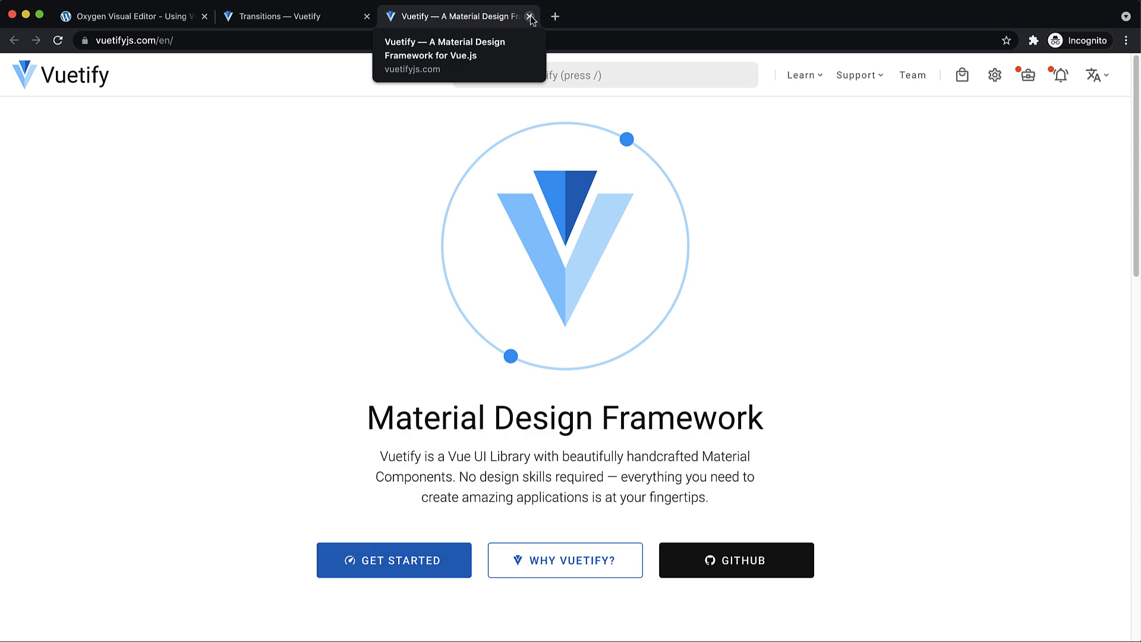
click(531, 17)
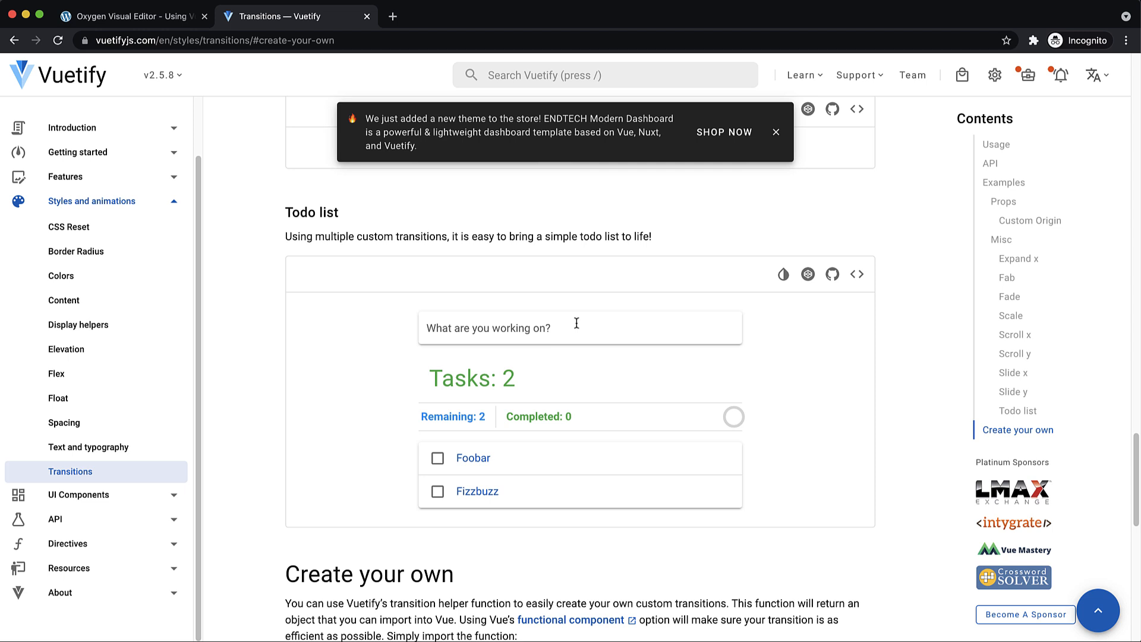
Add a 'To do' task to the demo and tick Foobar, Fizzbuzz and To do as done
click(578, 327)
text(To do)
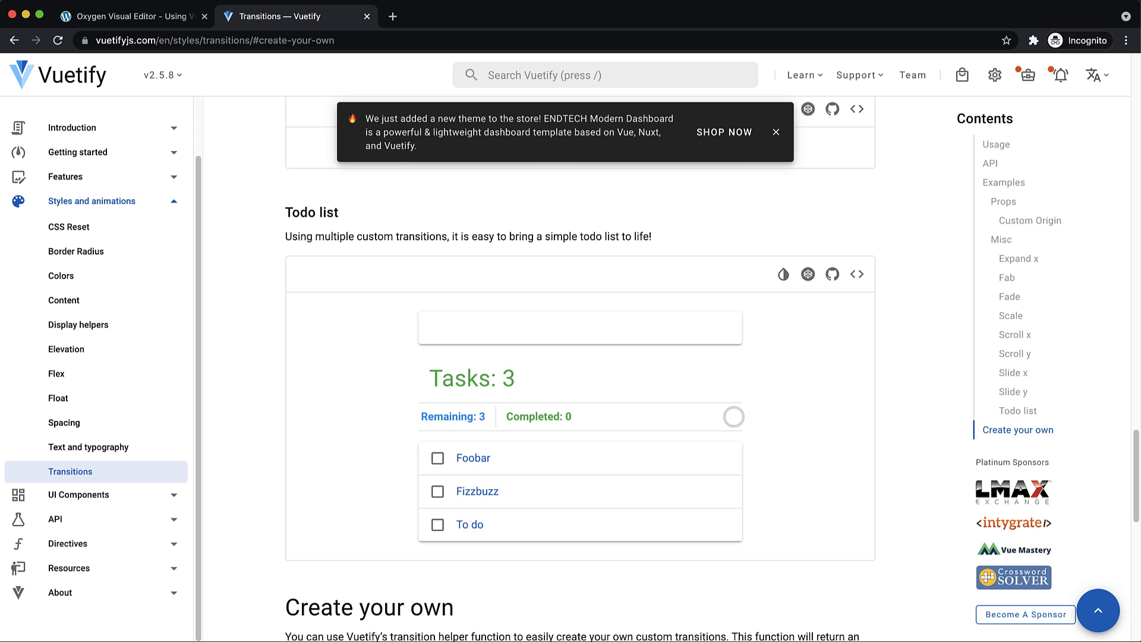
mouse_move(518, 469)
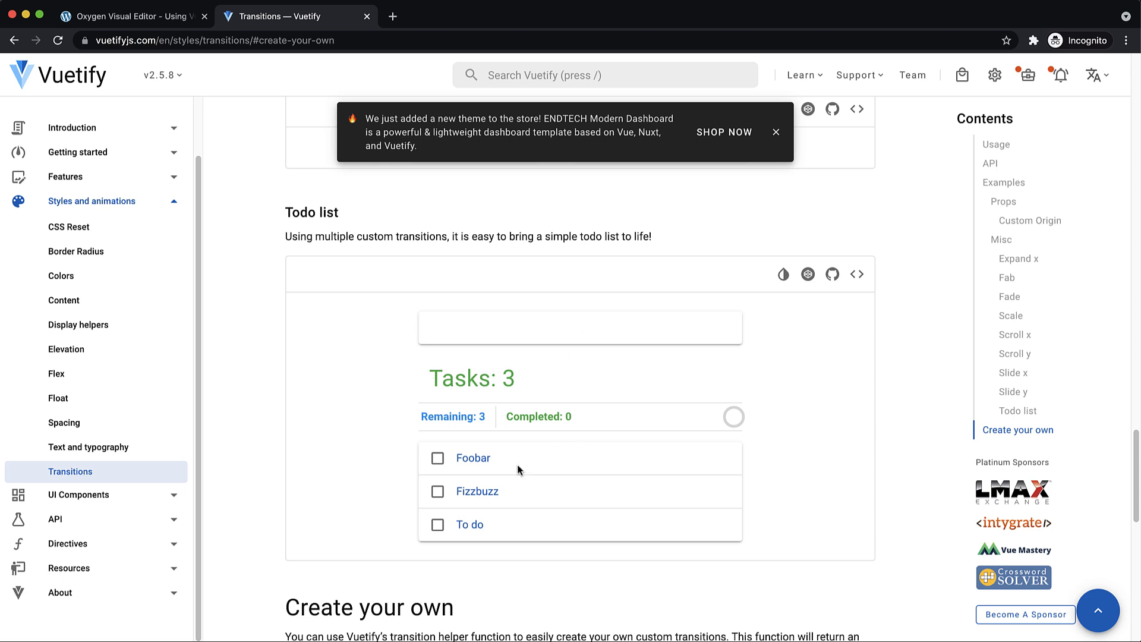
click(438, 458)
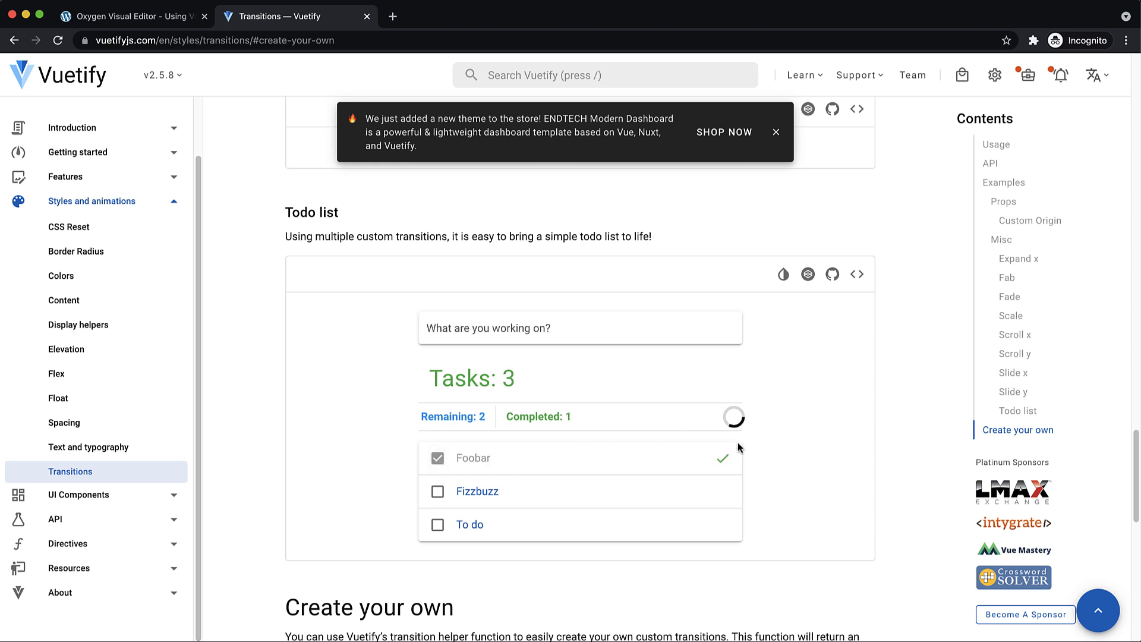
click(437, 492)
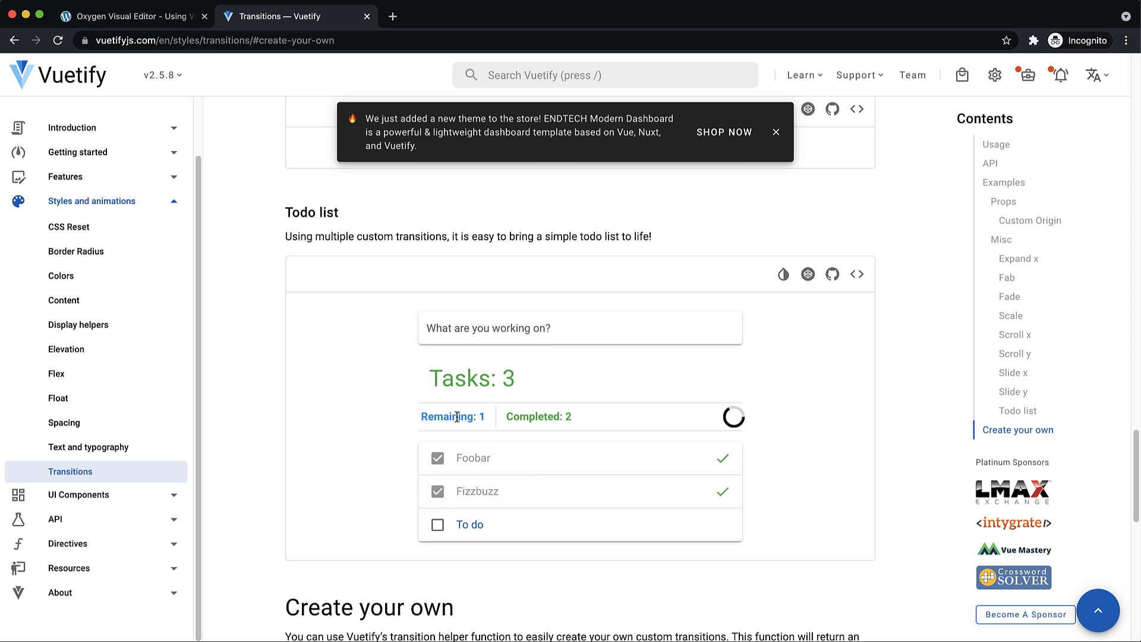
click(438, 524)
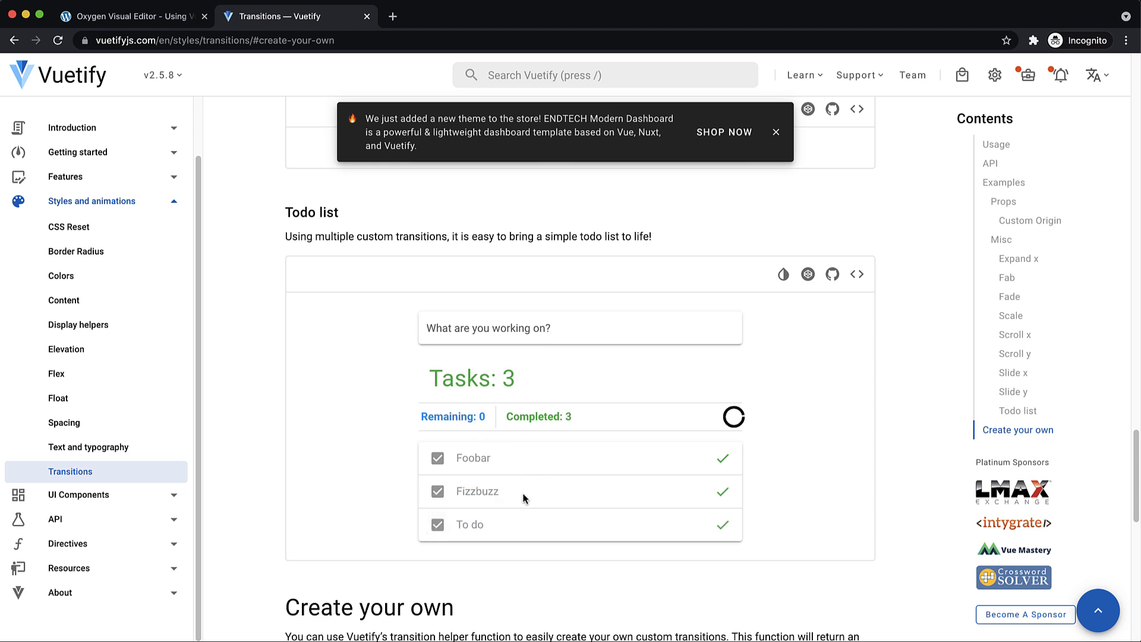
mouse_move(523, 459)
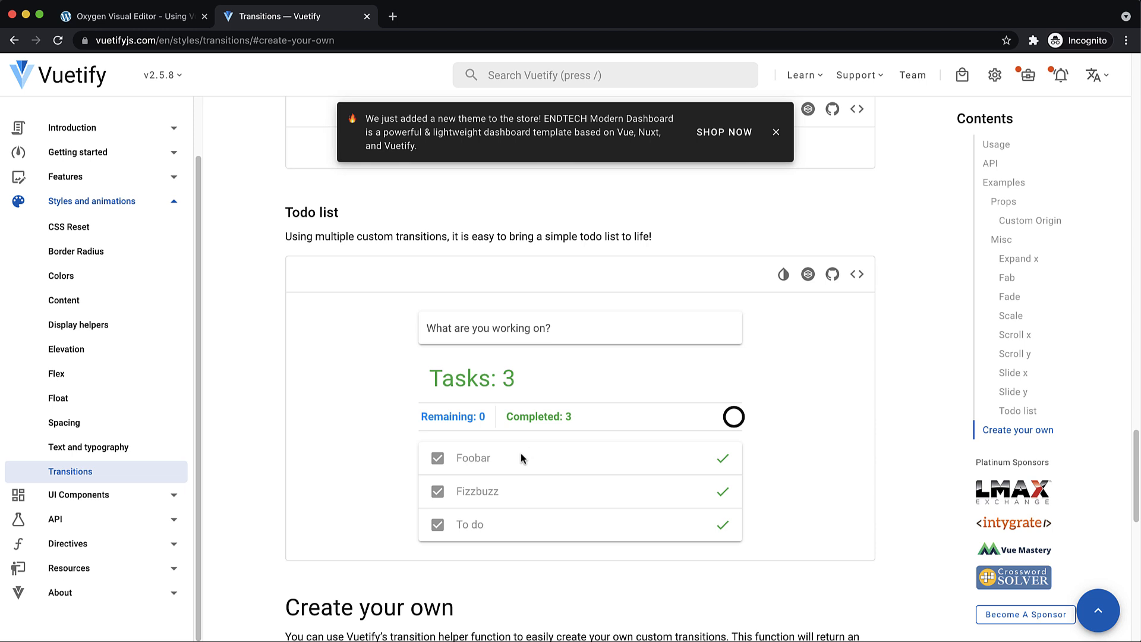
mouse_move(342, 113)
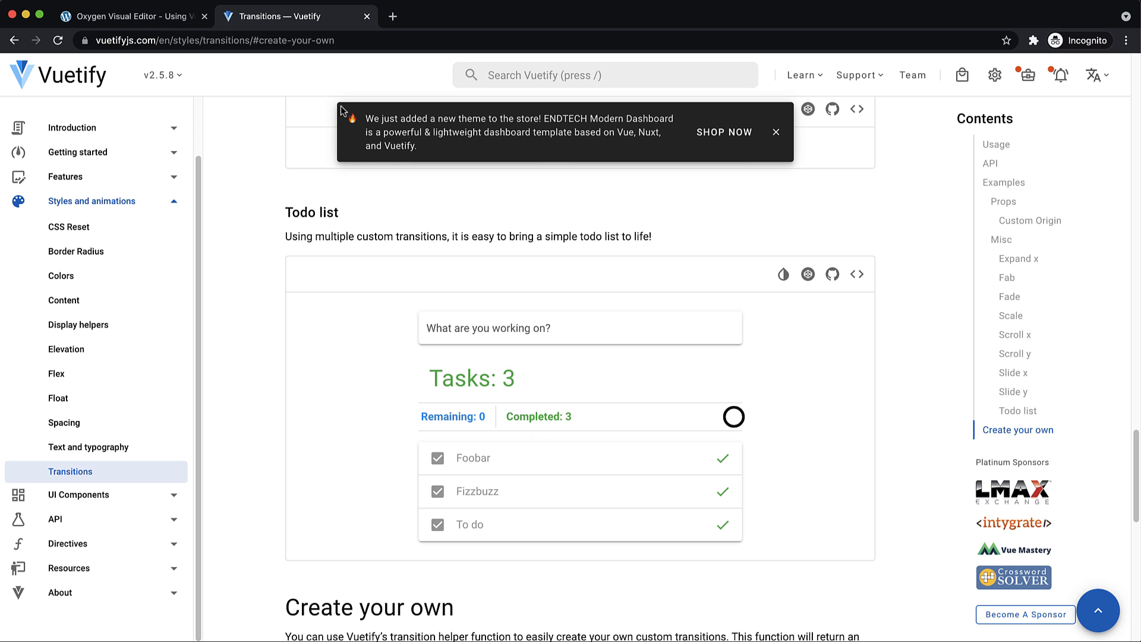
mouse_move(221, 62)
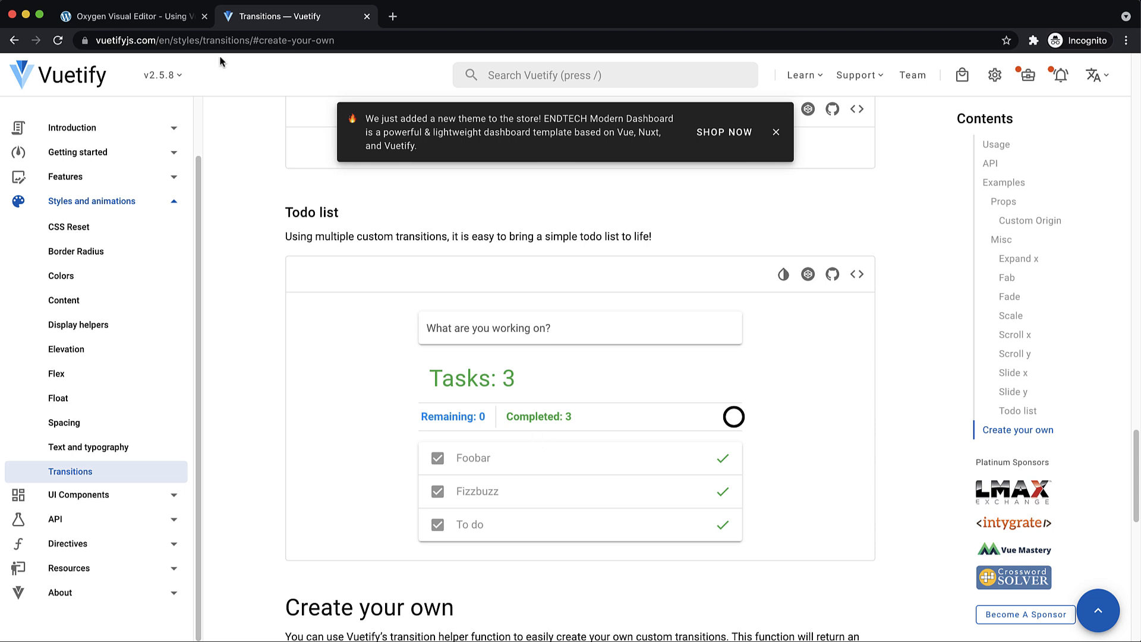
Add a Section to the empty Oxygen page with a Code Block inside showing hello world
click(136, 17)
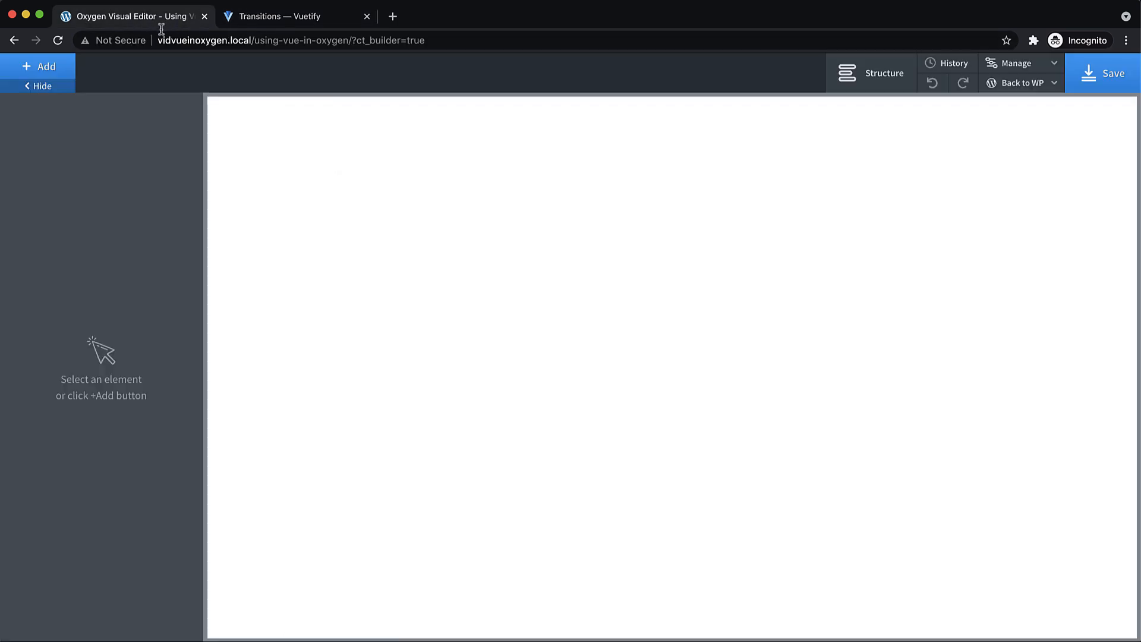
mouse_move(509, 170)
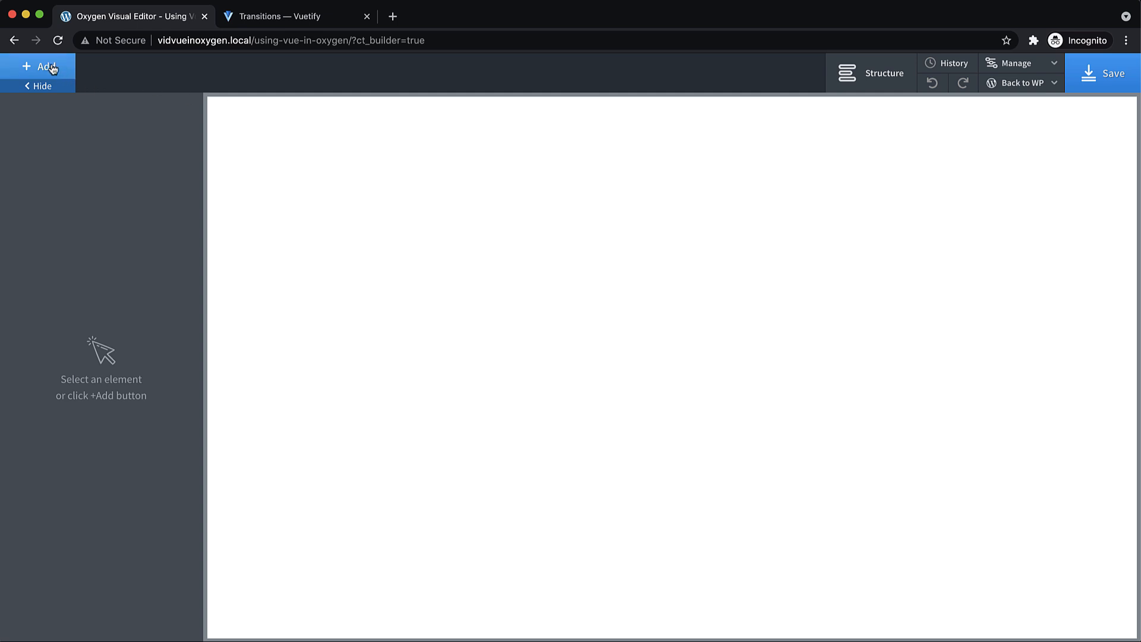
click(37, 67)
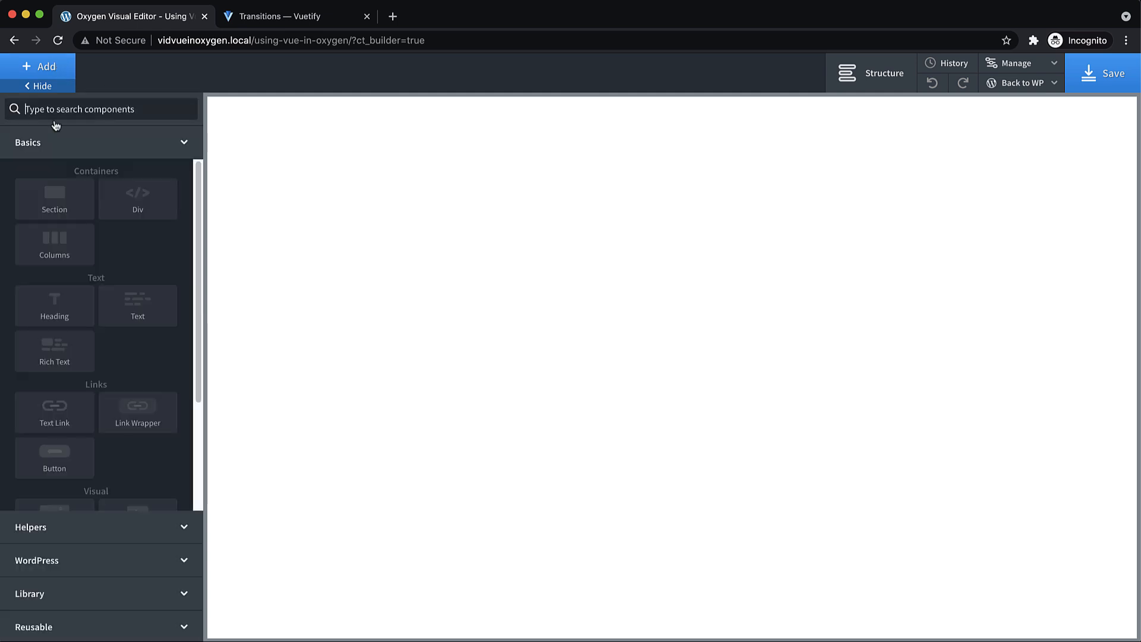
click(54, 199)
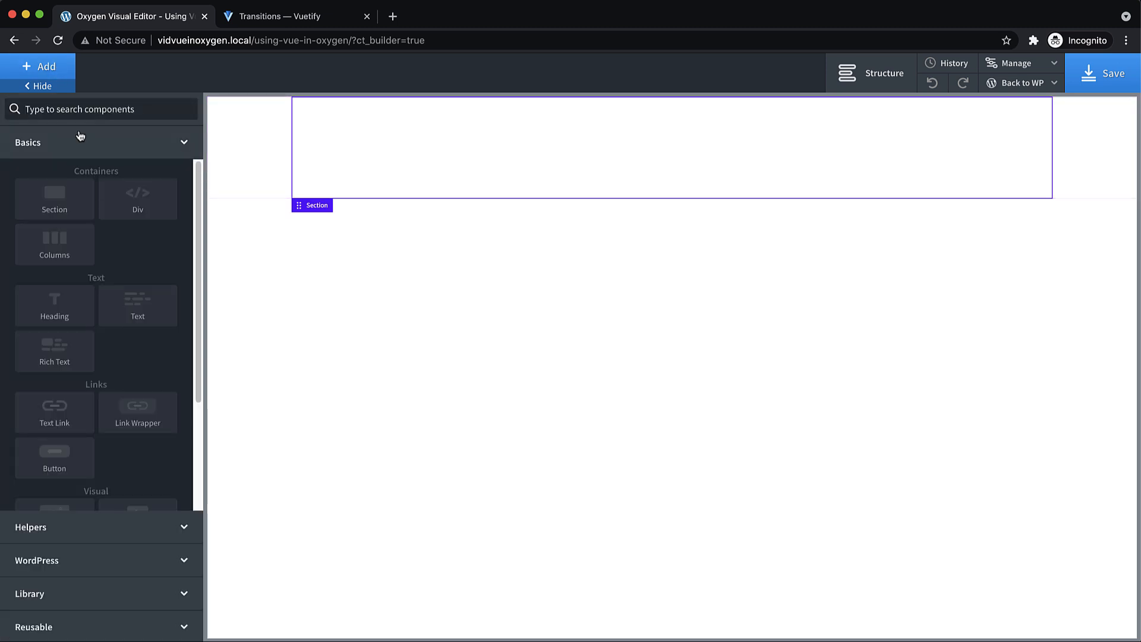
text(code)
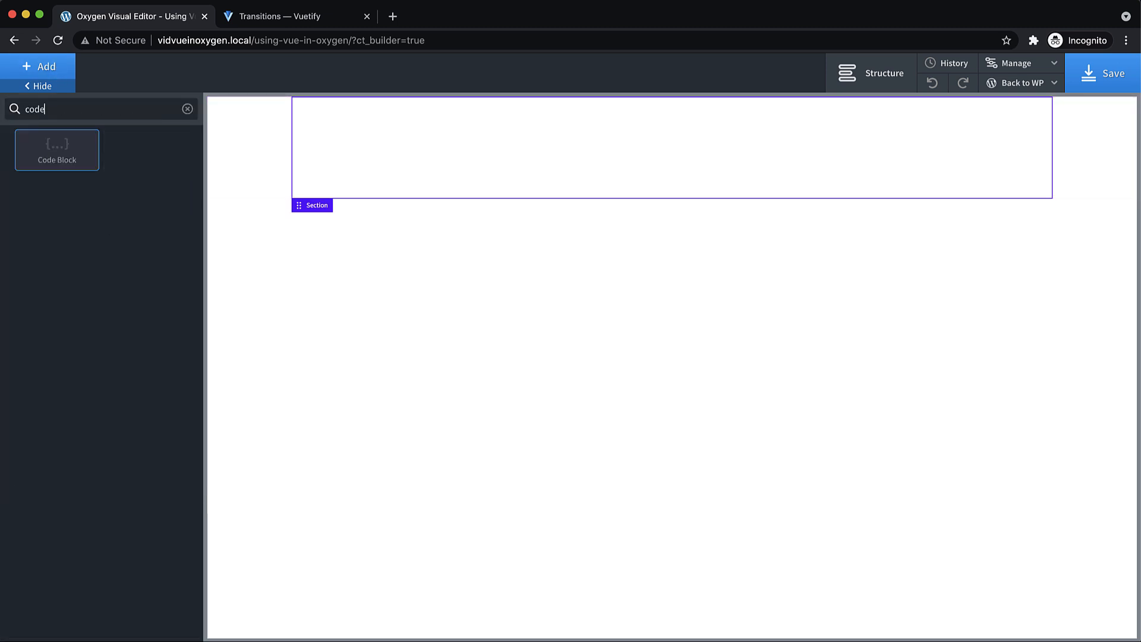
click(57, 150)
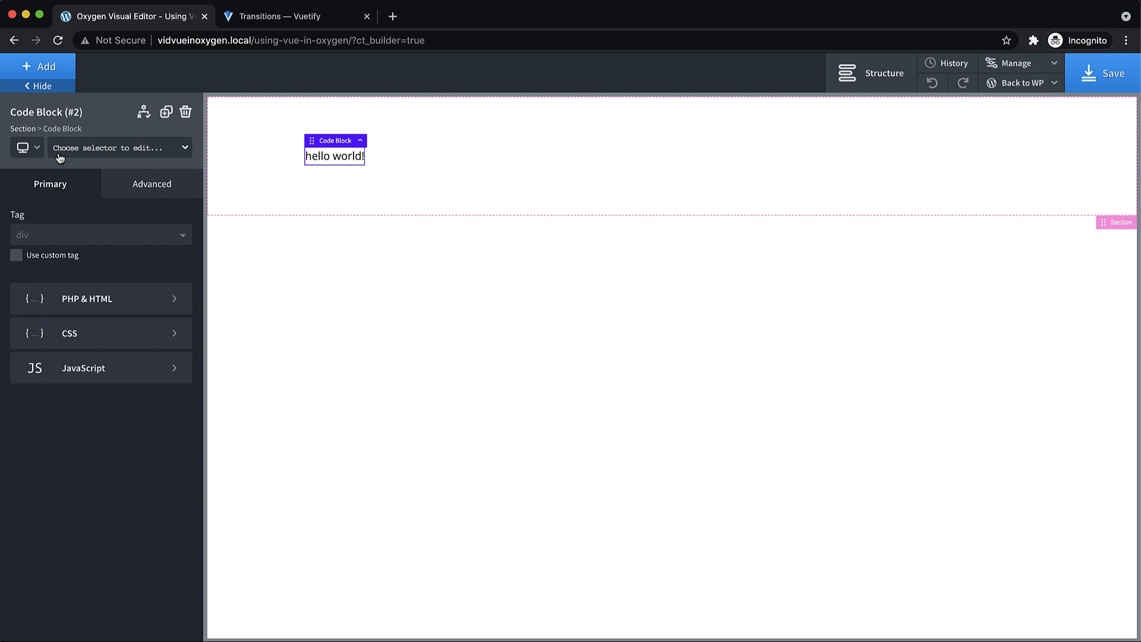
mouse_move(114, 284)
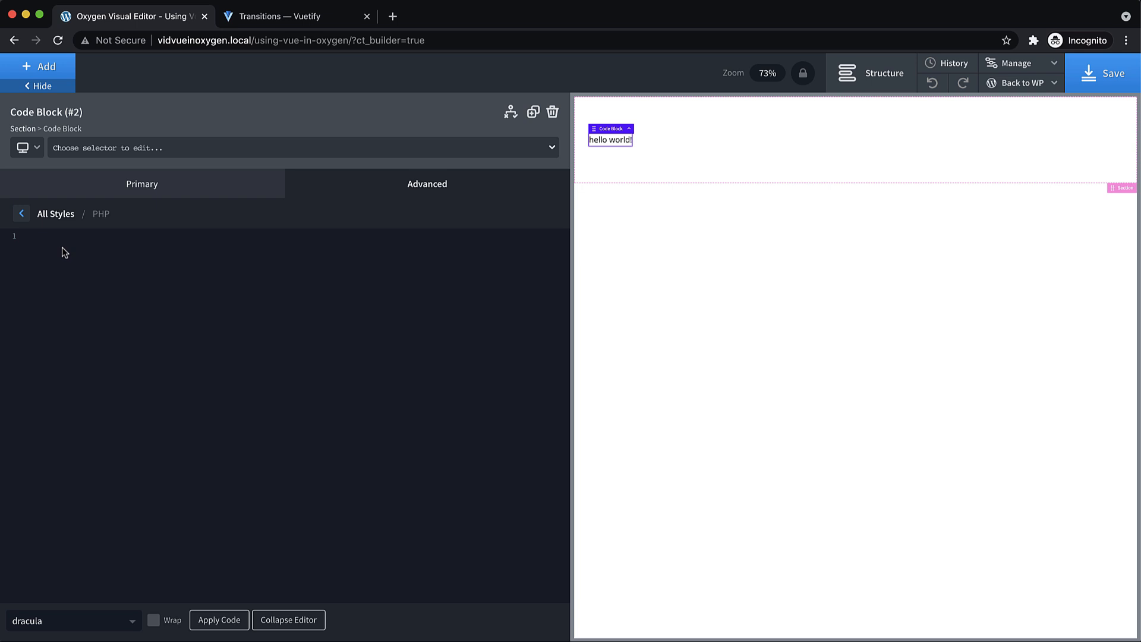
mouse_move(366, 52)
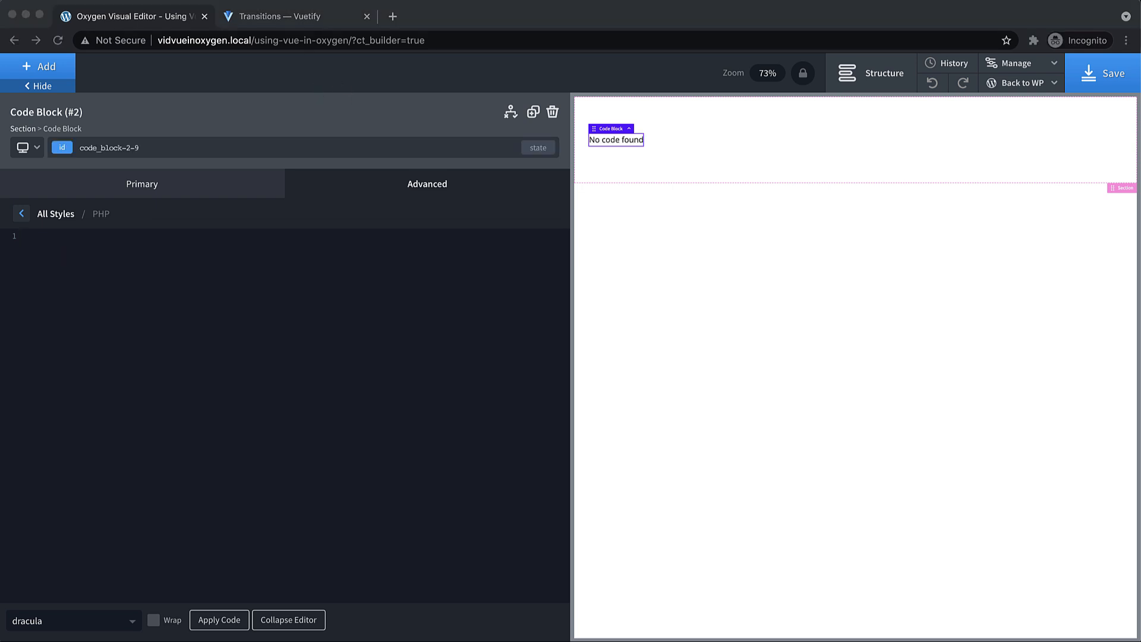
mouse_move(97, 211)
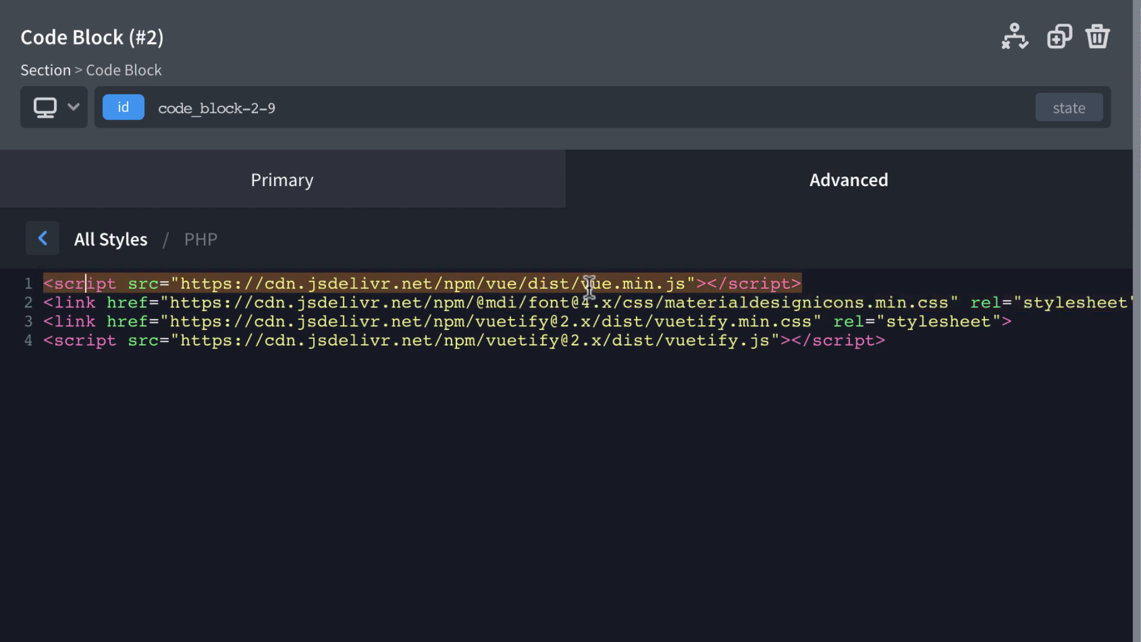
mouse_move(117, 311)
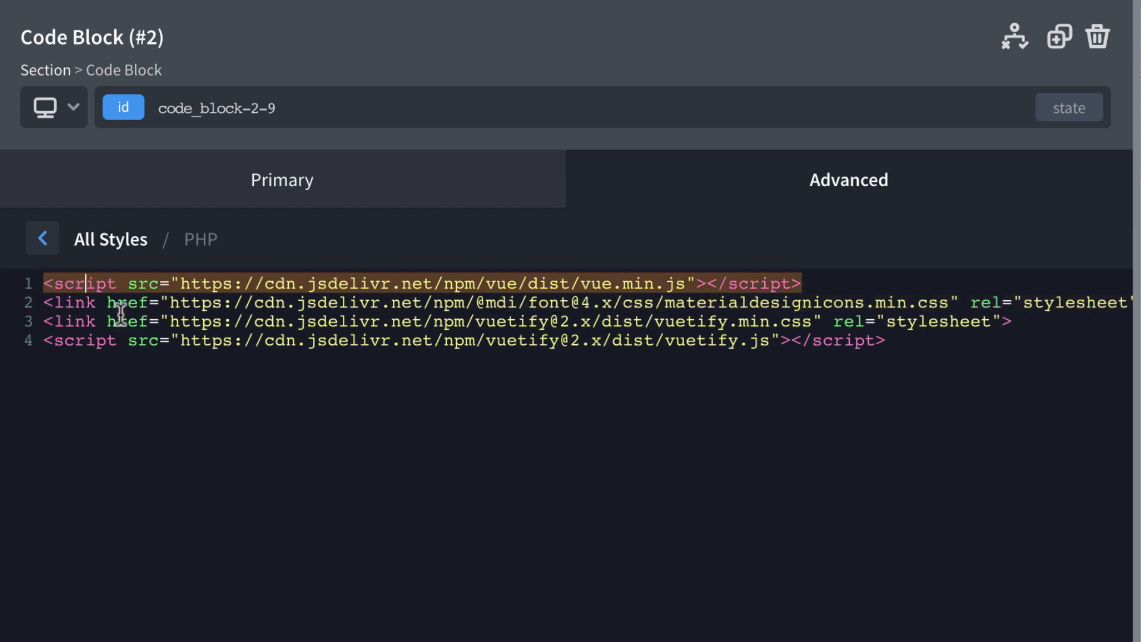
mouse_move(598, 311)
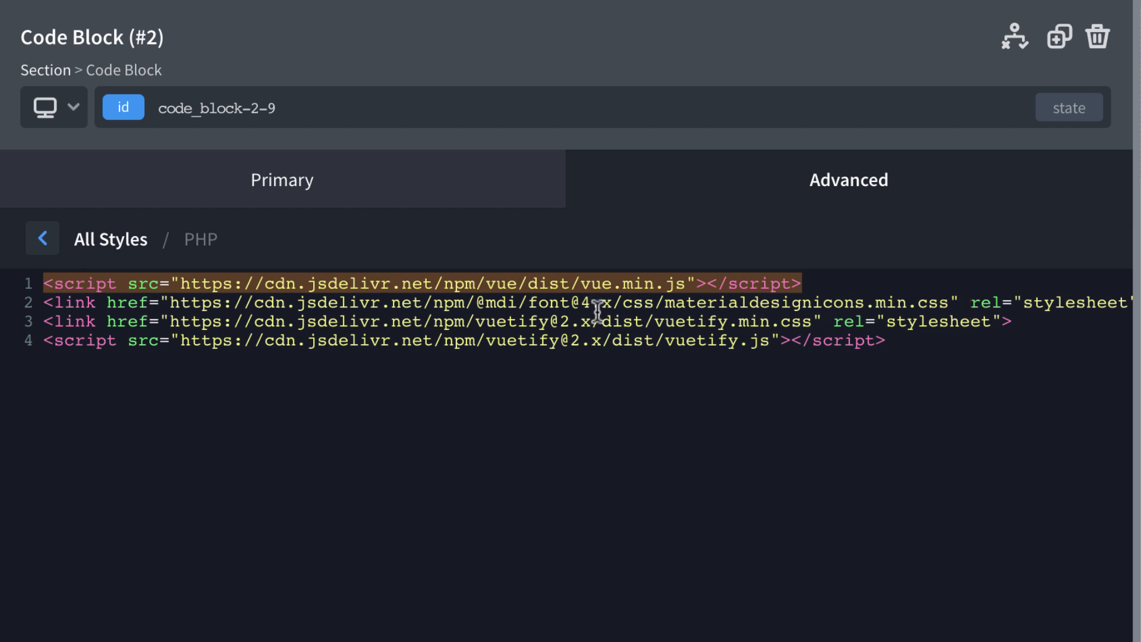
mouse_move(648, 337)
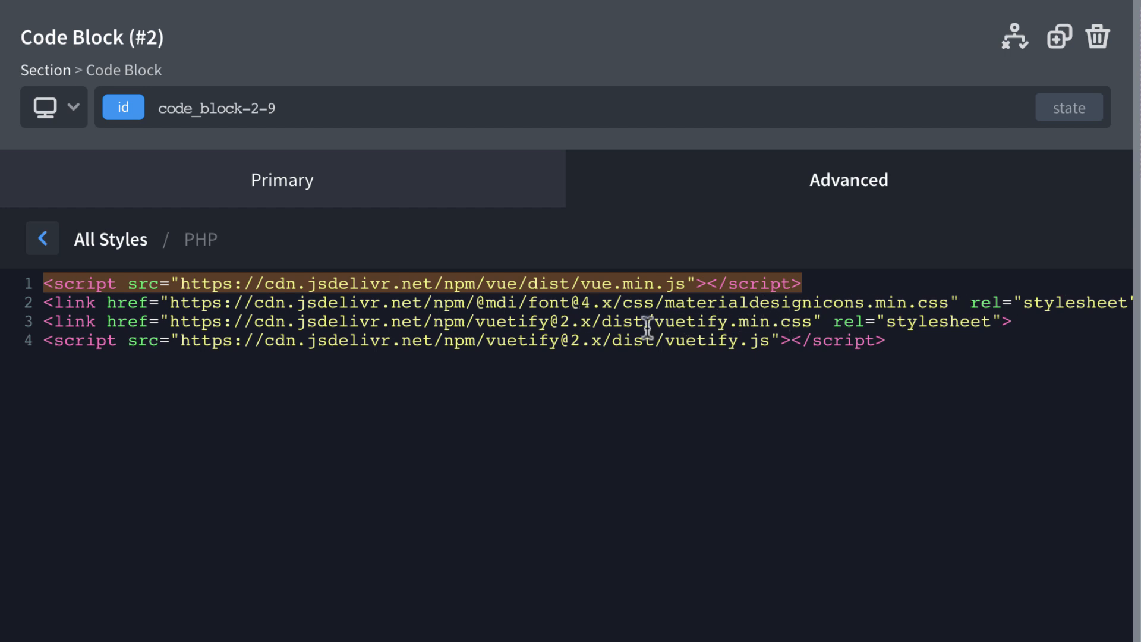
mouse_move(763, 347)
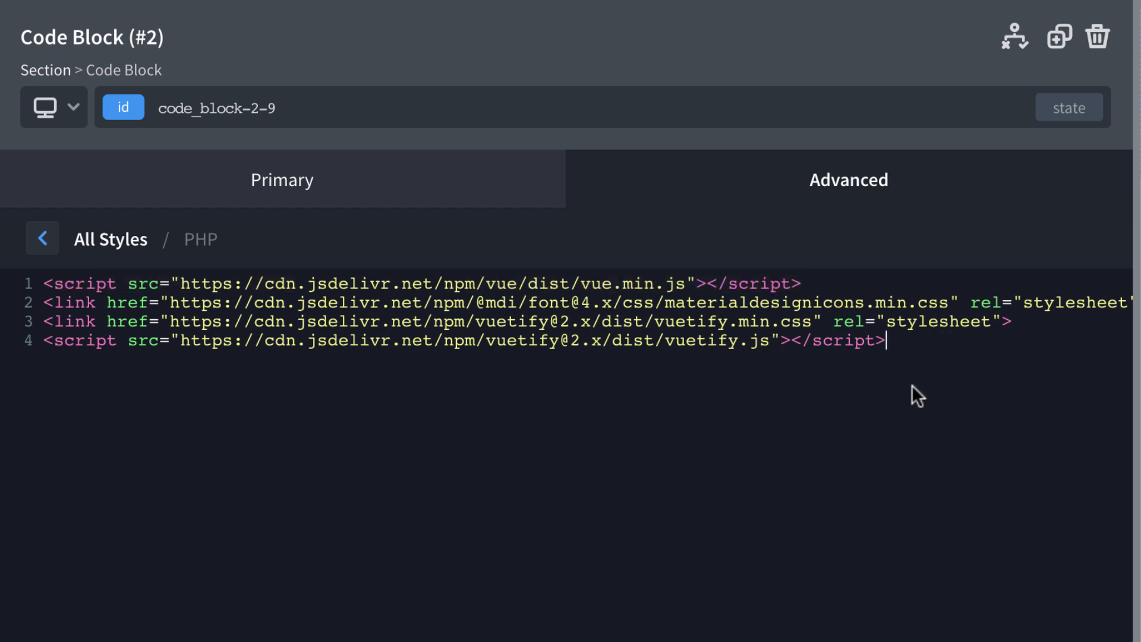
Leave new lines after the Vue, MDI font and Vuetify CDN tags in the PHP & HTML editor
key(Enter)
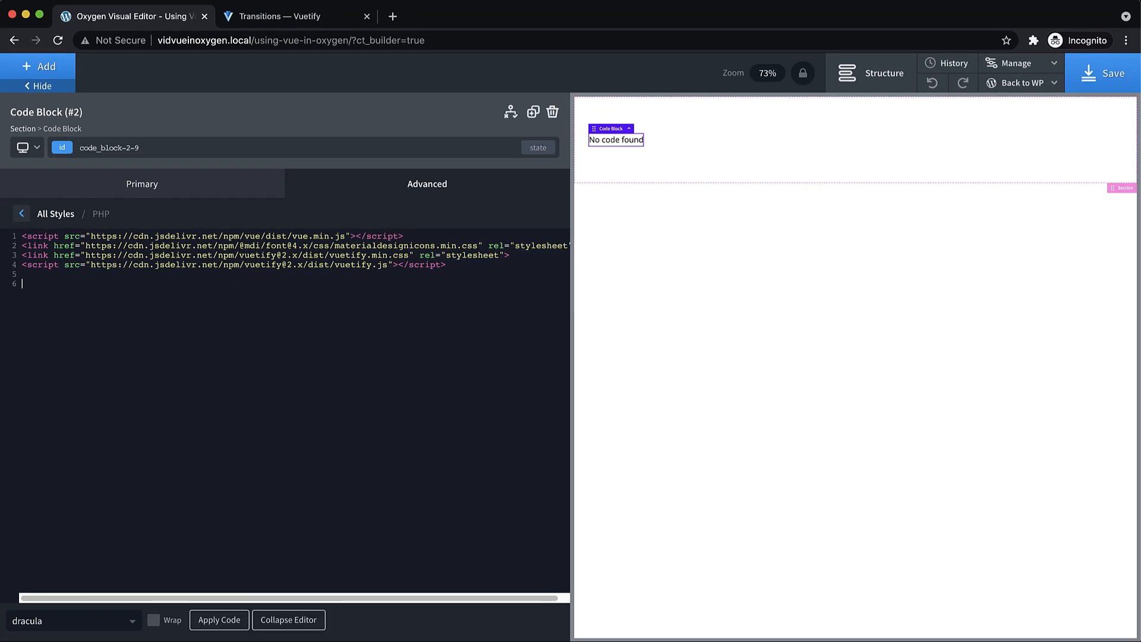
Reveal the Todo list example's template source on the Vuetify Transitions page
click(294, 17)
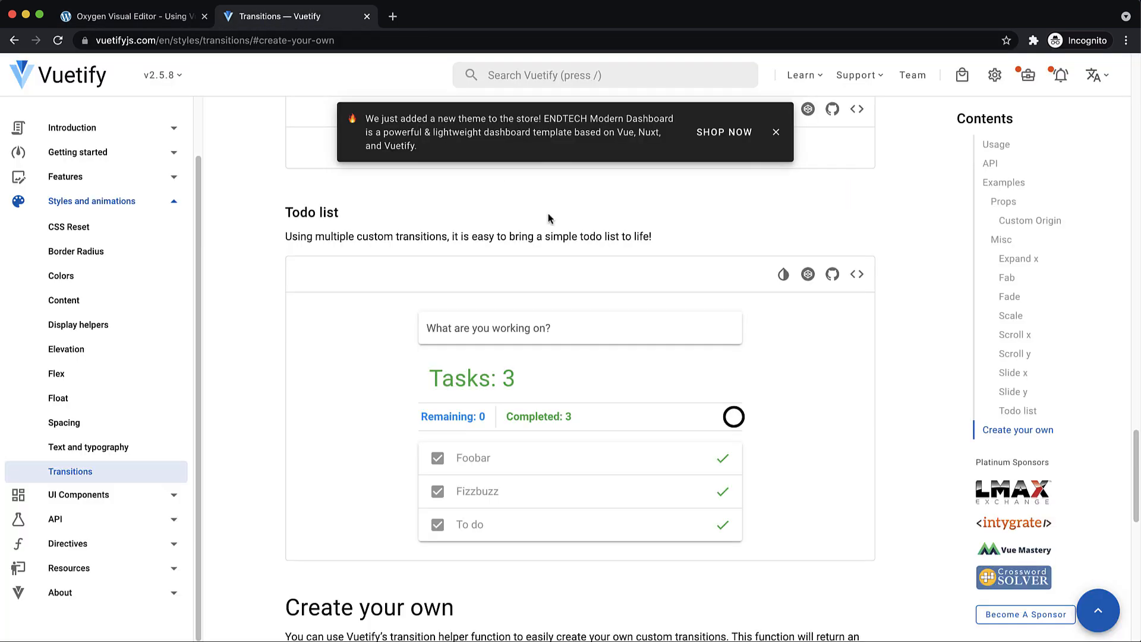
mouse_move(633, 297)
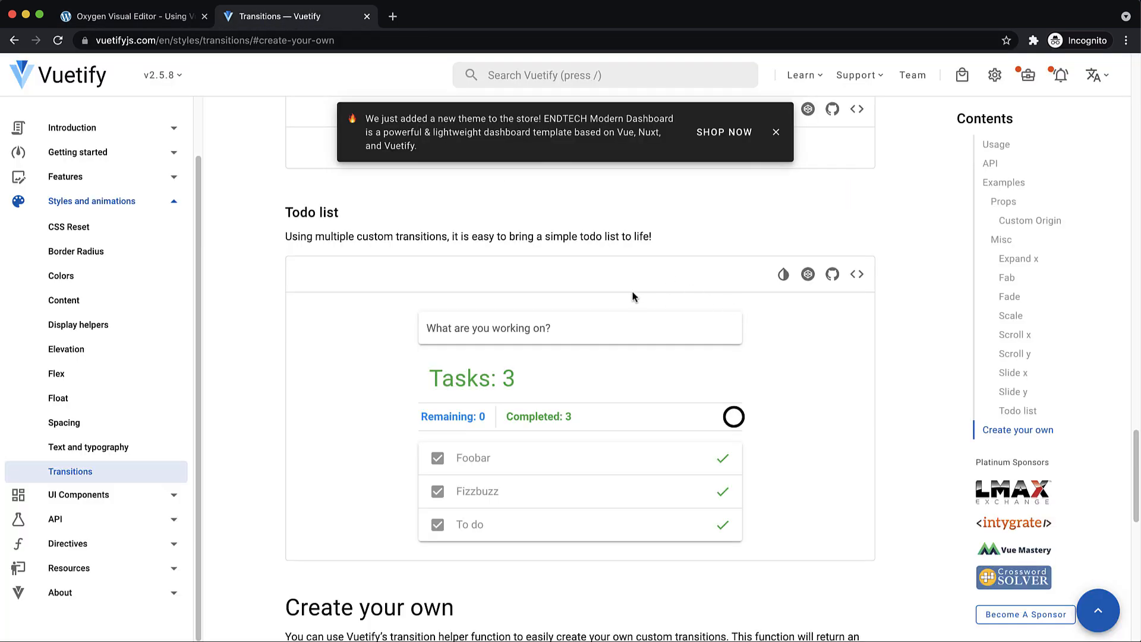
click(856, 273)
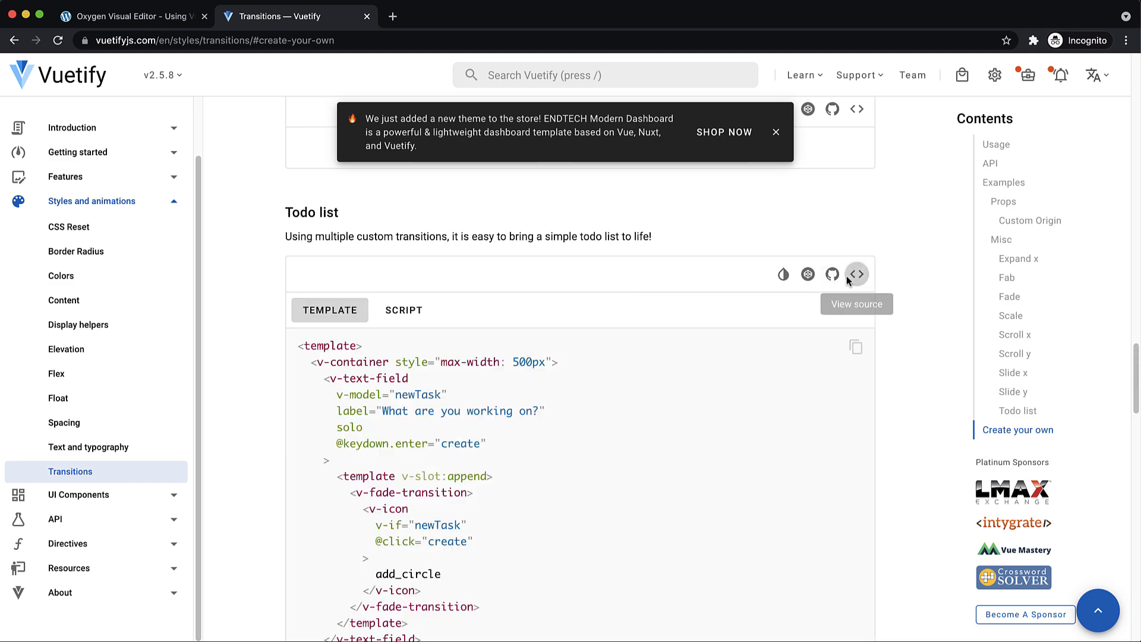
scroll(down, 3)
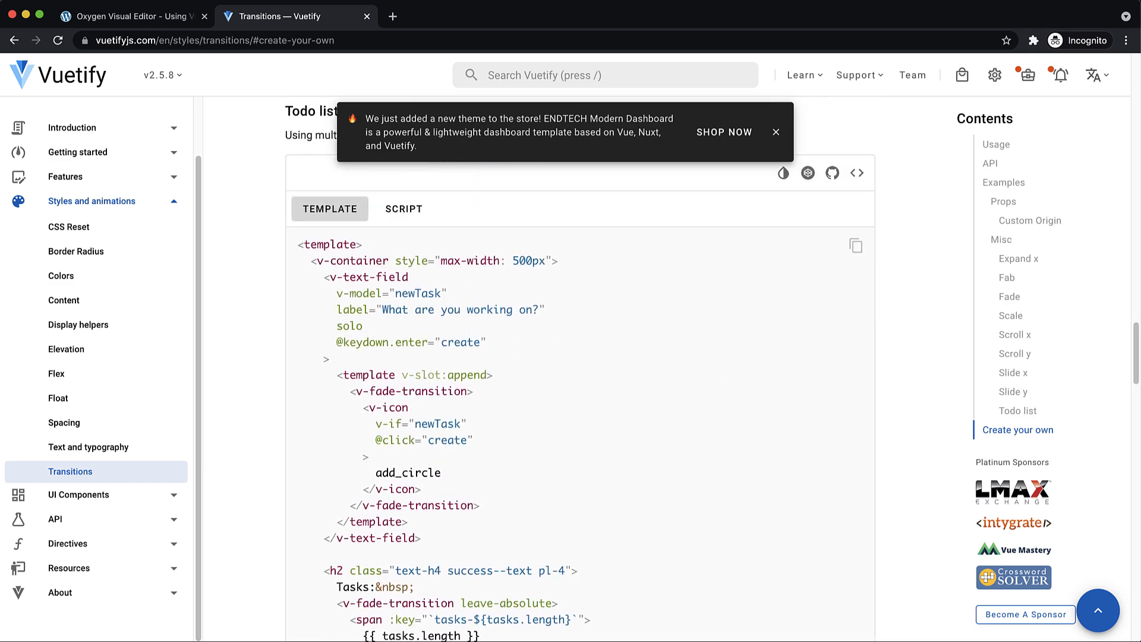
mouse_move(147, 27)
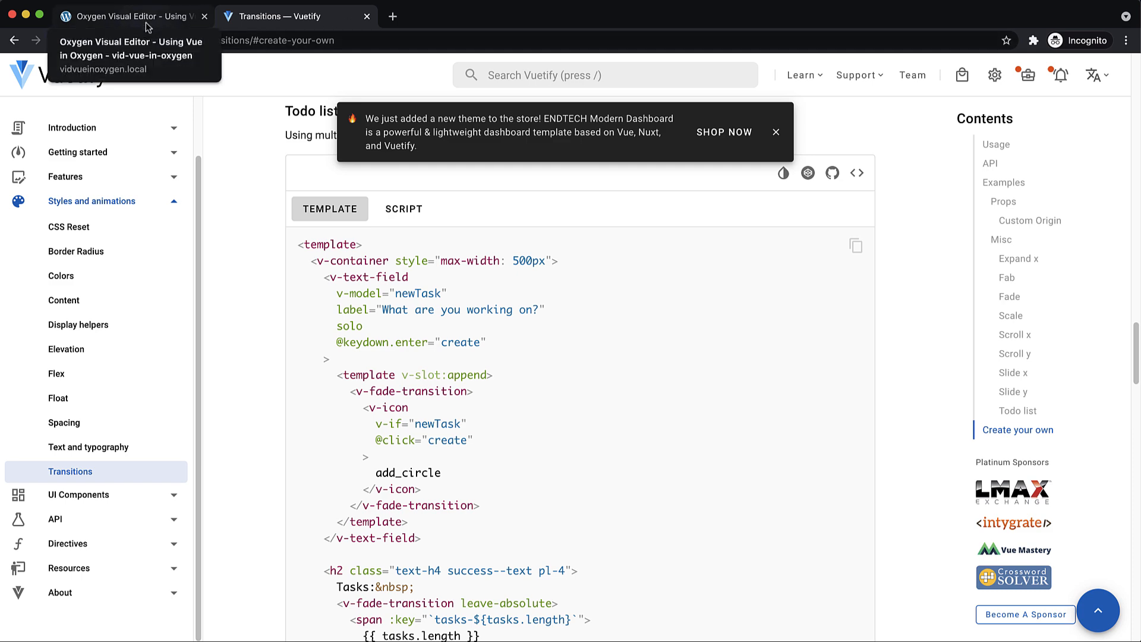
Write <div id='app'> wrapping an empty <v-app></v-app> below the script tags
click(131, 16)
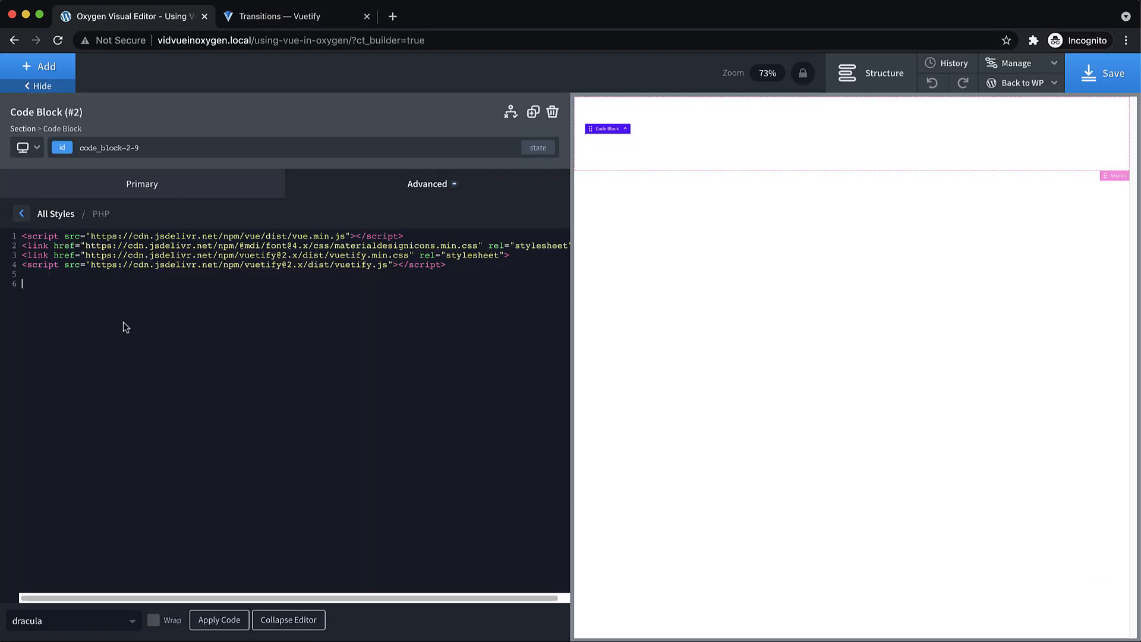
text(<)
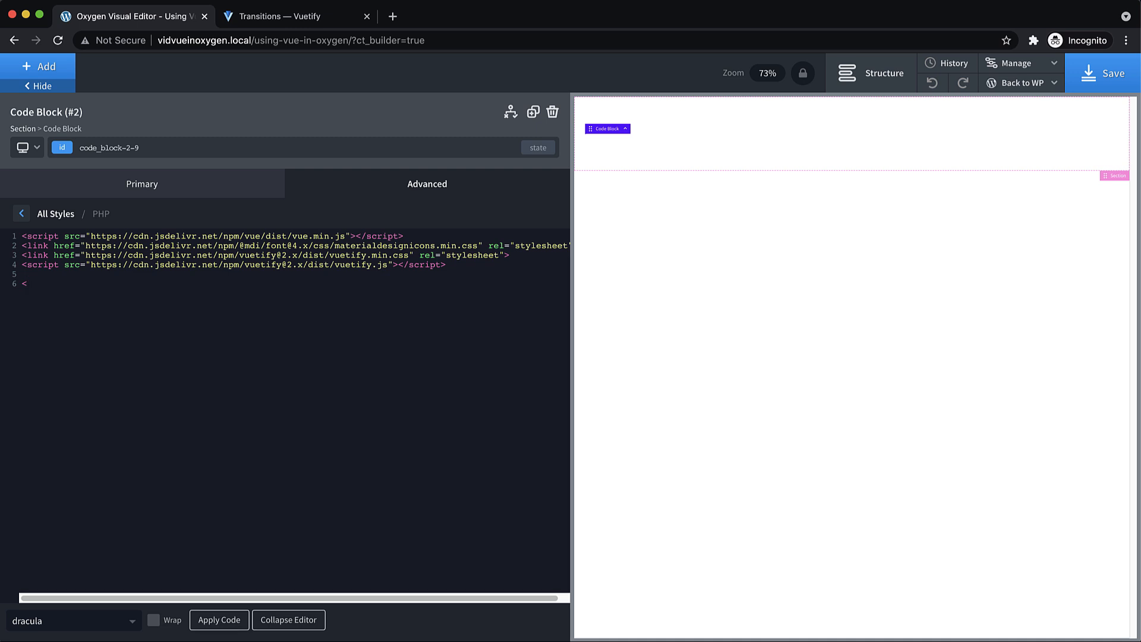
text(div)
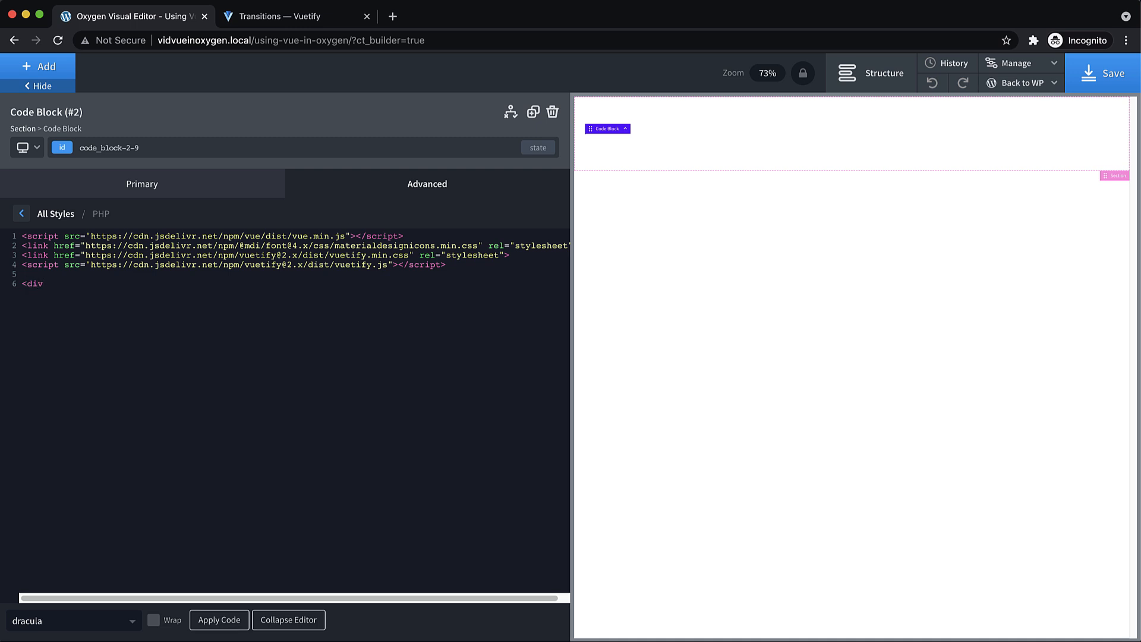
text(id='app'>)
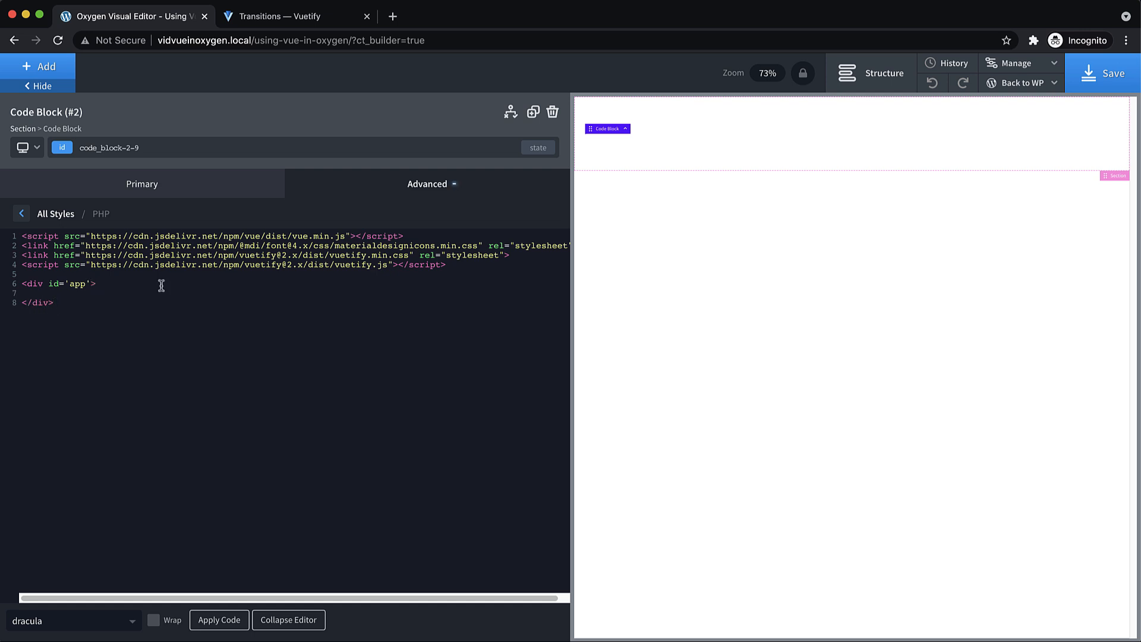
text(<v-app)
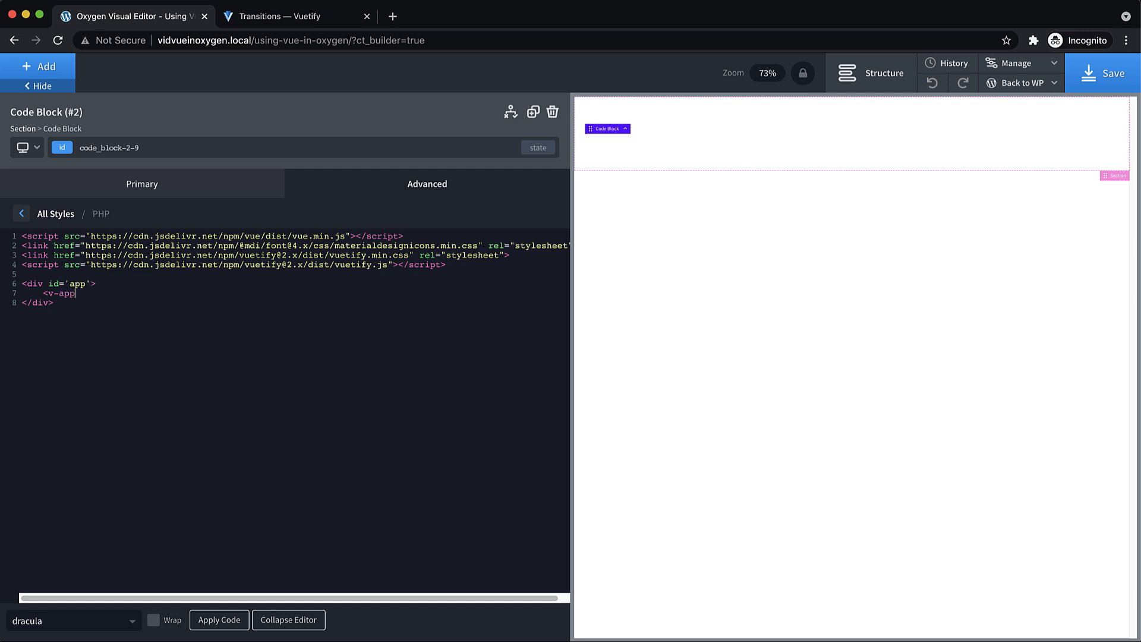
text(>)
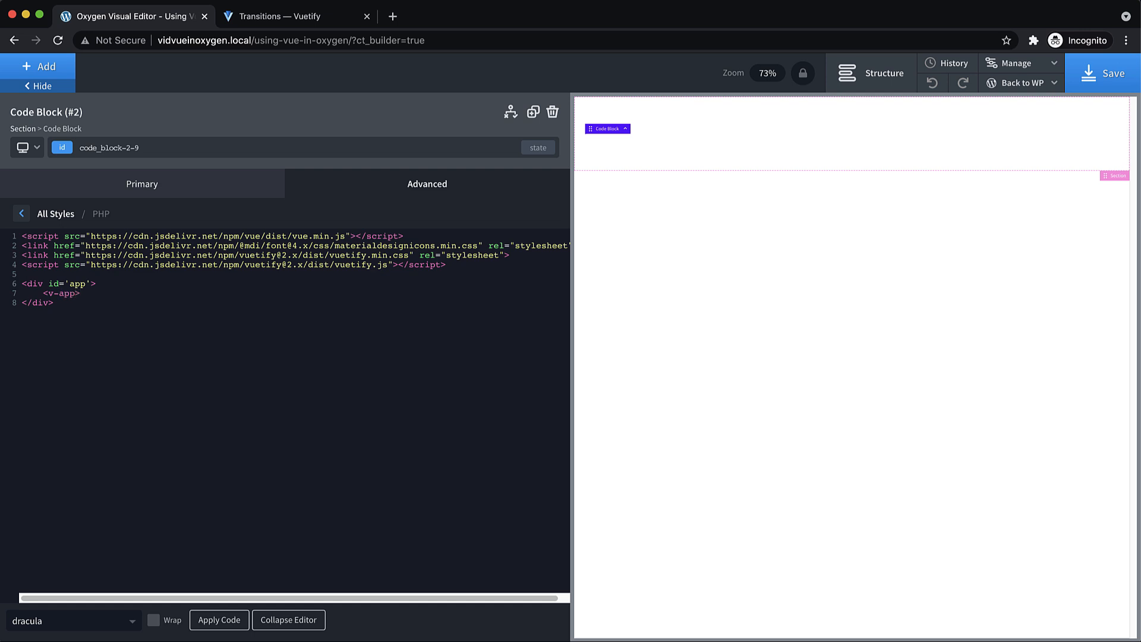
text(<)
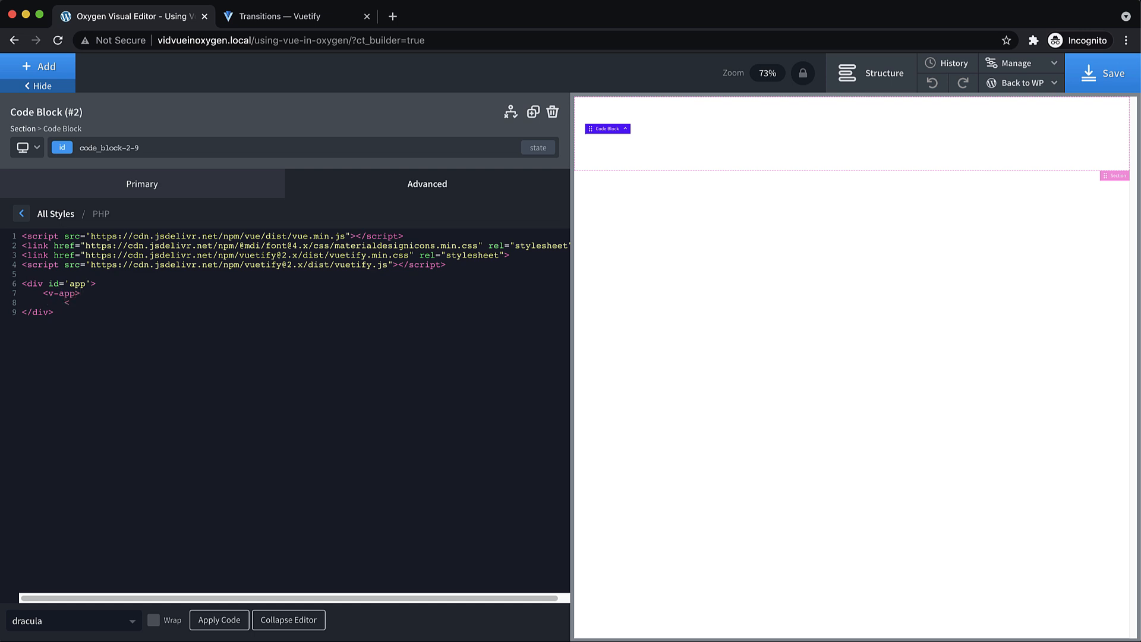
text(/v-a)
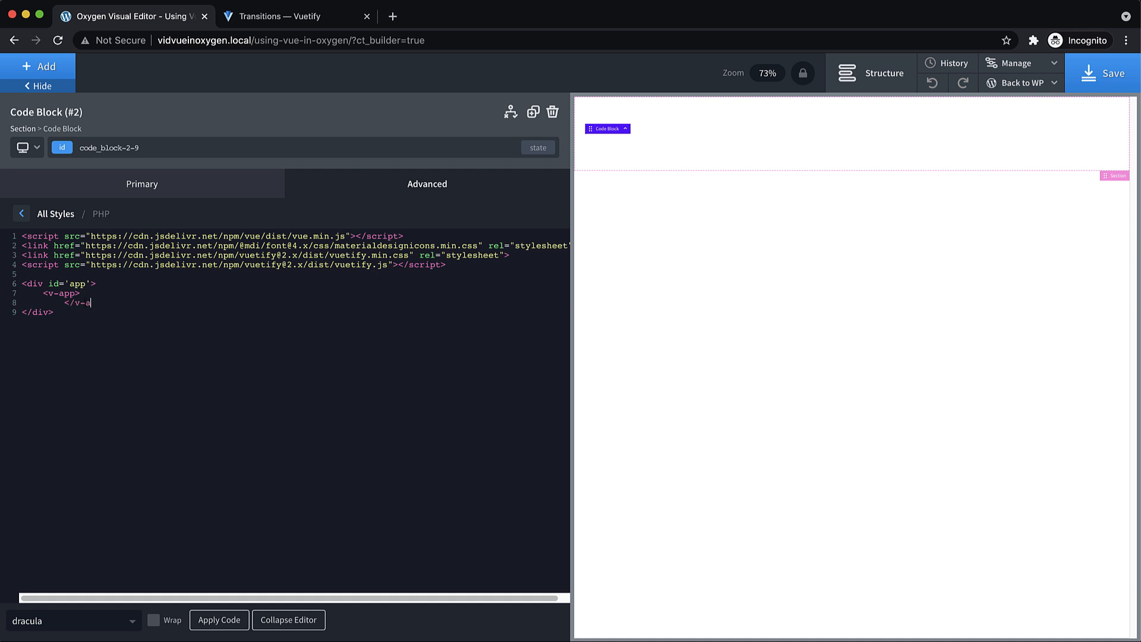
text(pp>)
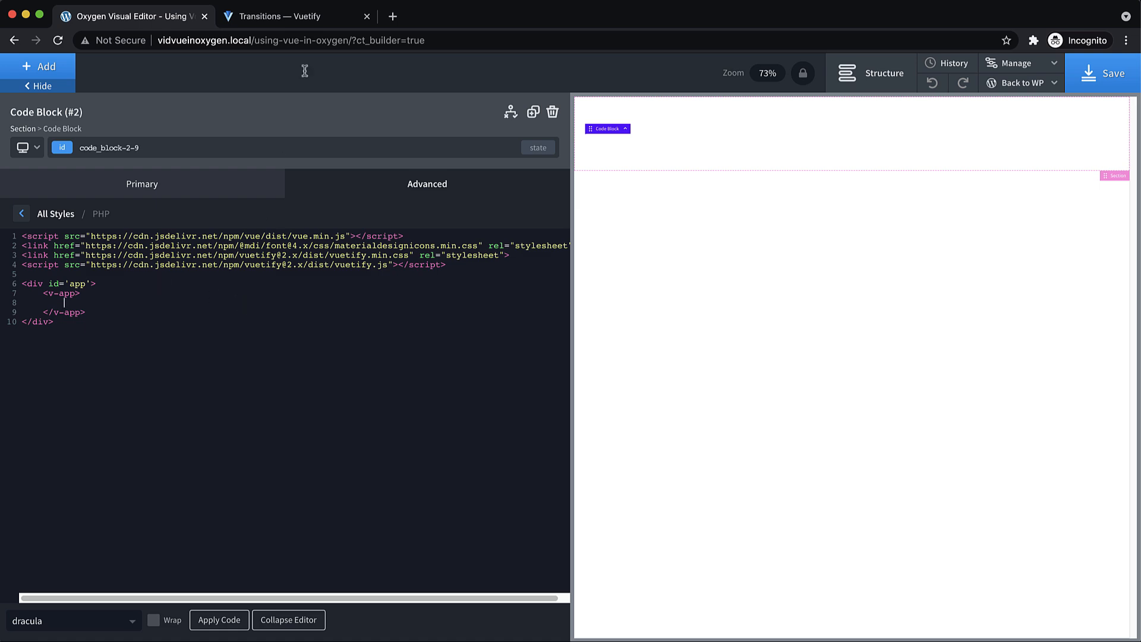
Copy the Todo list template from the docs and paste it inside v-app in the code block
click(288, 17)
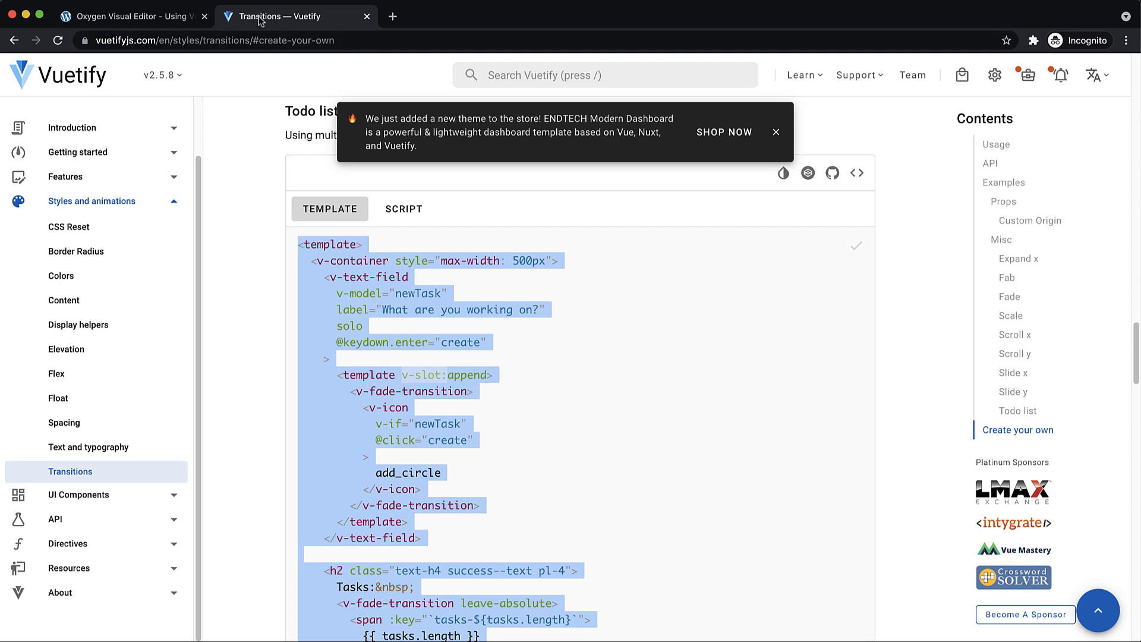
click(137, 17)
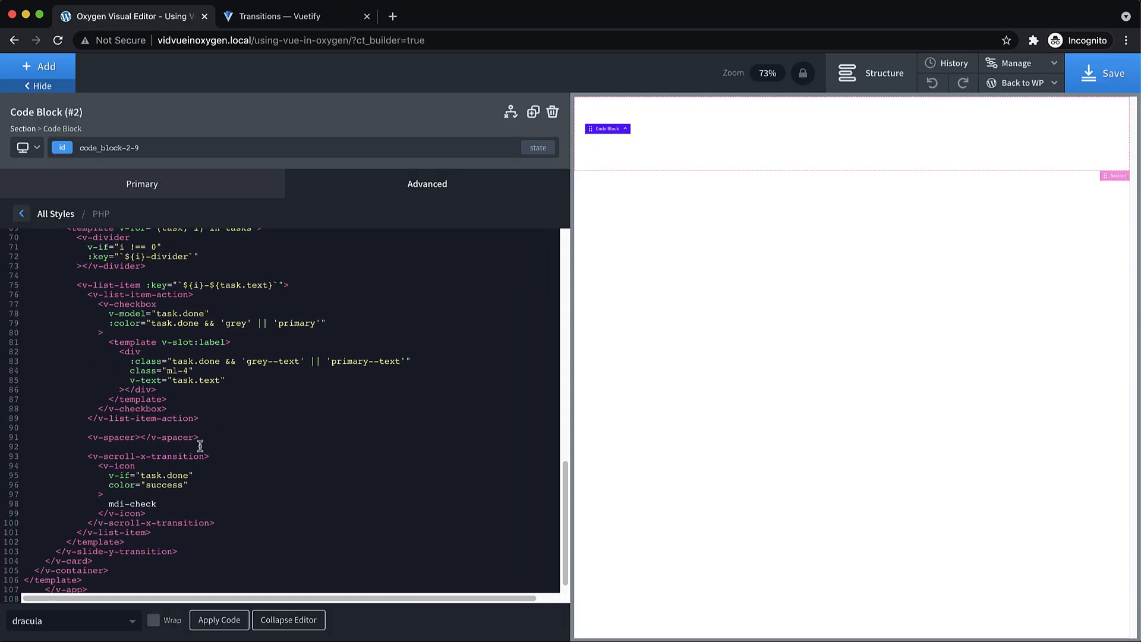
scroll(down, 3)
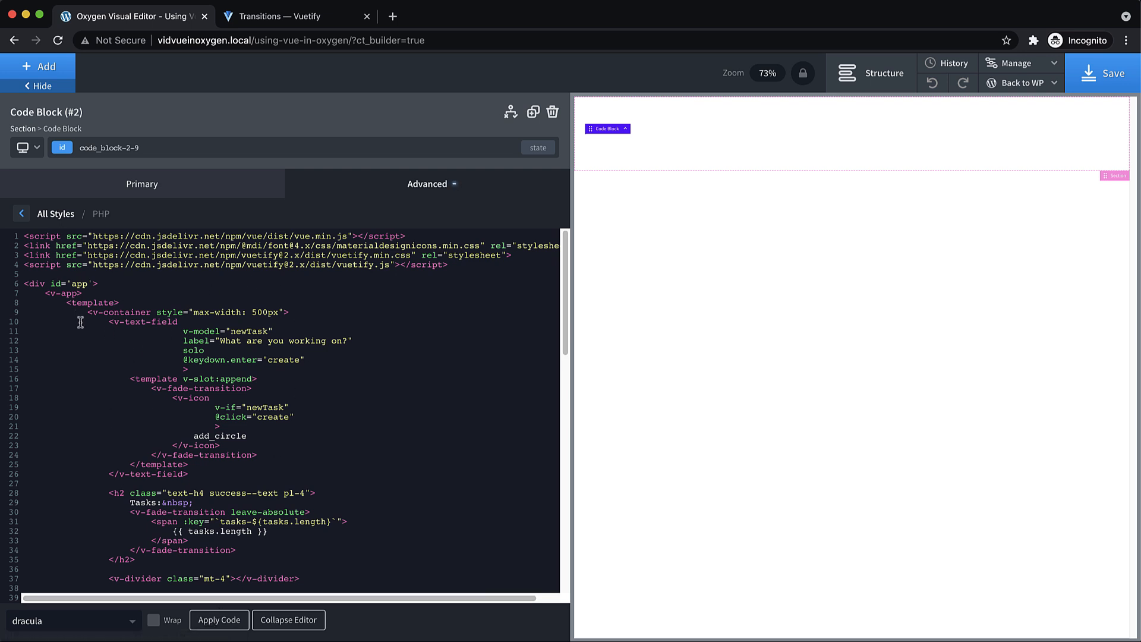
mouse_move(131, 303)
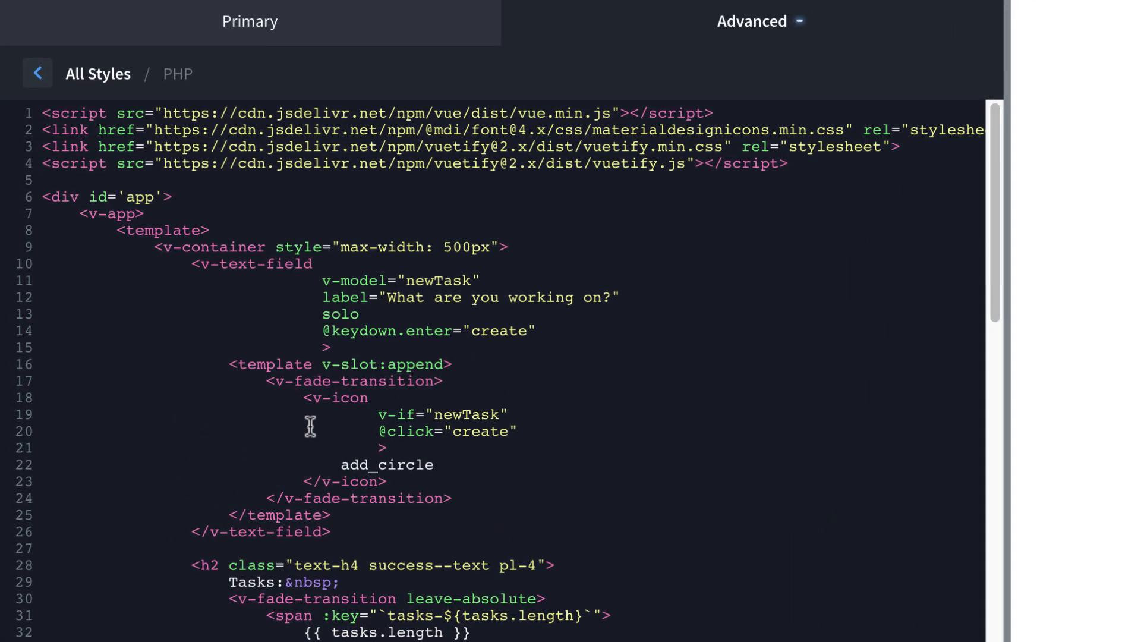
scroll(down, 3)
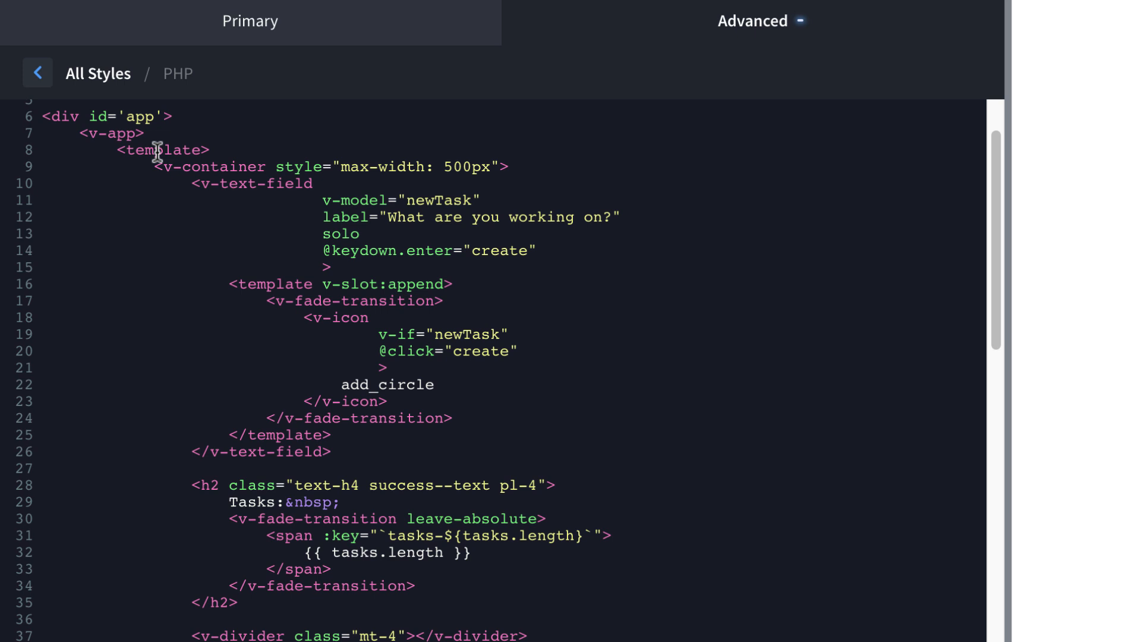
mouse_move(108, 128)
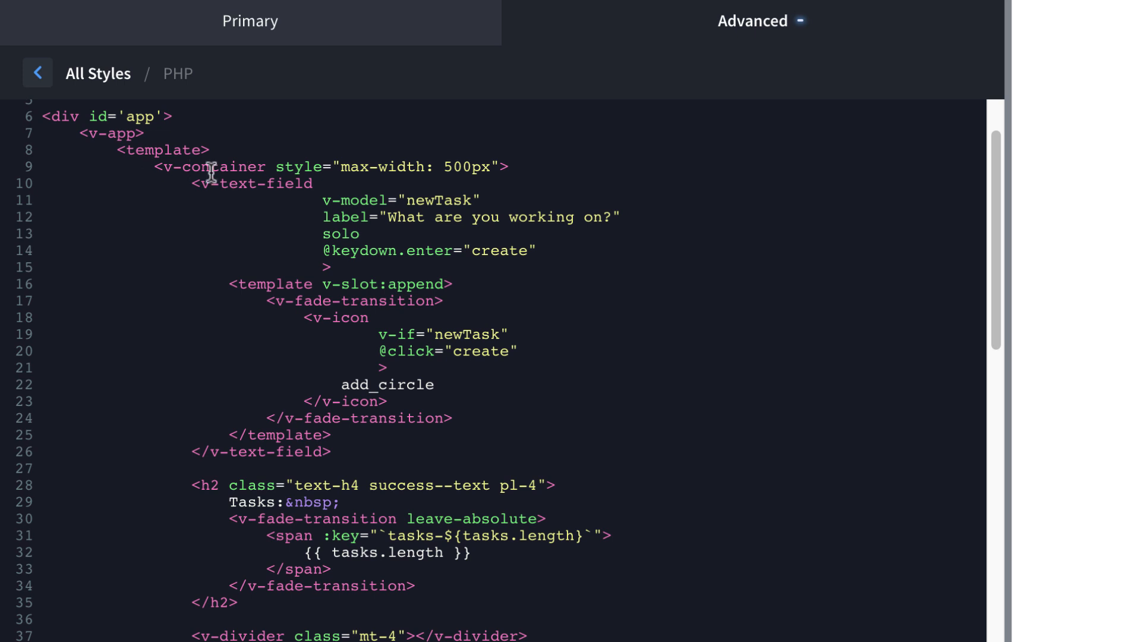
mouse_move(420, 173)
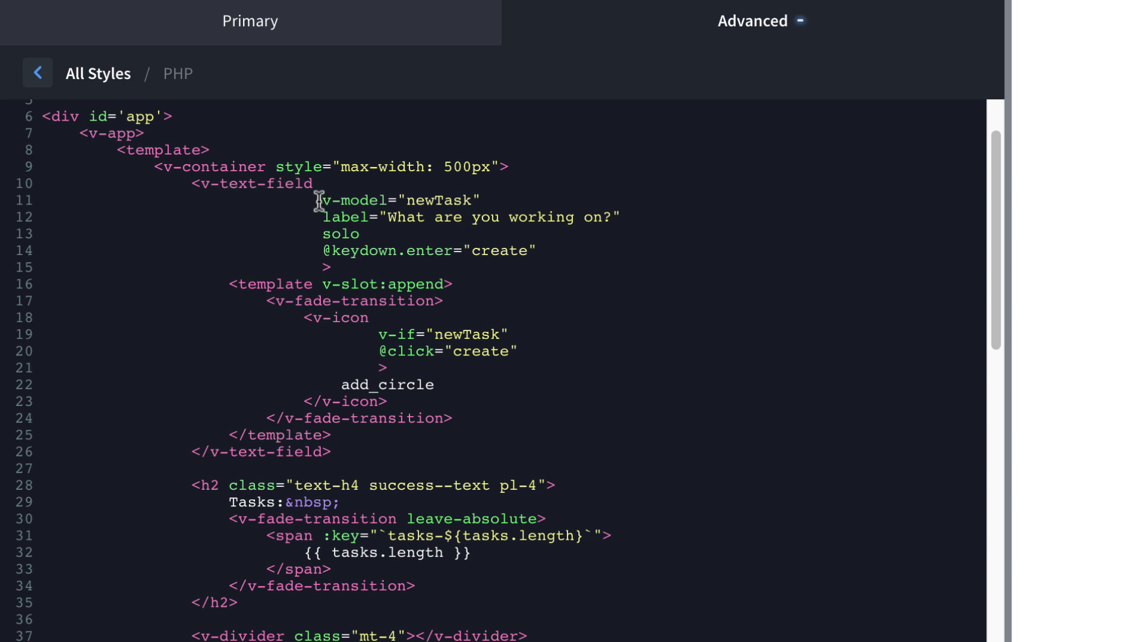
mouse_move(418, 218)
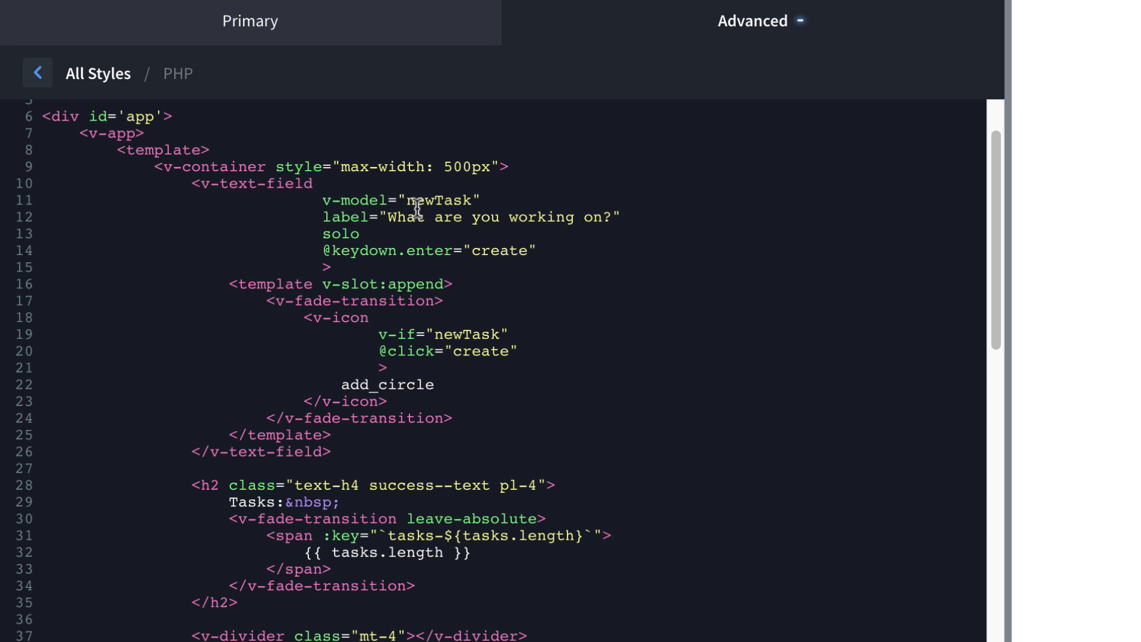
mouse_move(357, 199)
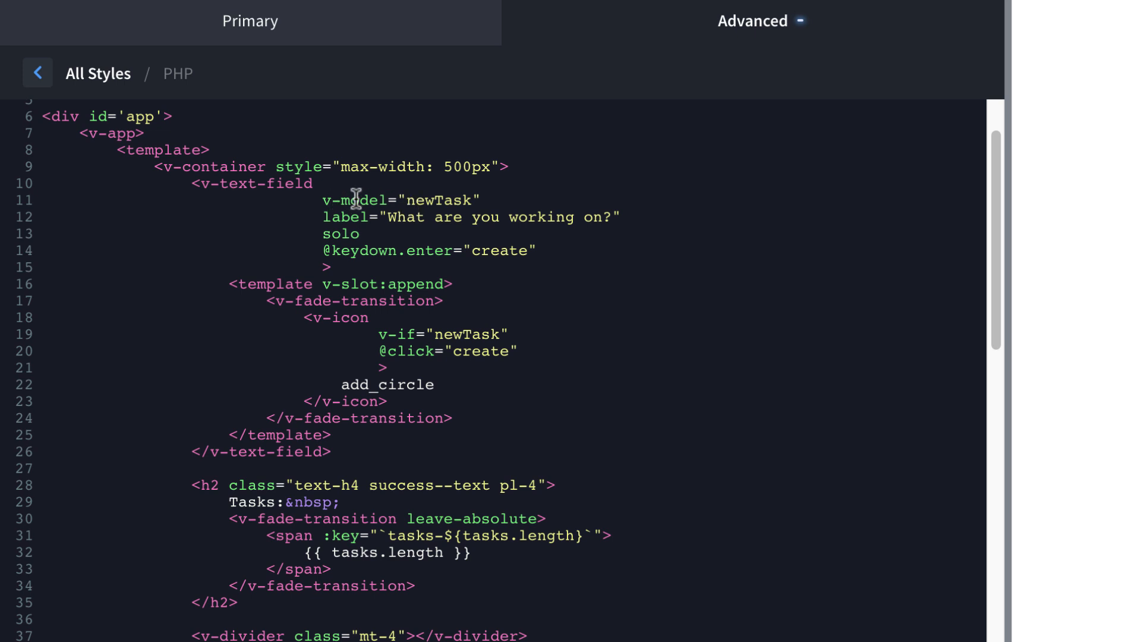
mouse_move(371, 217)
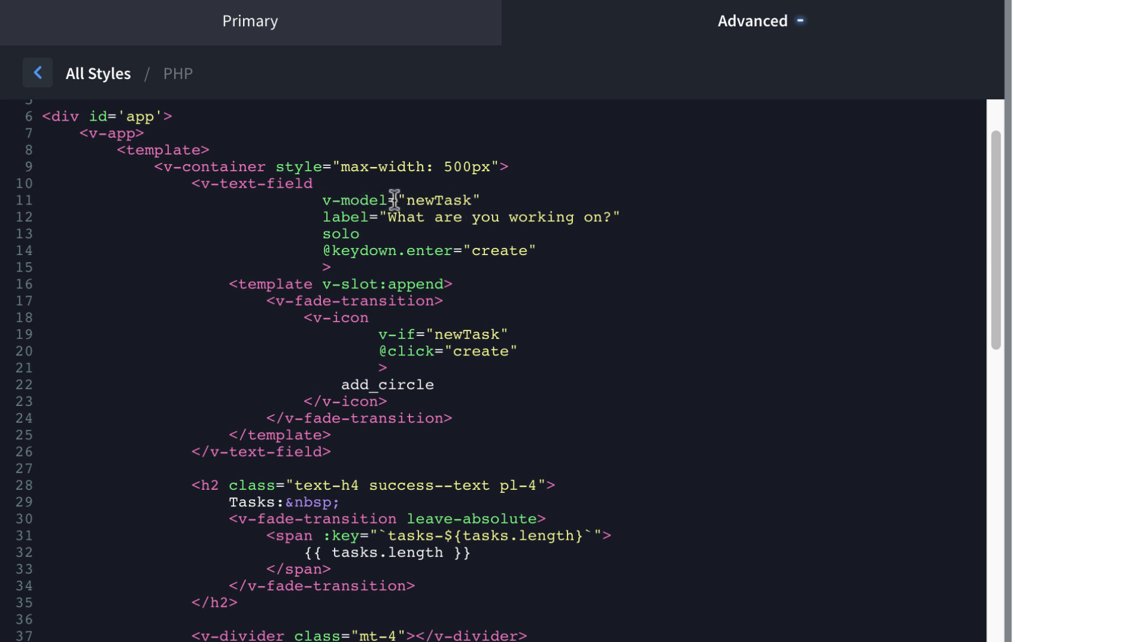
mouse_move(367, 184)
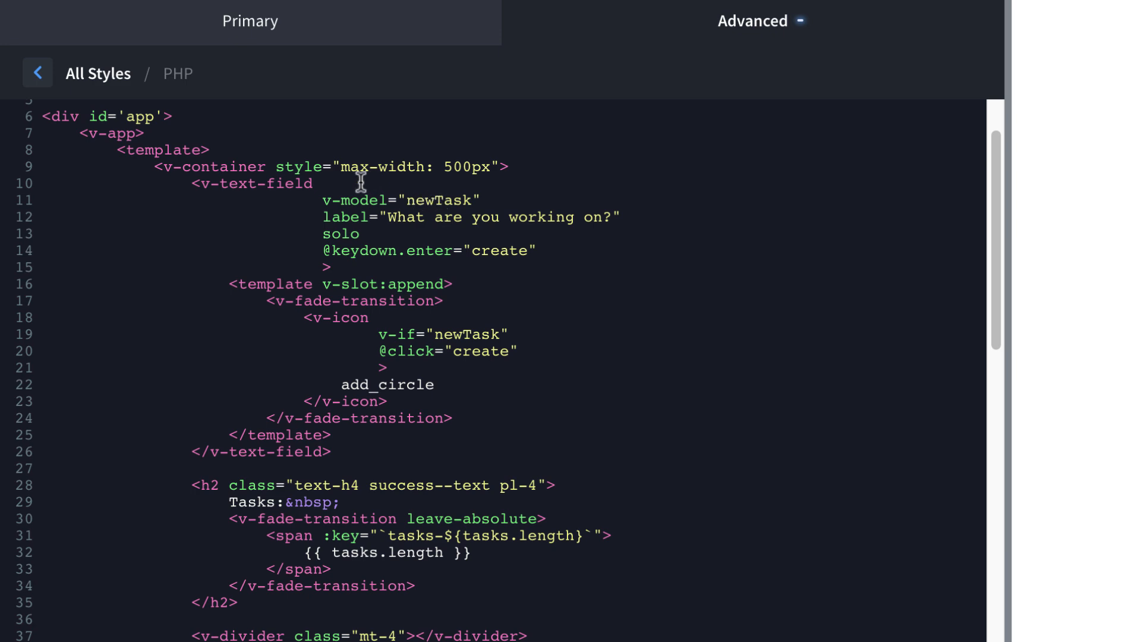
mouse_move(347, 193)
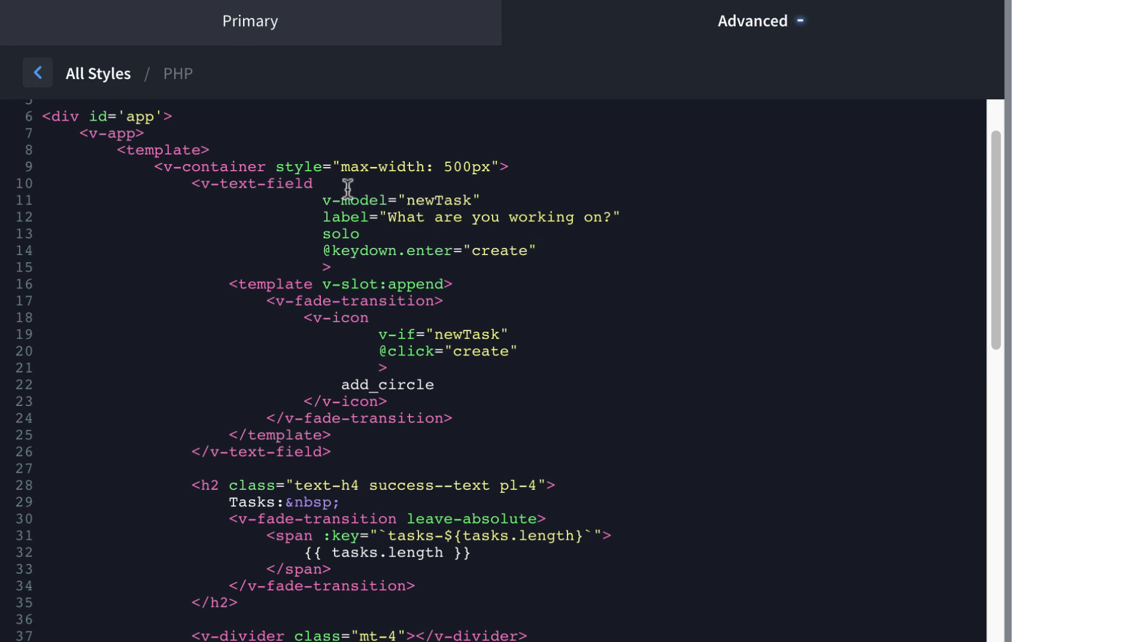
scroll(down, 3)
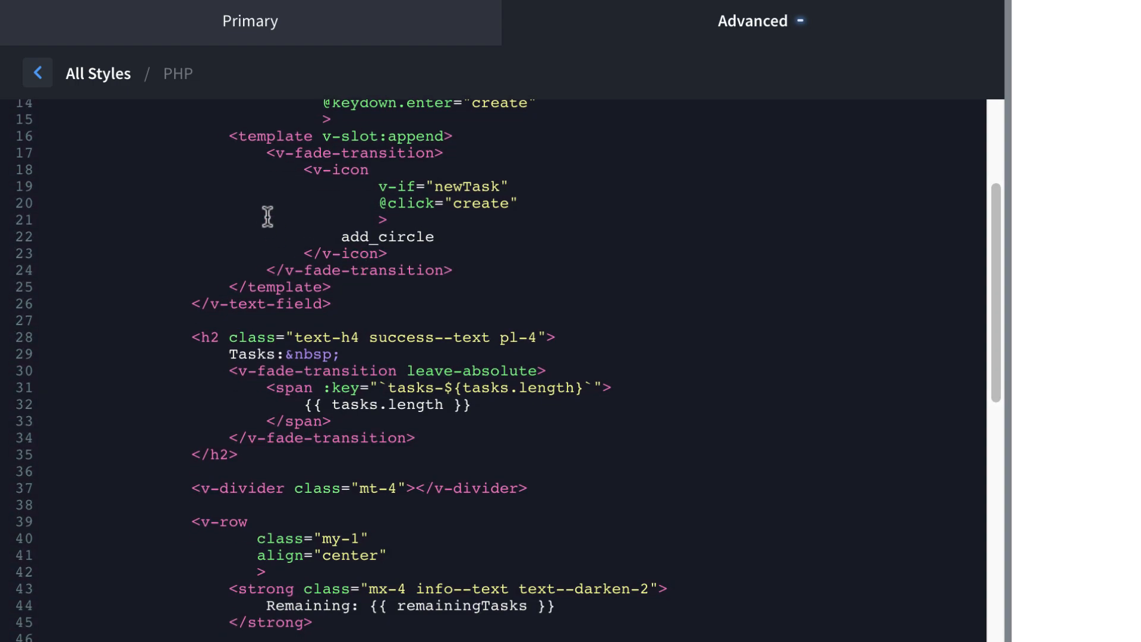
scroll(down, 3)
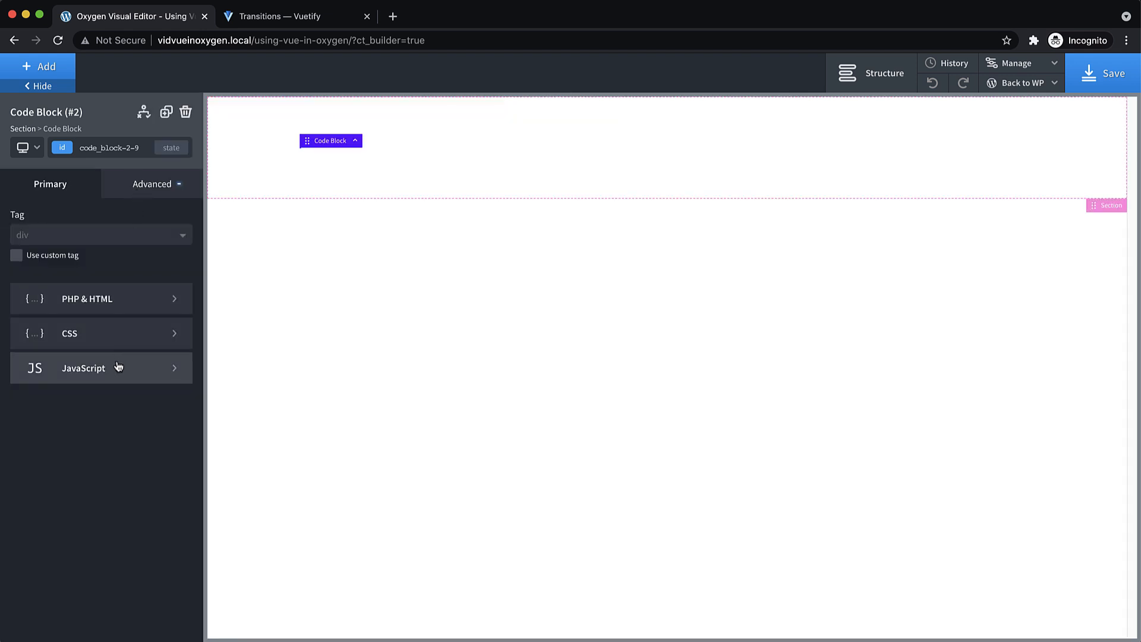
Copy the Todo list example's script code without the script tags for the JavaScript editor
click(101, 368)
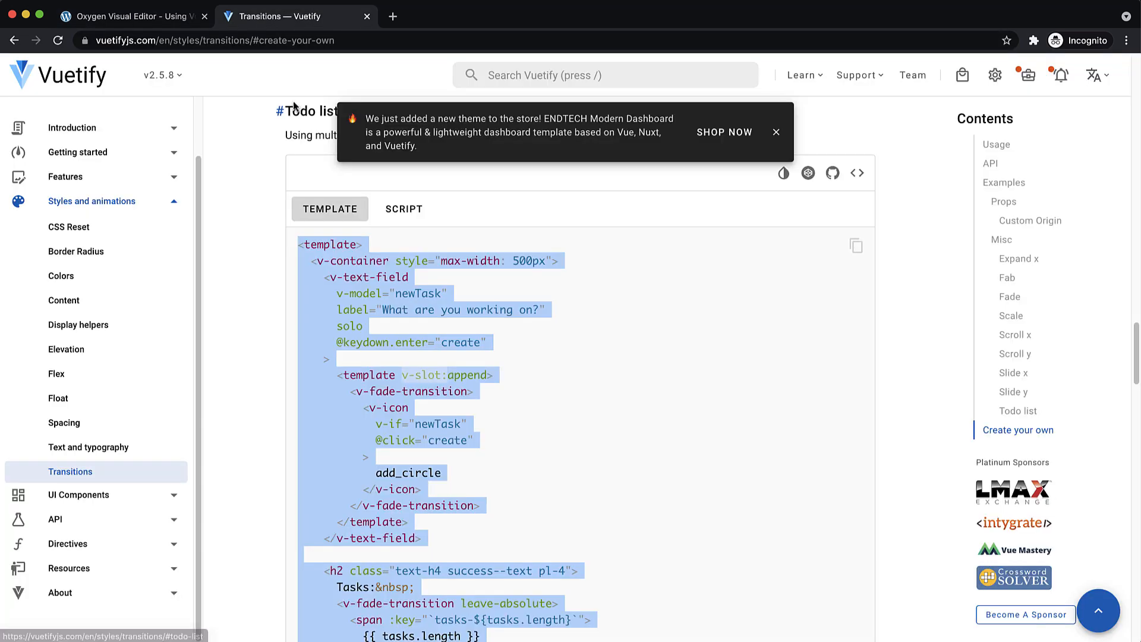
click(404, 208)
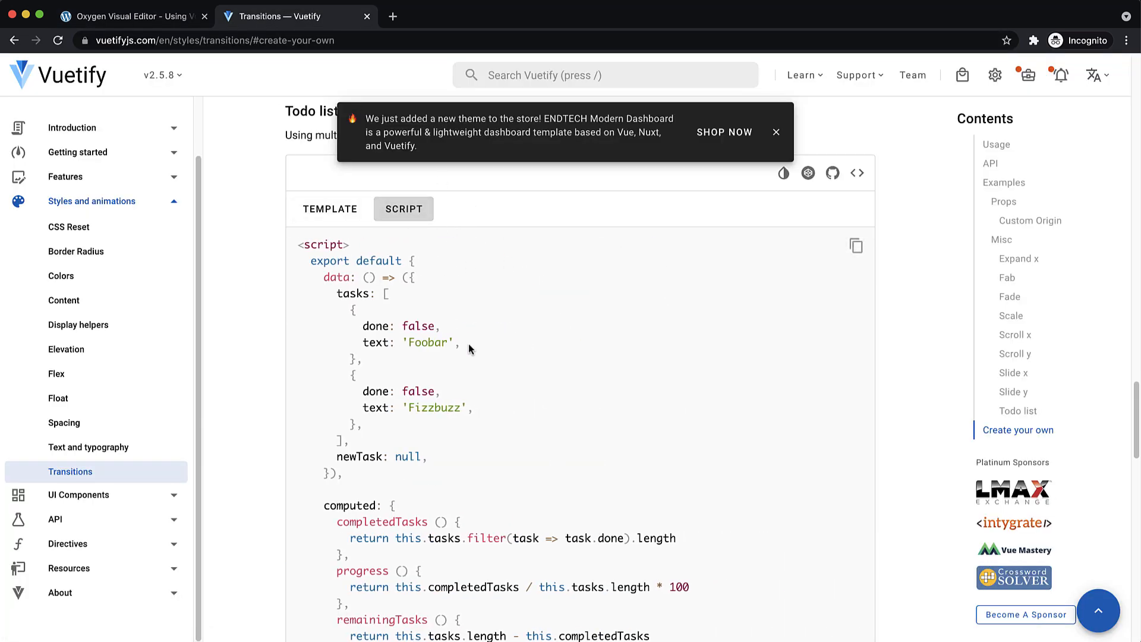
scroll(down, 3)
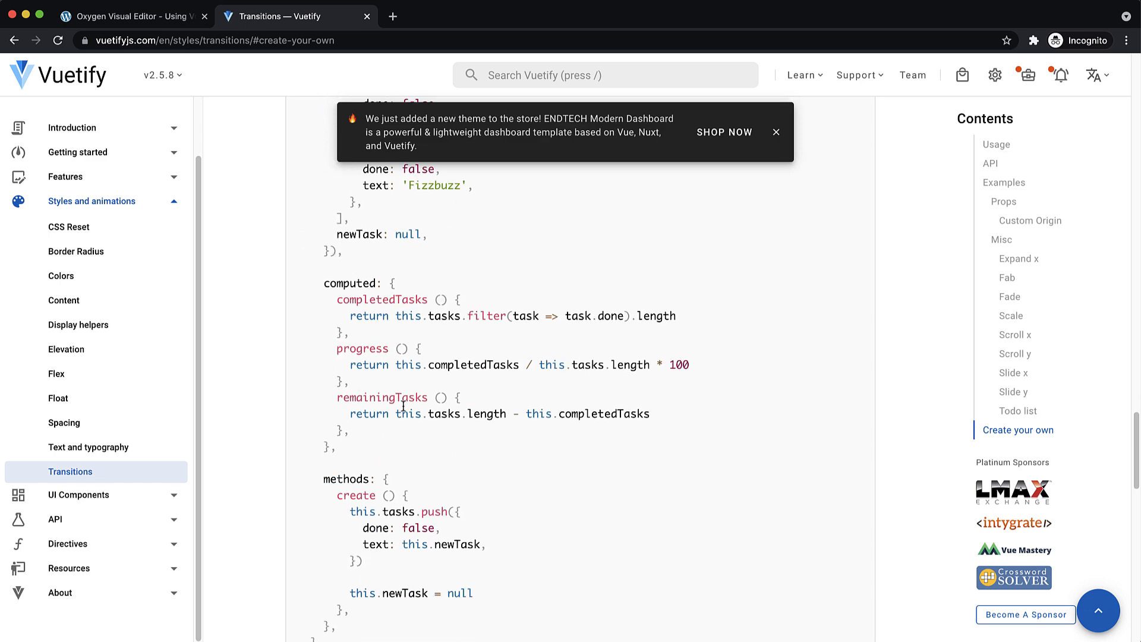
scroll(down, 3)
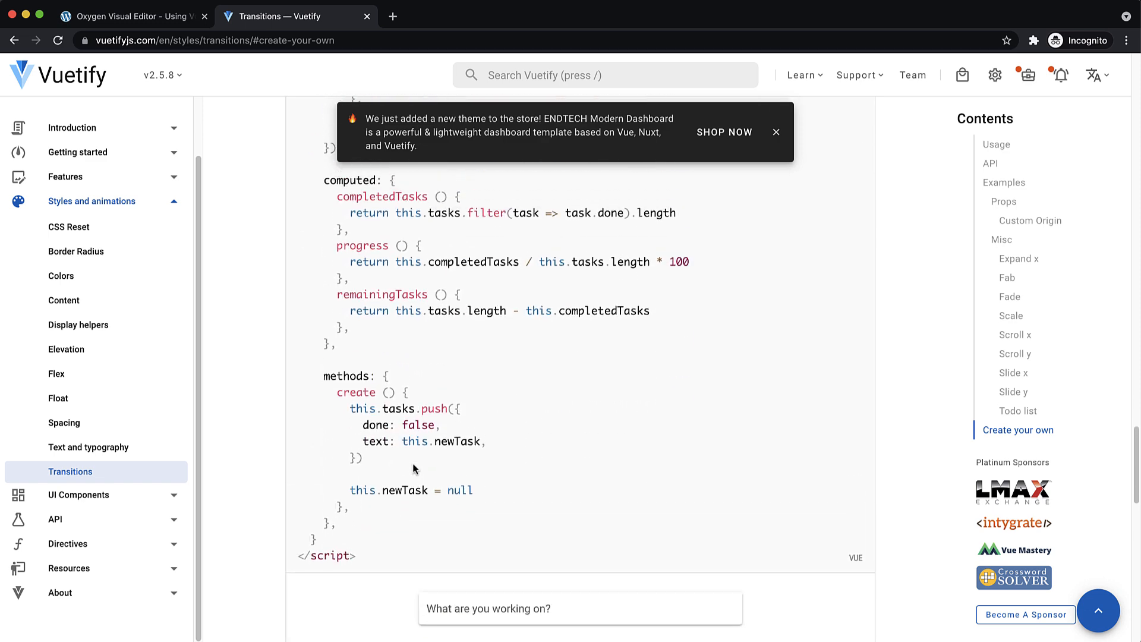
click(857, 75)
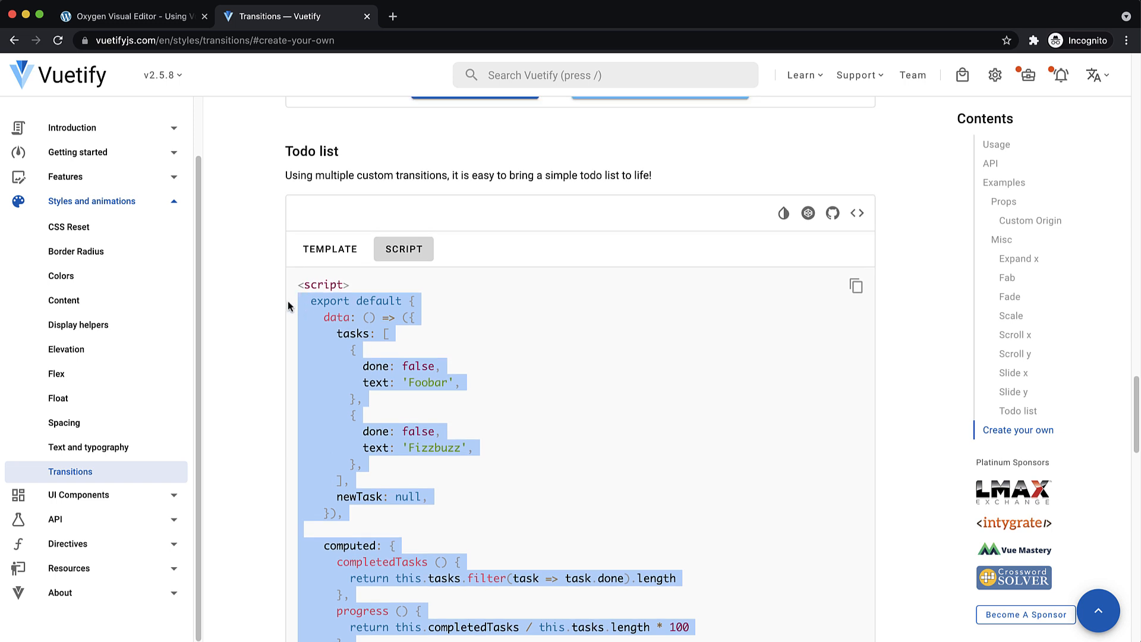
click(137, 17)
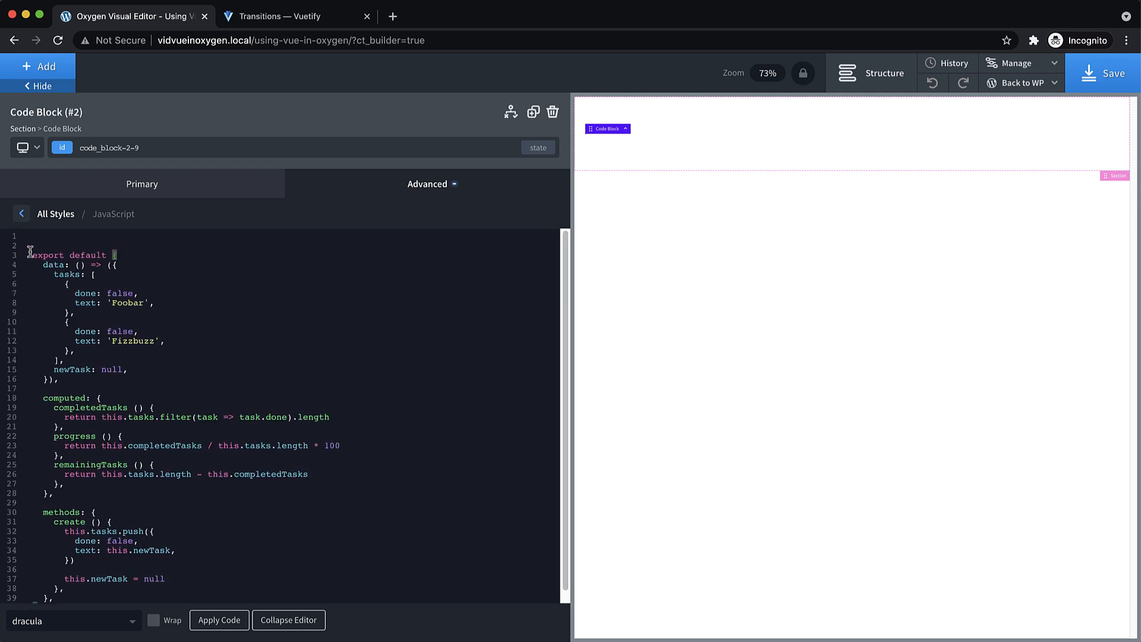
Start a /* comment before the pasted export default object in the JavaScript editor
text(/*)
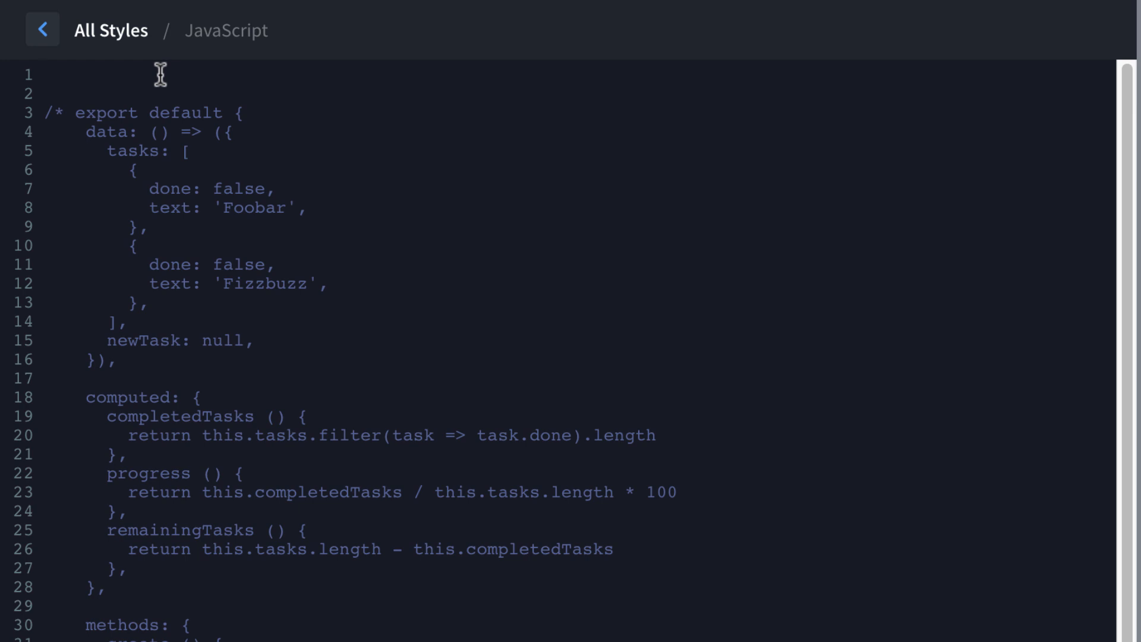
Write document.addEventListener('DOMContentLoaded', function() …) above the commented code
text(document)
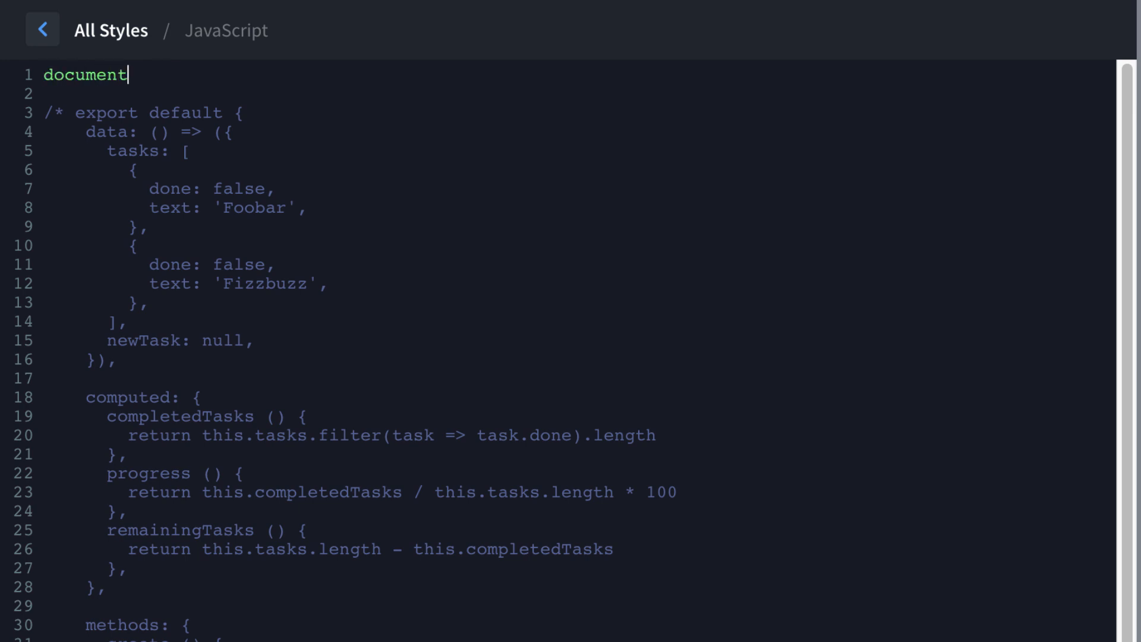
text(.addEventListener)
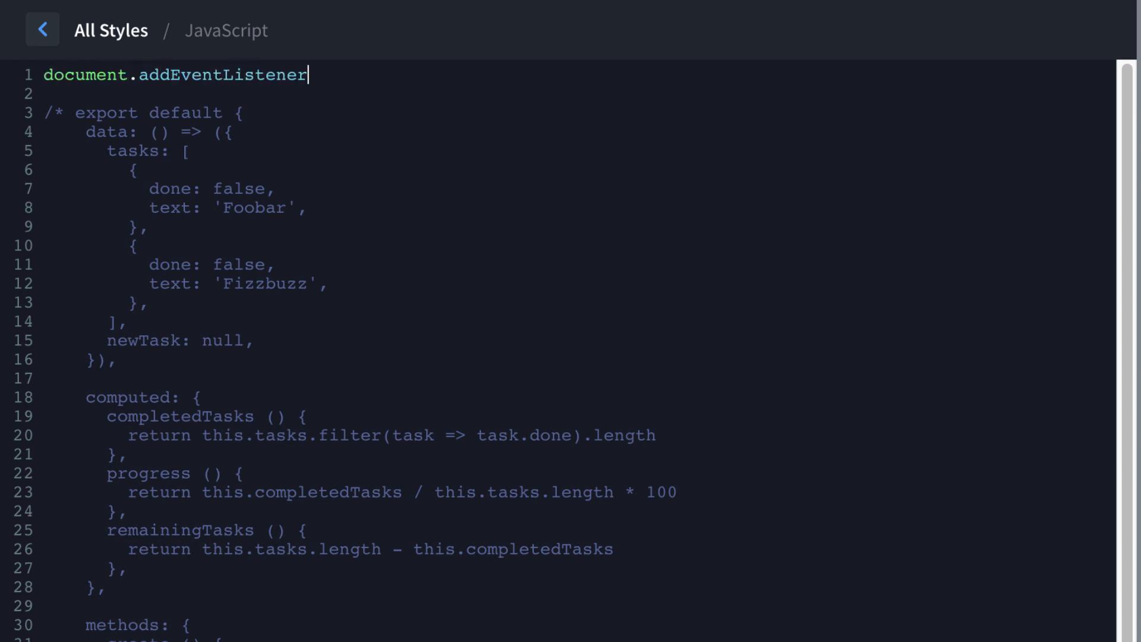
text(('DO'))
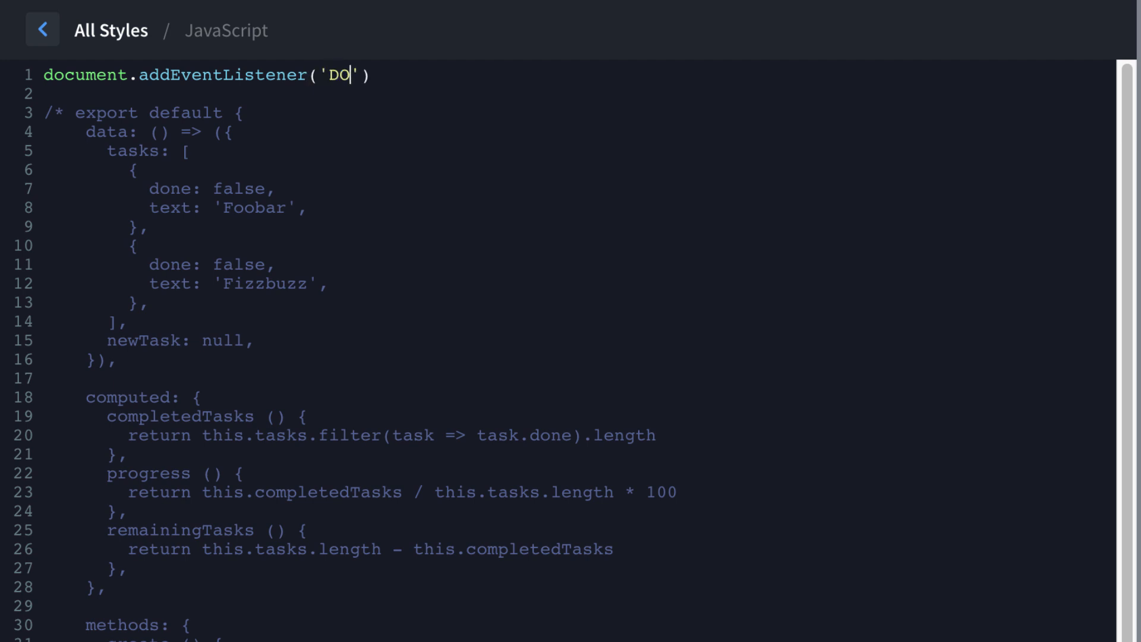
text(MContentLoaded)
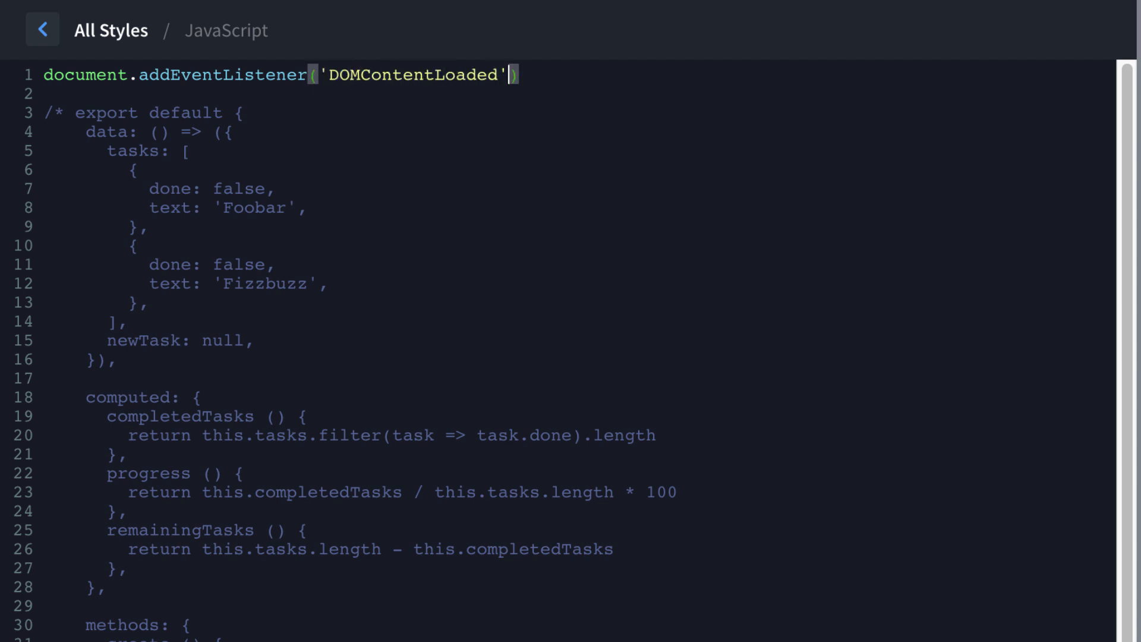
text(, function())
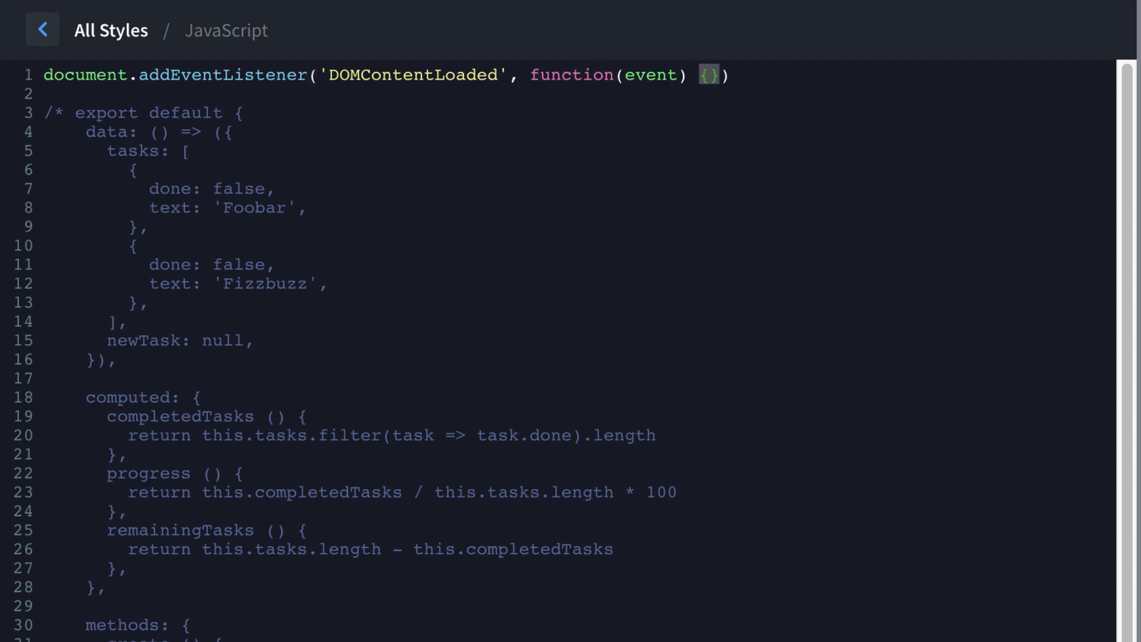
key(Enter)
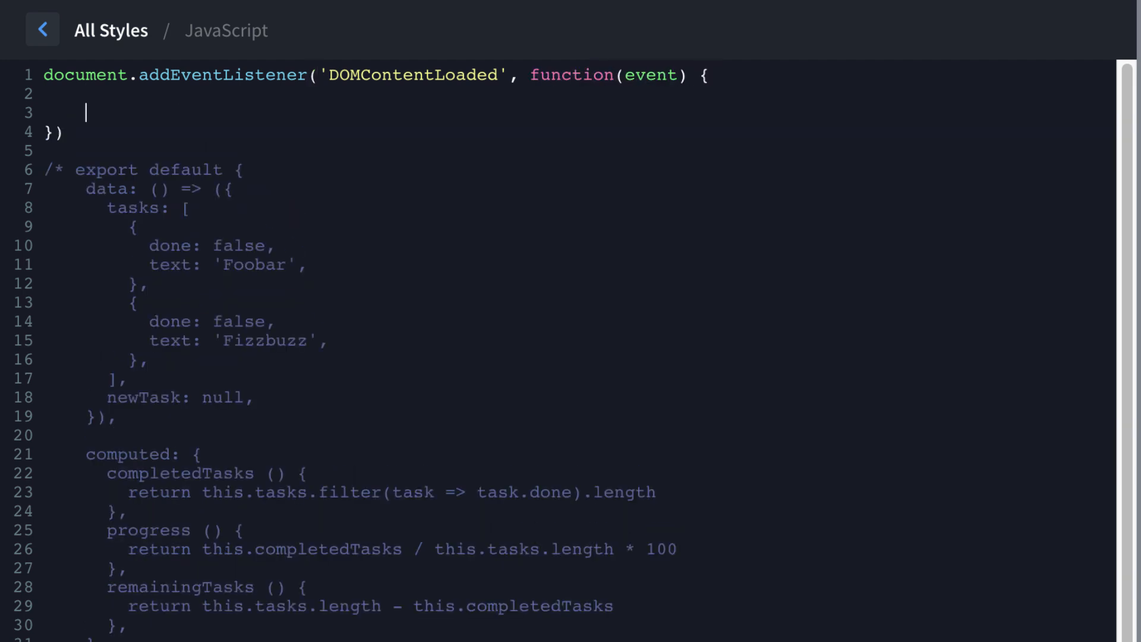
Inside the handler, declare var myApp = new Vue({ el: '#app', … })
text(v)
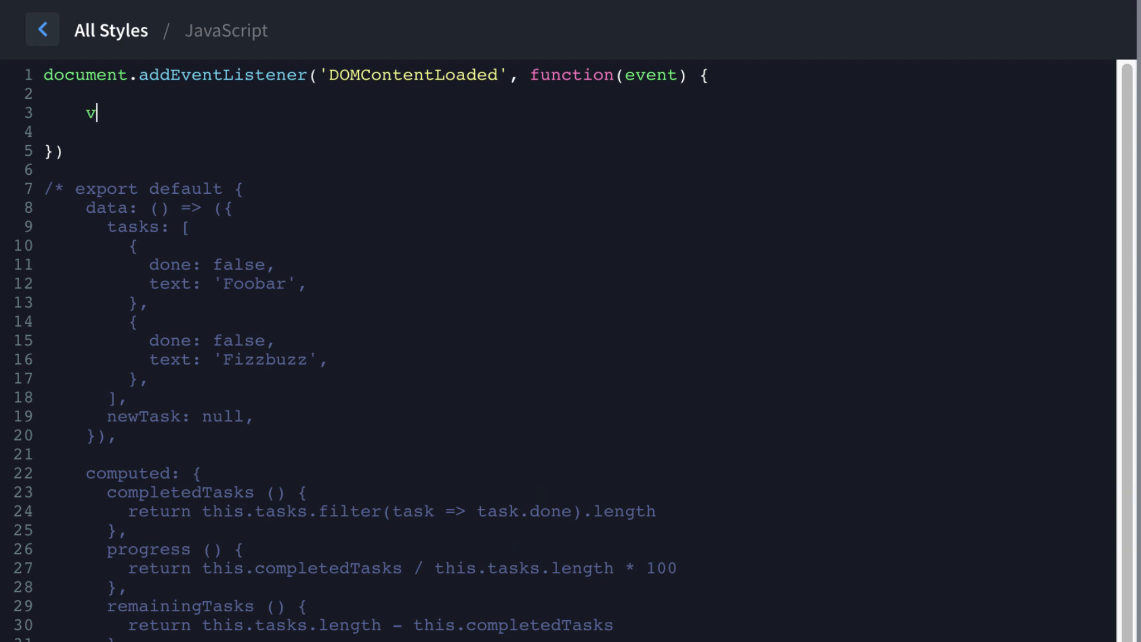
text(ar myAp)
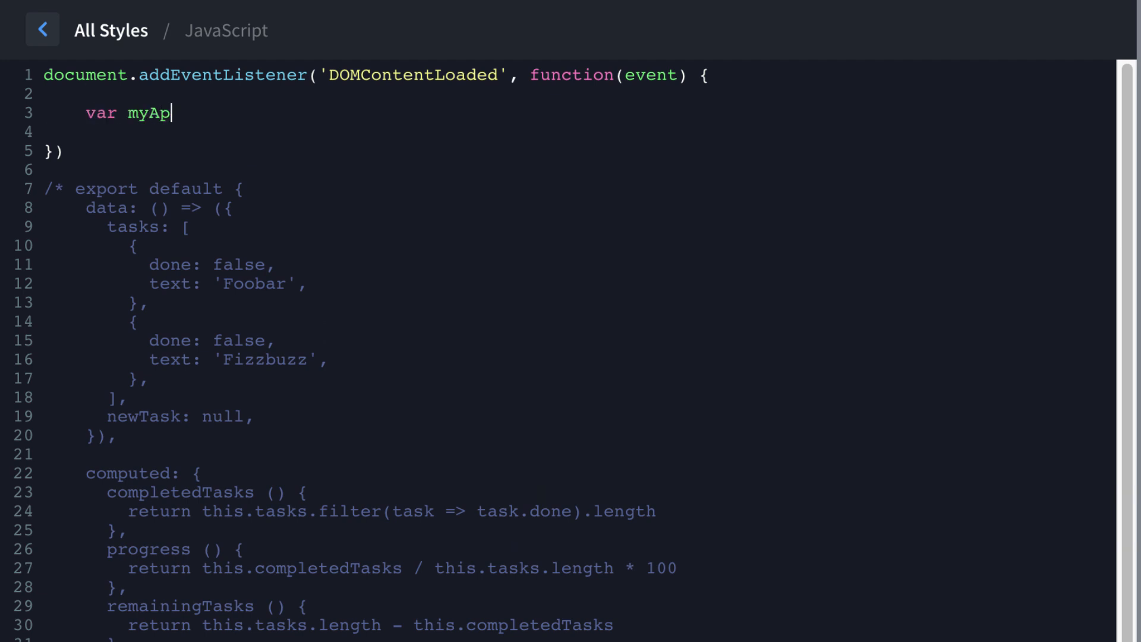
text(p = new)
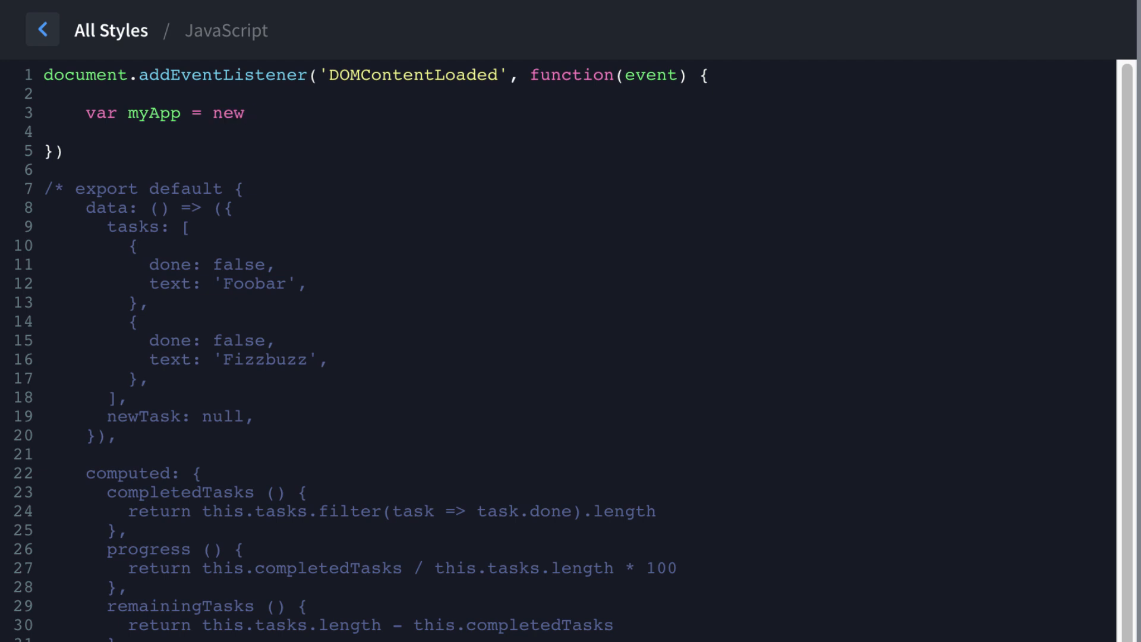
text(Vue())
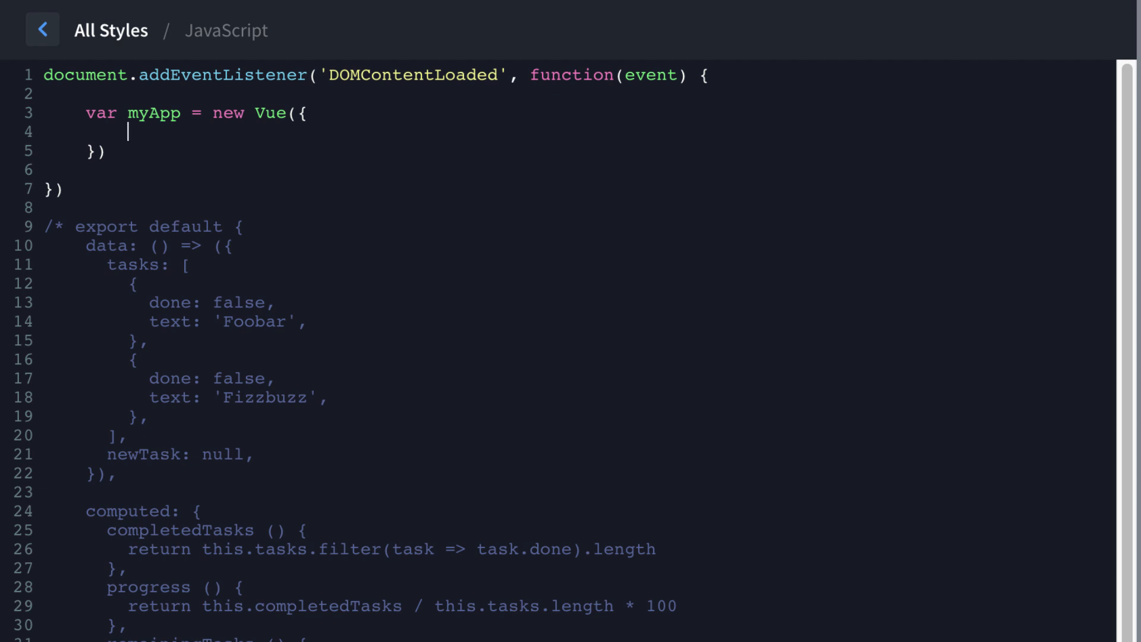
text(el:)
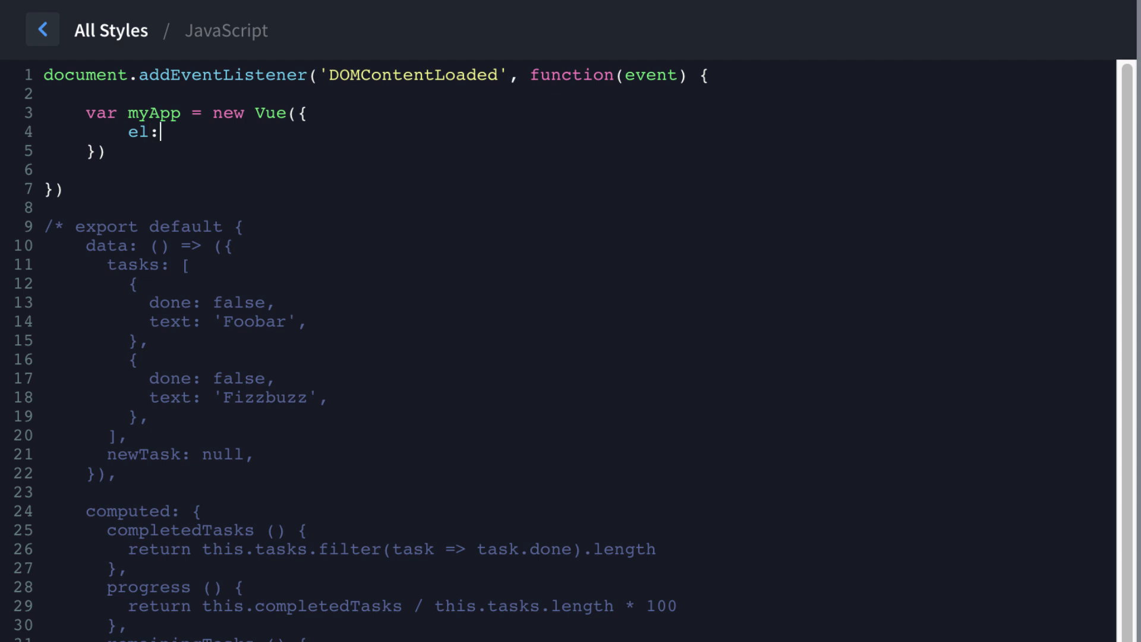
text('')
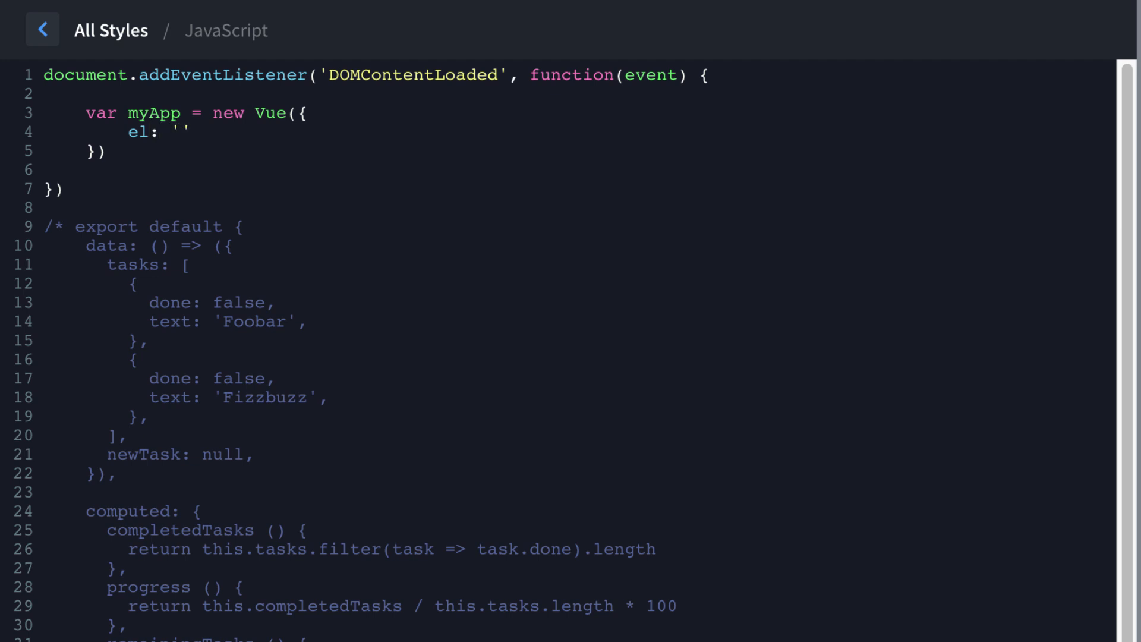
text(#ap)
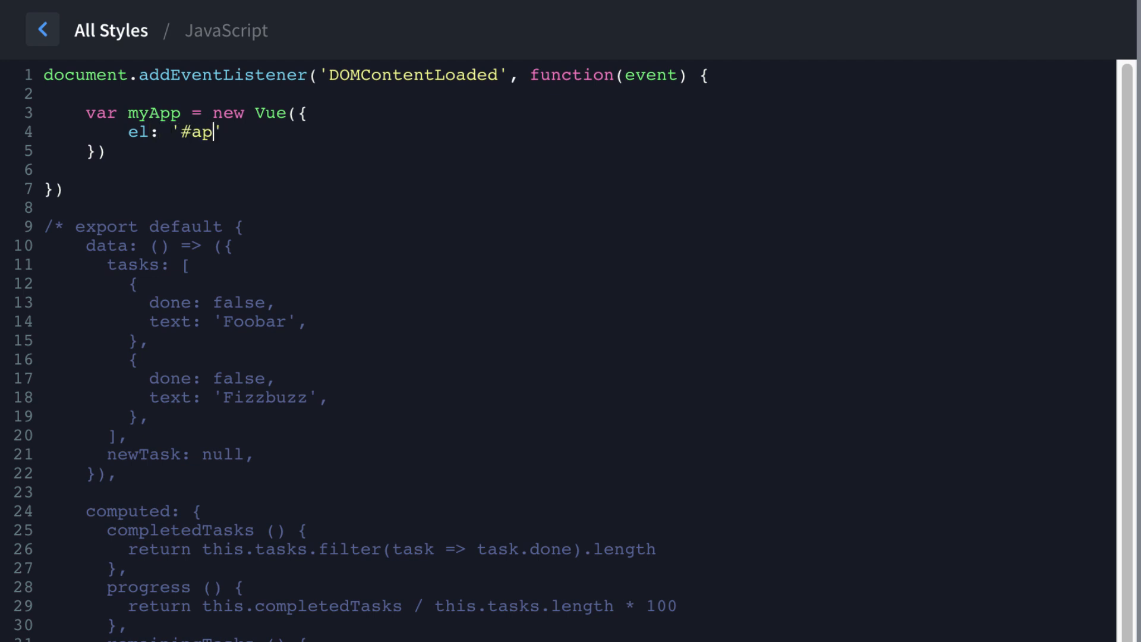
text(p)
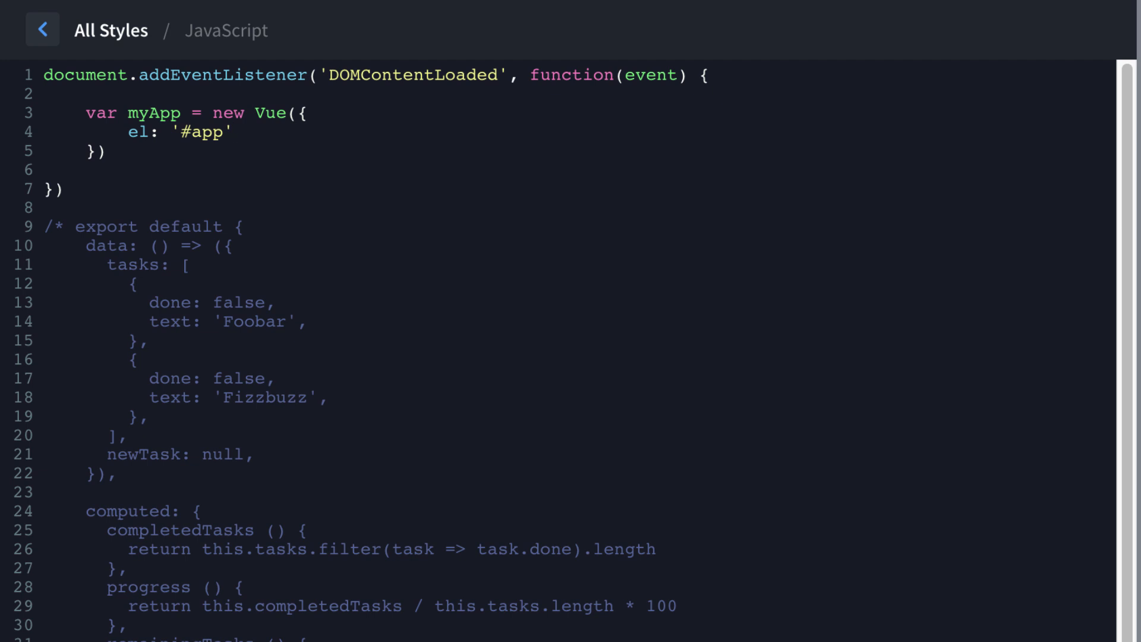
text(,)
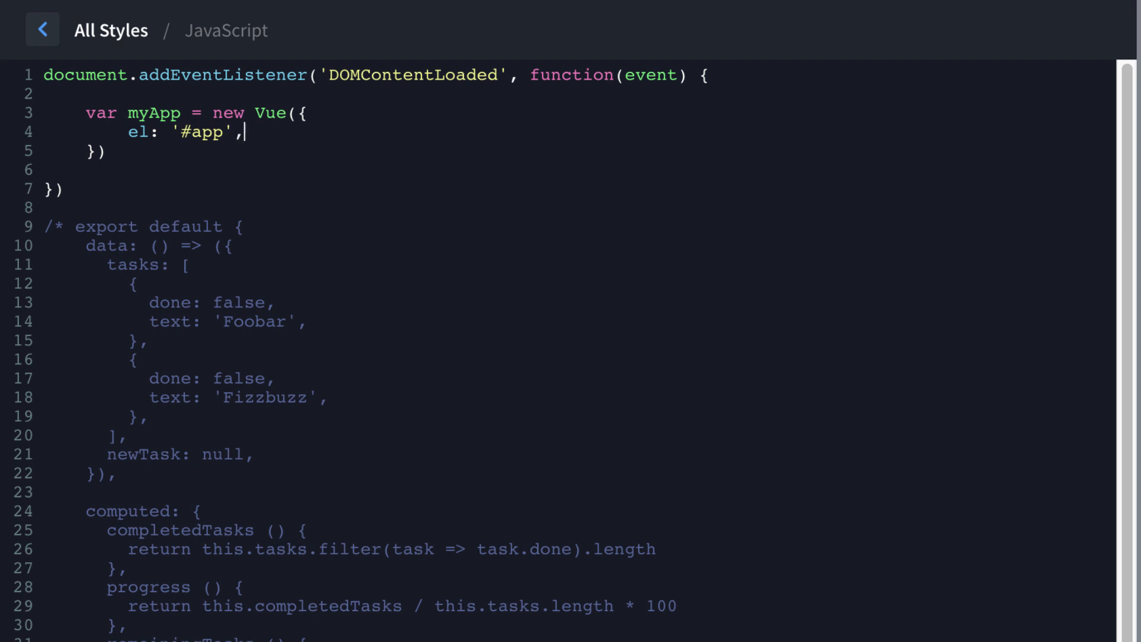
key(Enter)
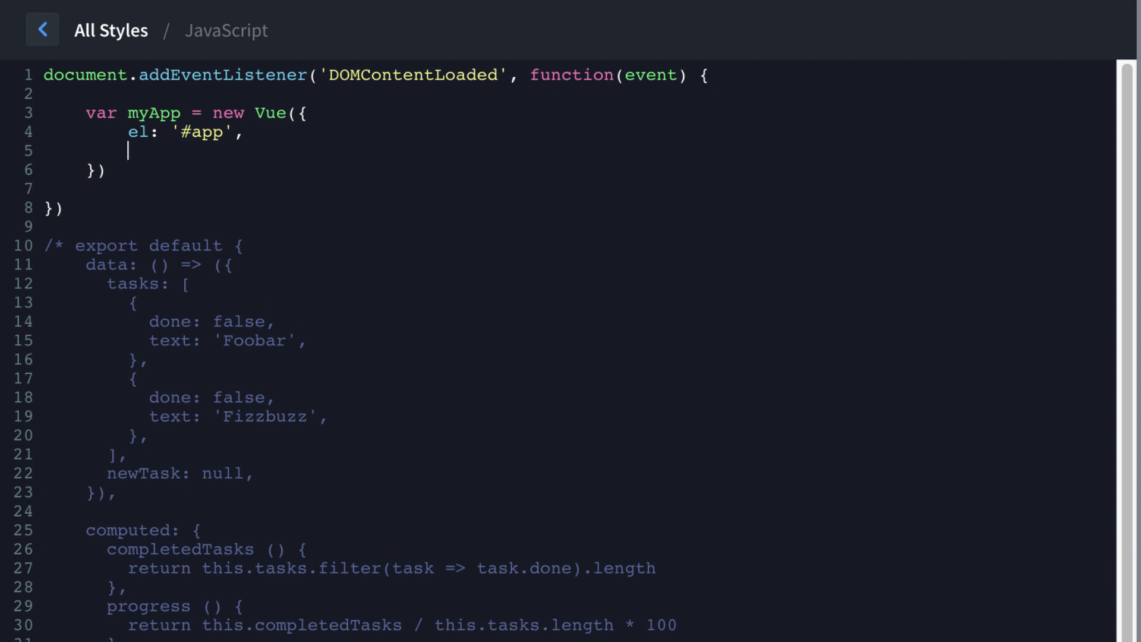
Add vuetify: new Vuetify() and a data object with tasks: [] and newTask
text(vuet)
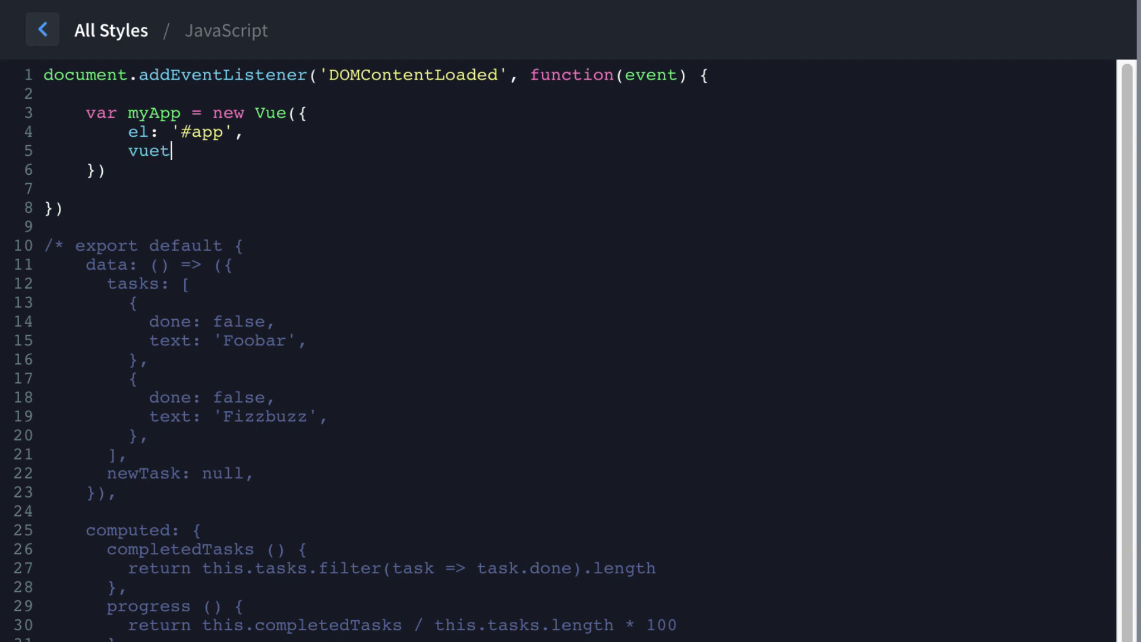
text(ify: new)
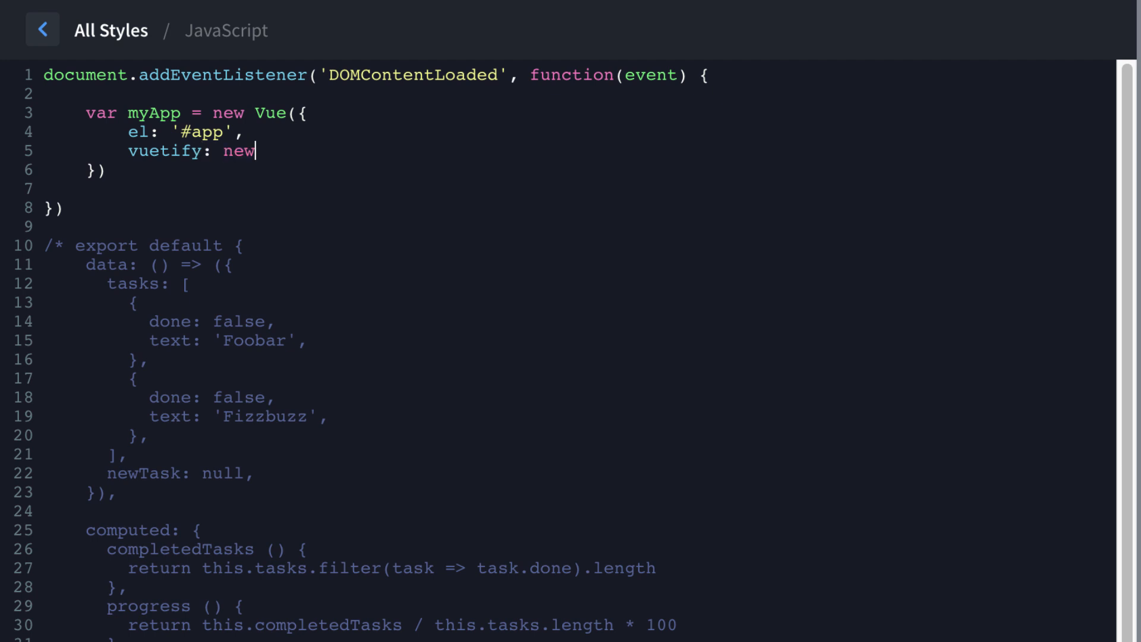
text(Vuetify(),)
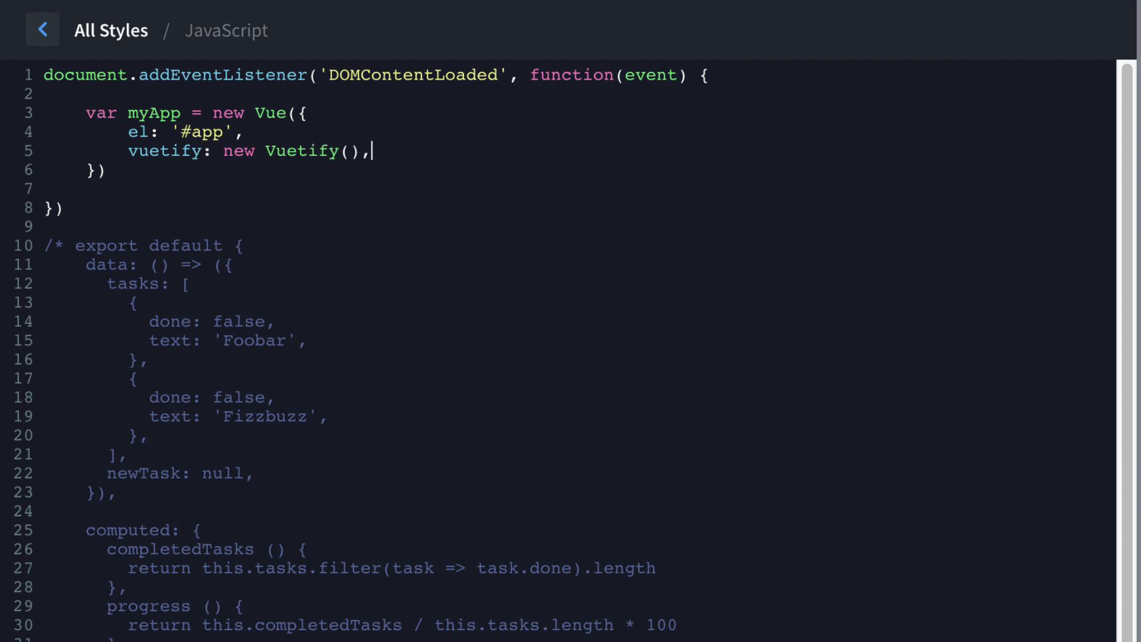
key(Enter)
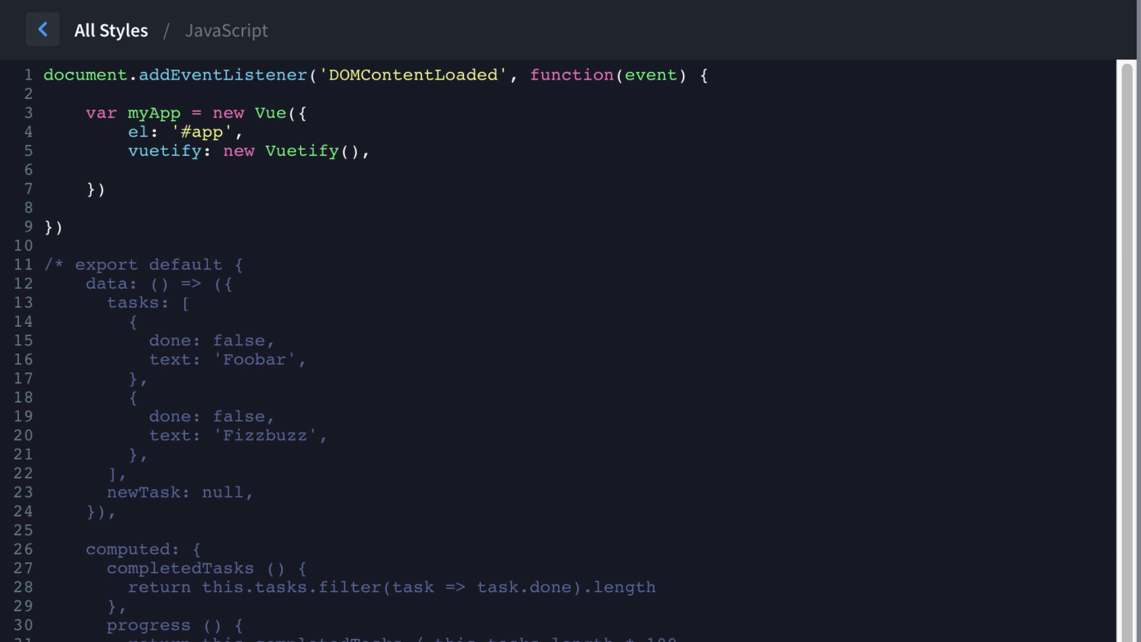
text(data: {})
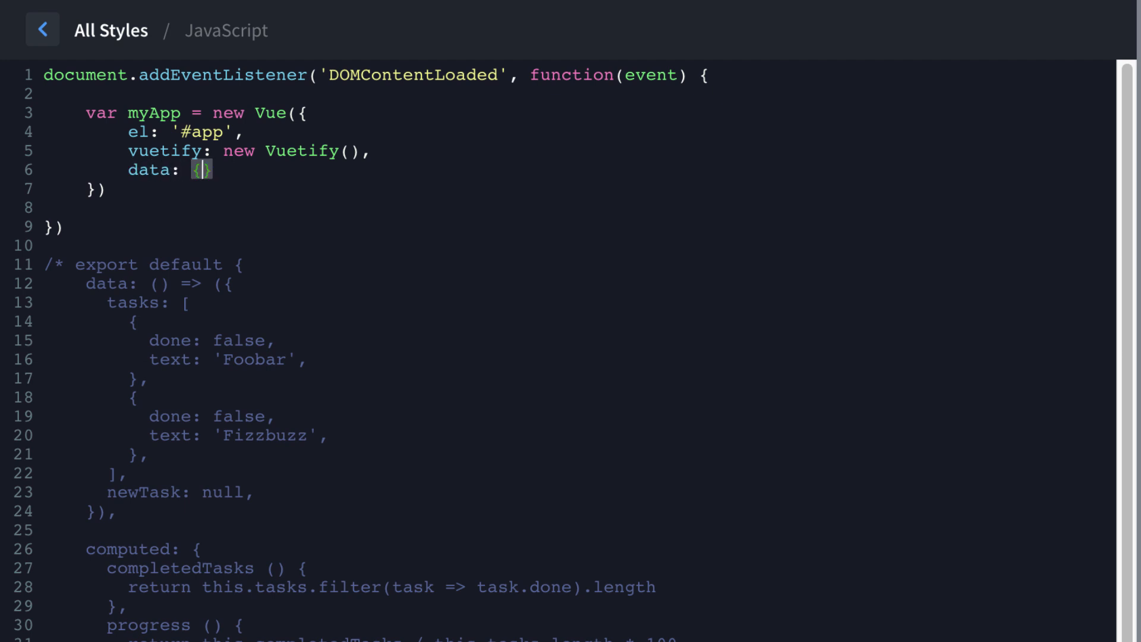
key(Enter)
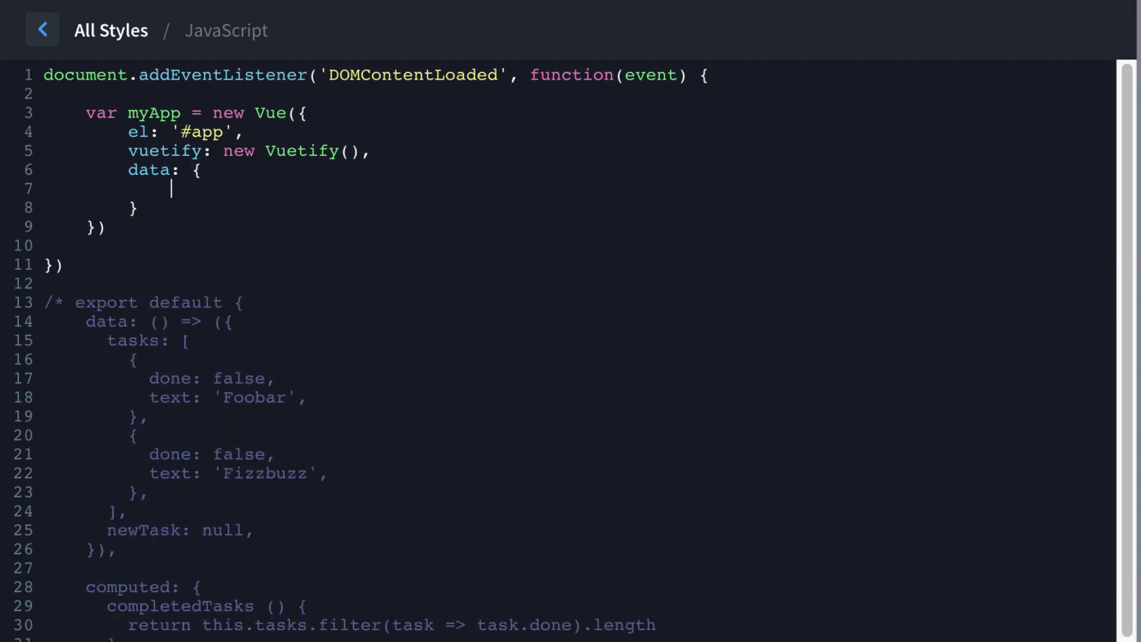
text(tasks: [])
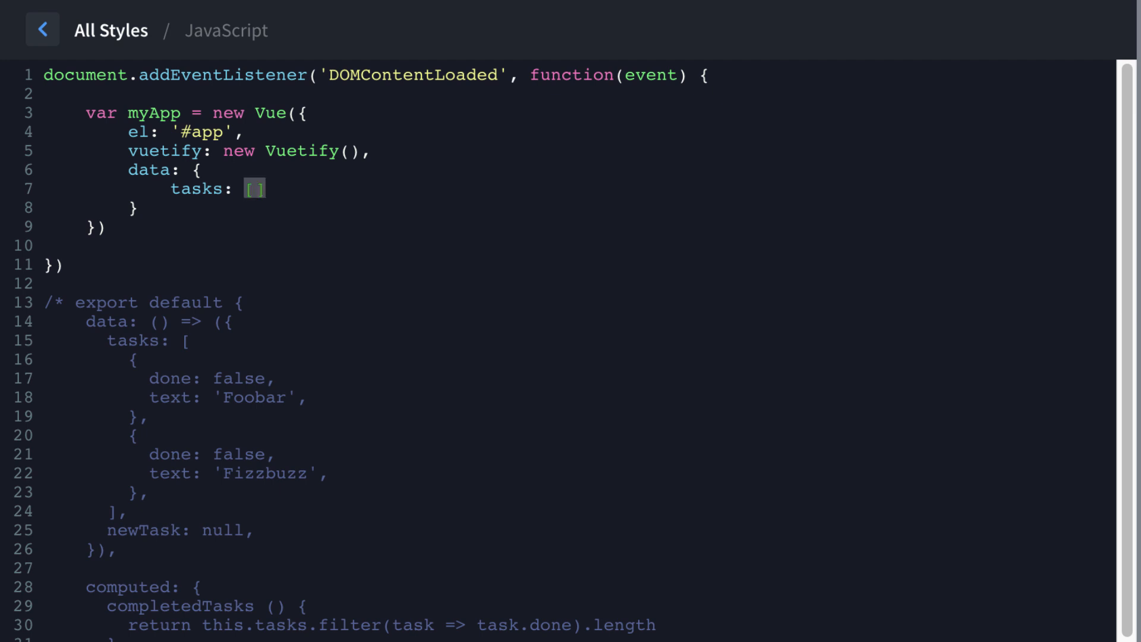
text(,)
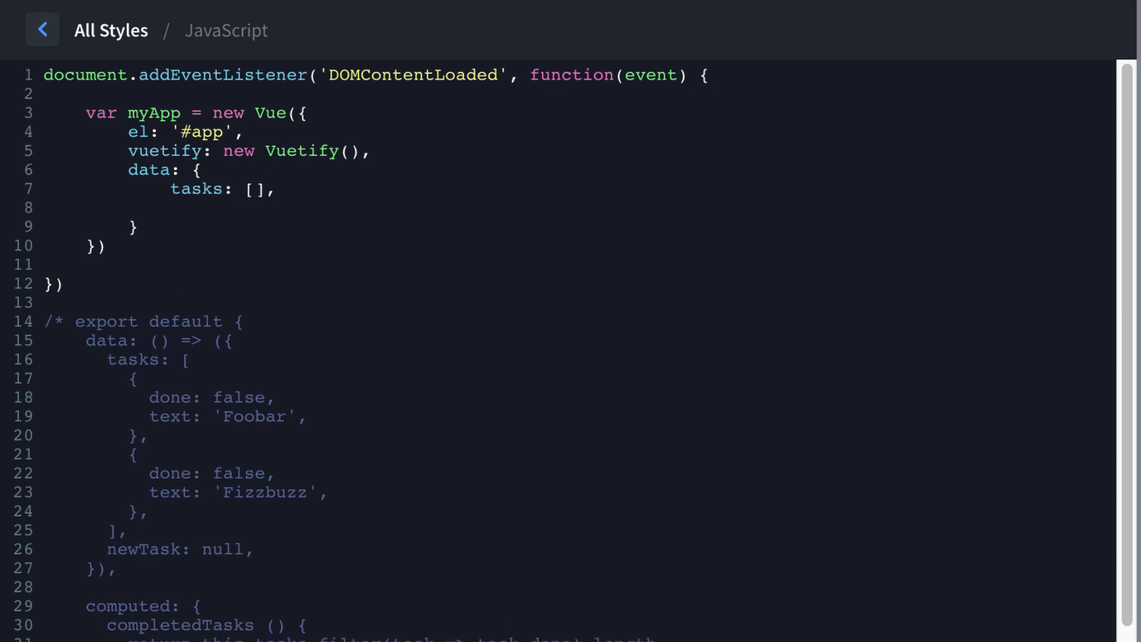
text(newTask)
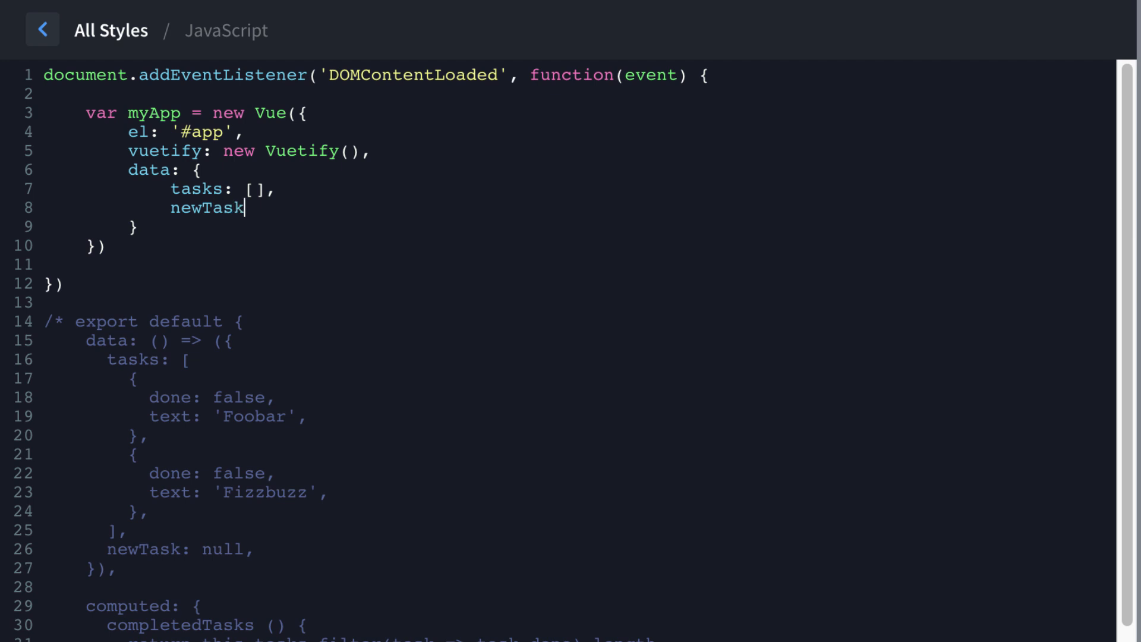
Finish newTask: null, then start a methods block with create: function(event) {
text(: null)
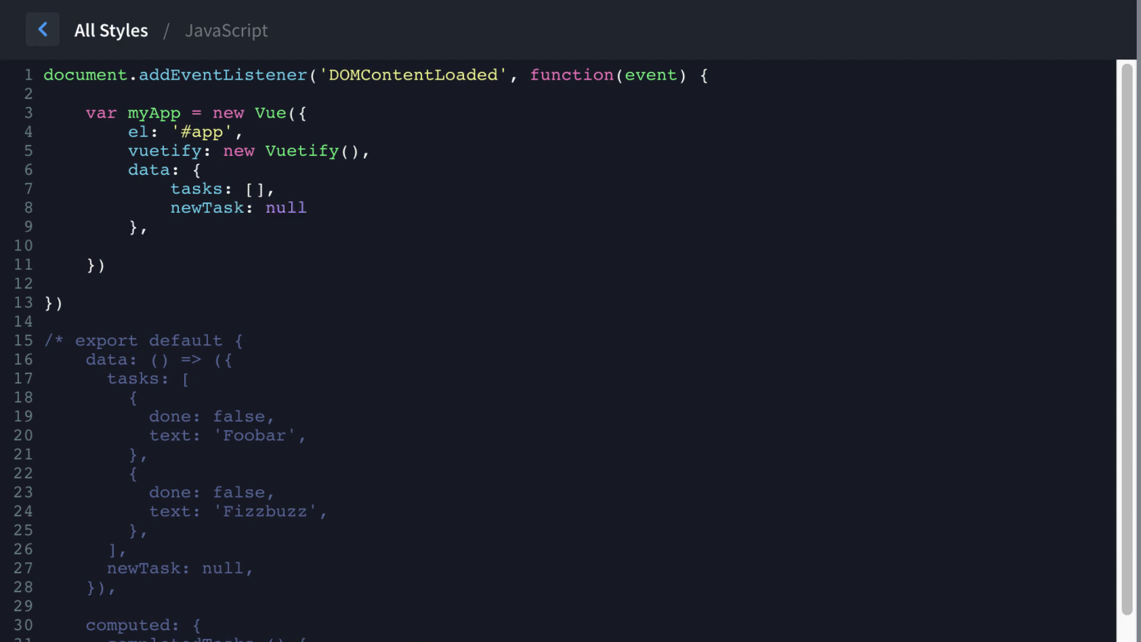
click(125, 242)
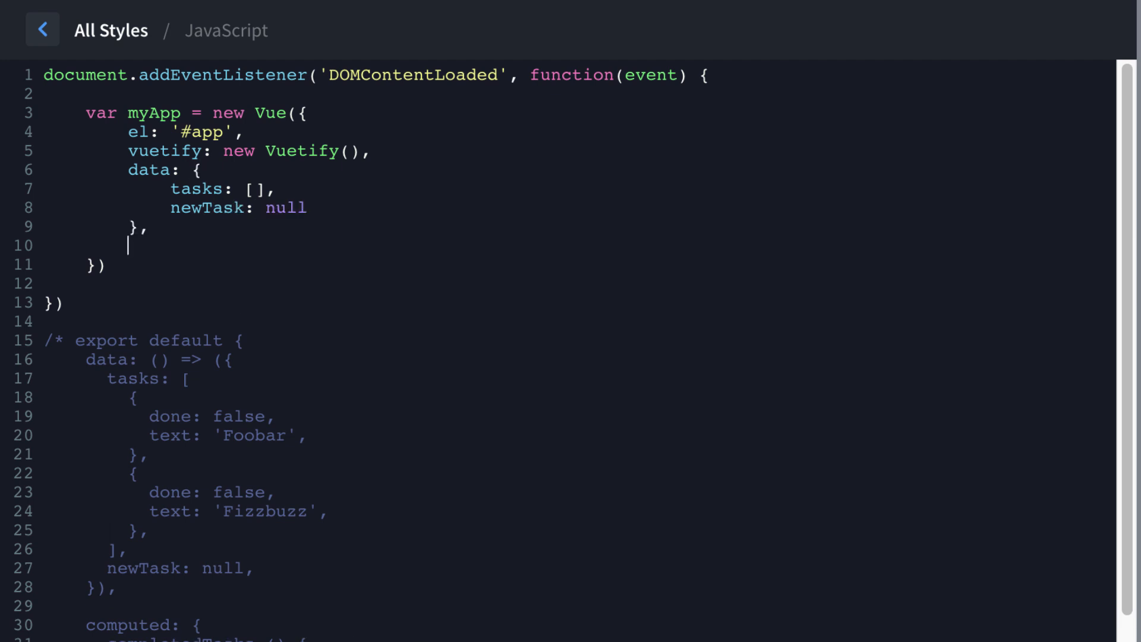
text(methods:)
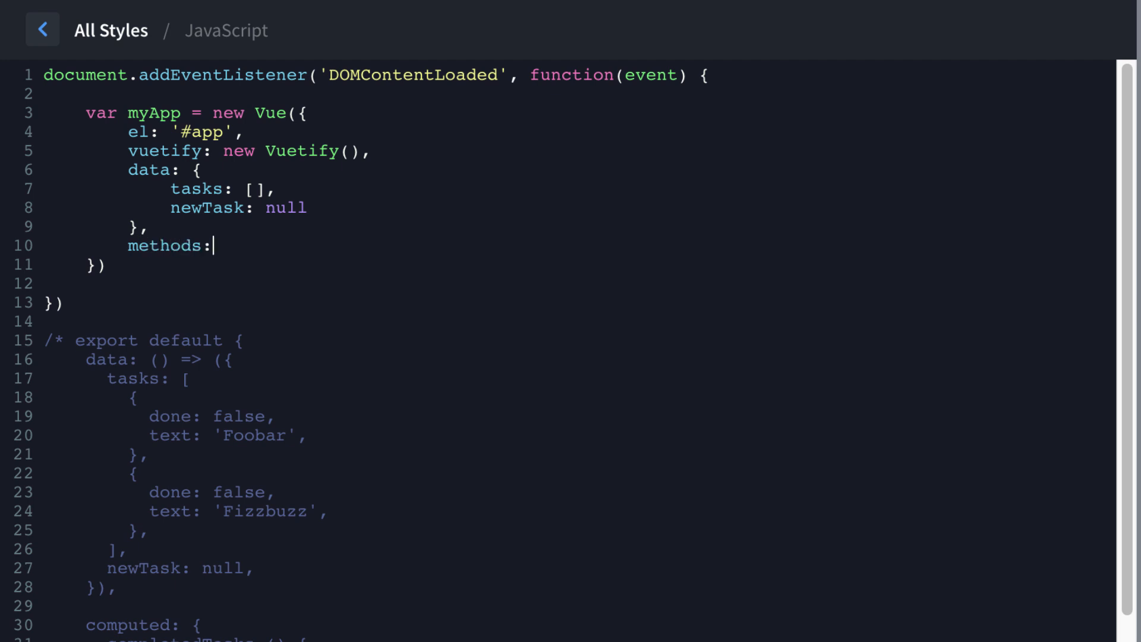
text({})
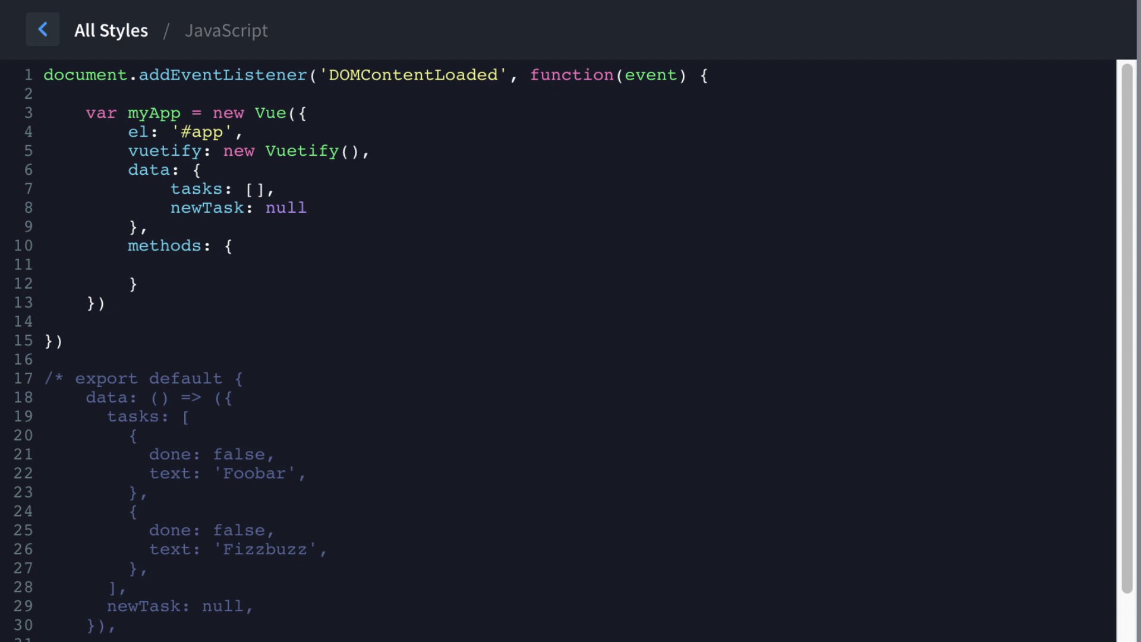
text(create)
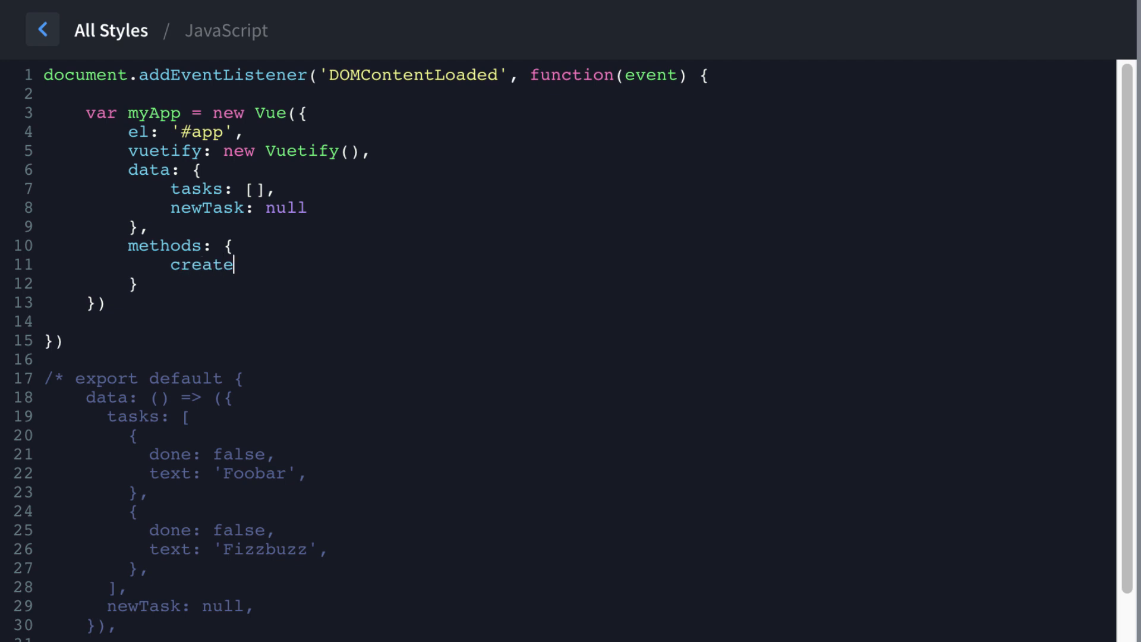
text(: function)
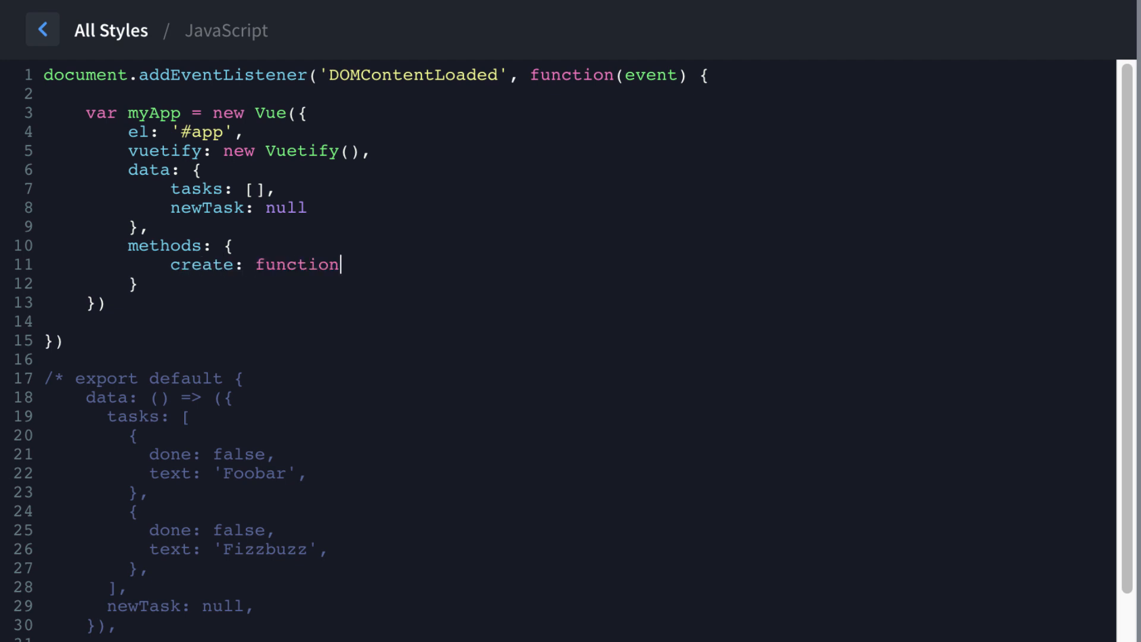
text((event) {)
text(this)
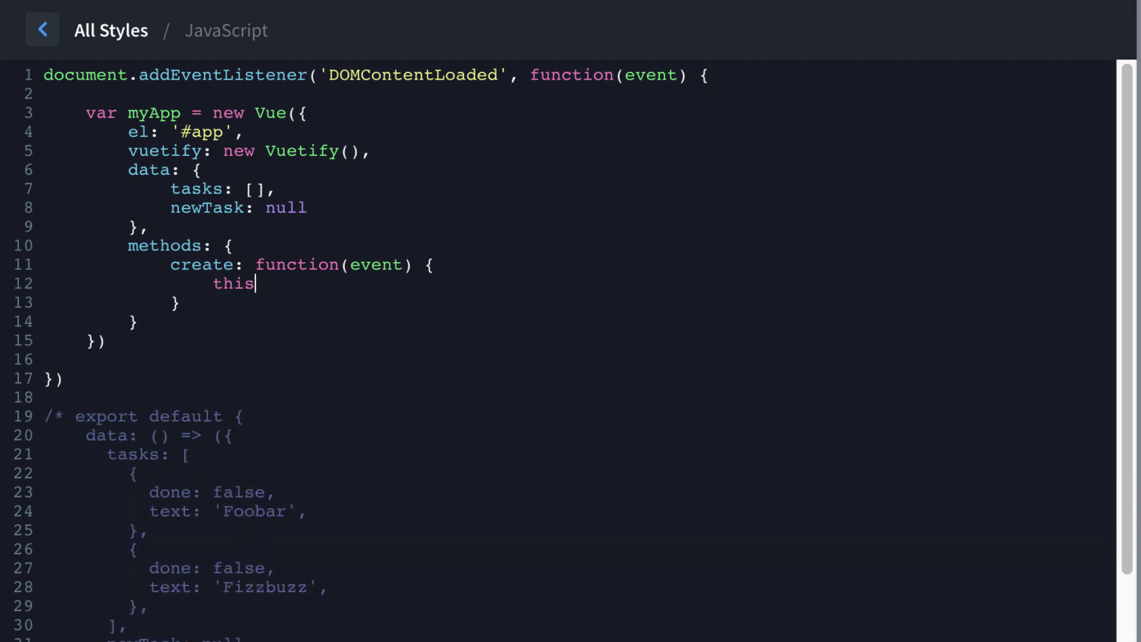
Make create call this.tasks.push({ done: false, text: this.newTask })
text(.tasks)
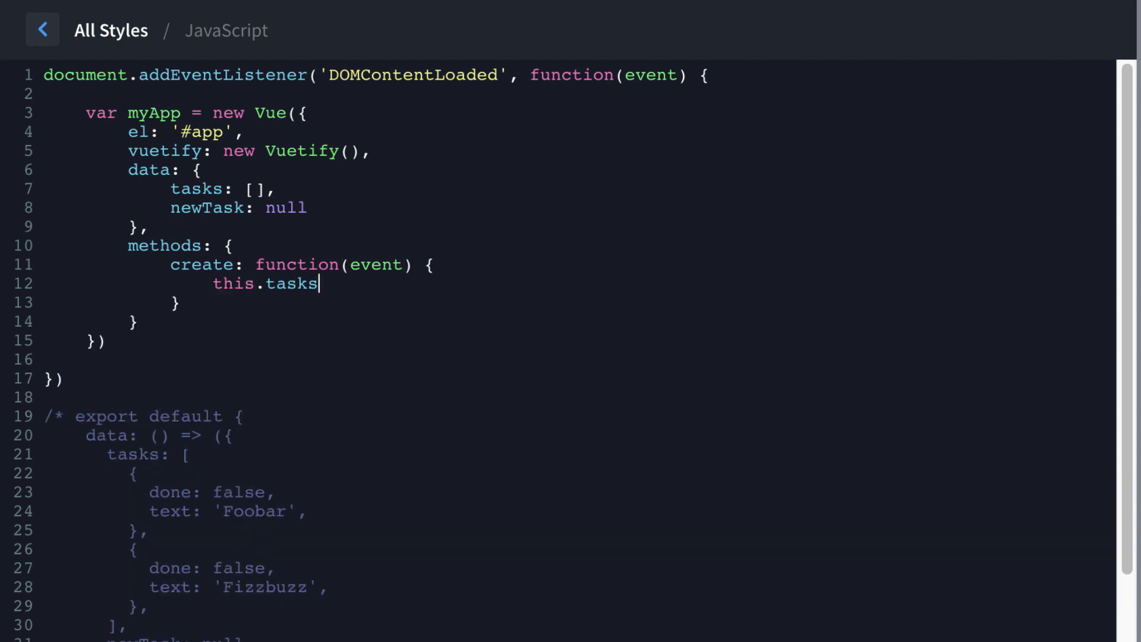
double_click(197, 189)
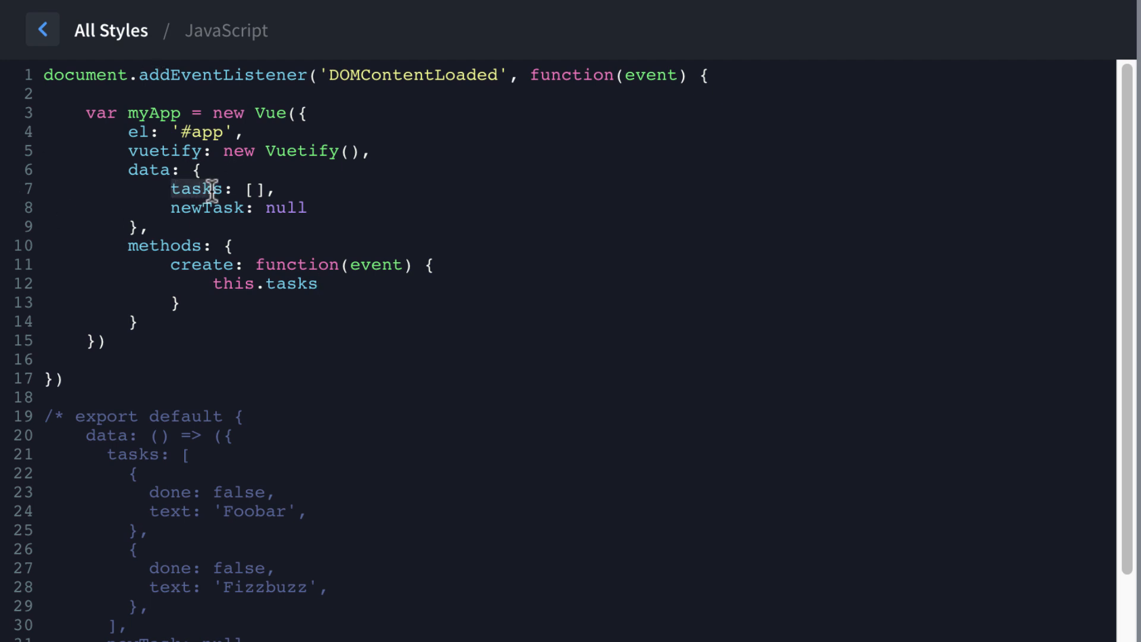
click(321, 282)
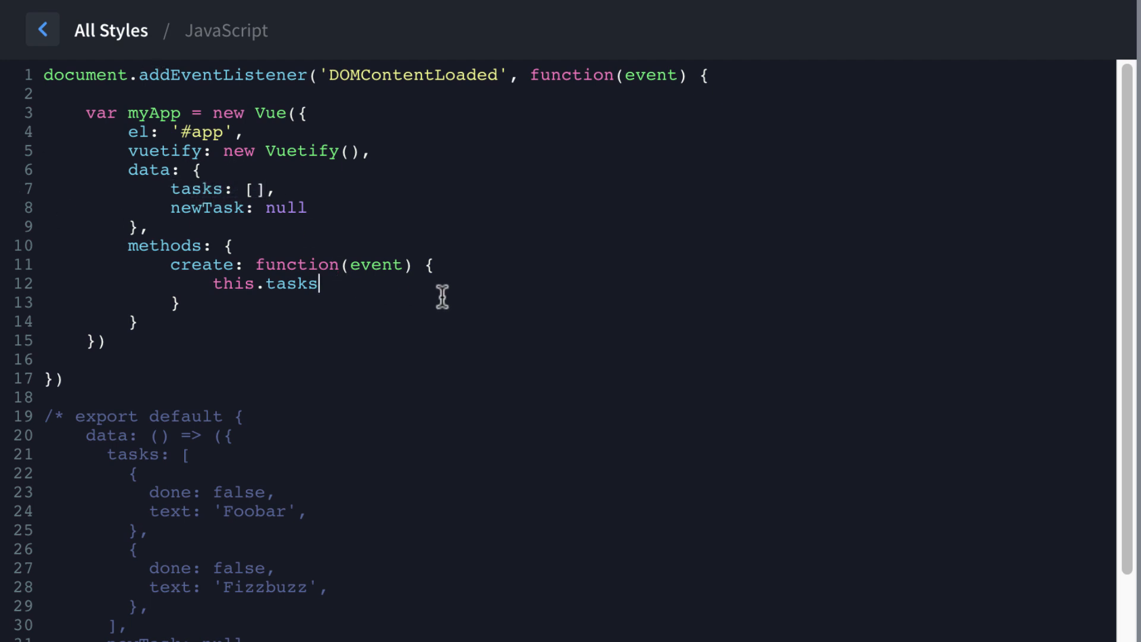
text(.push)
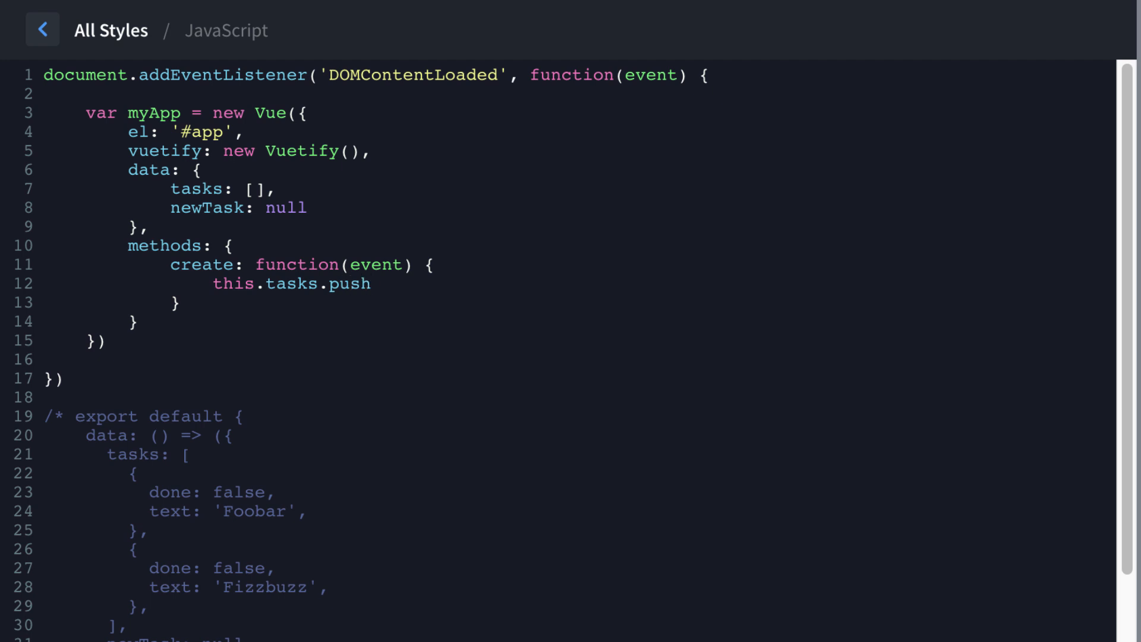
text(({)
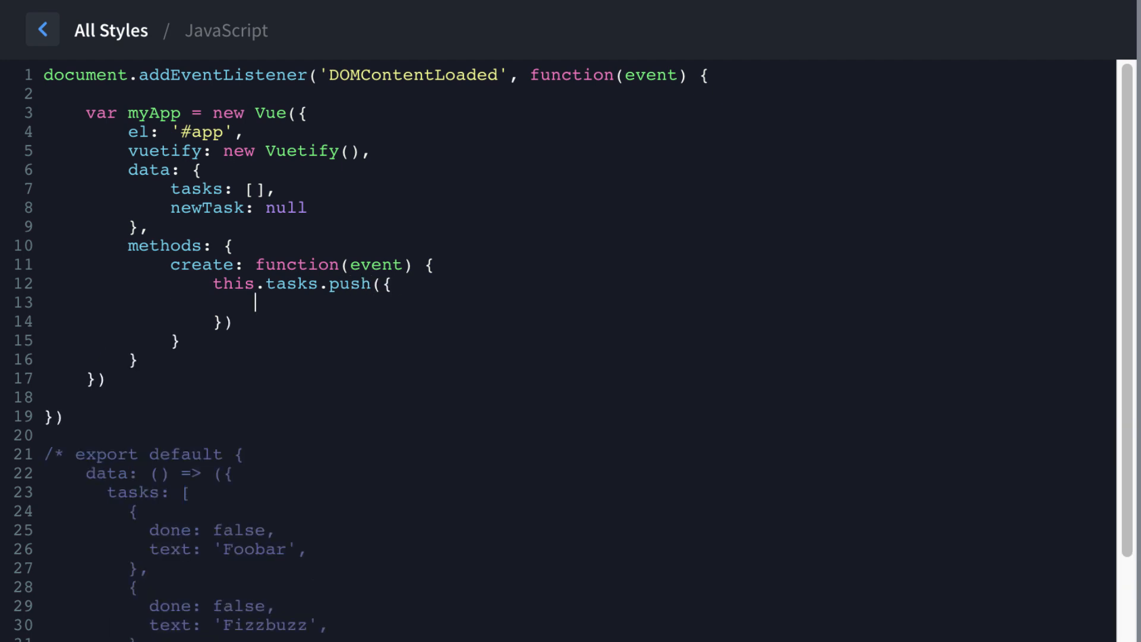
text(done)
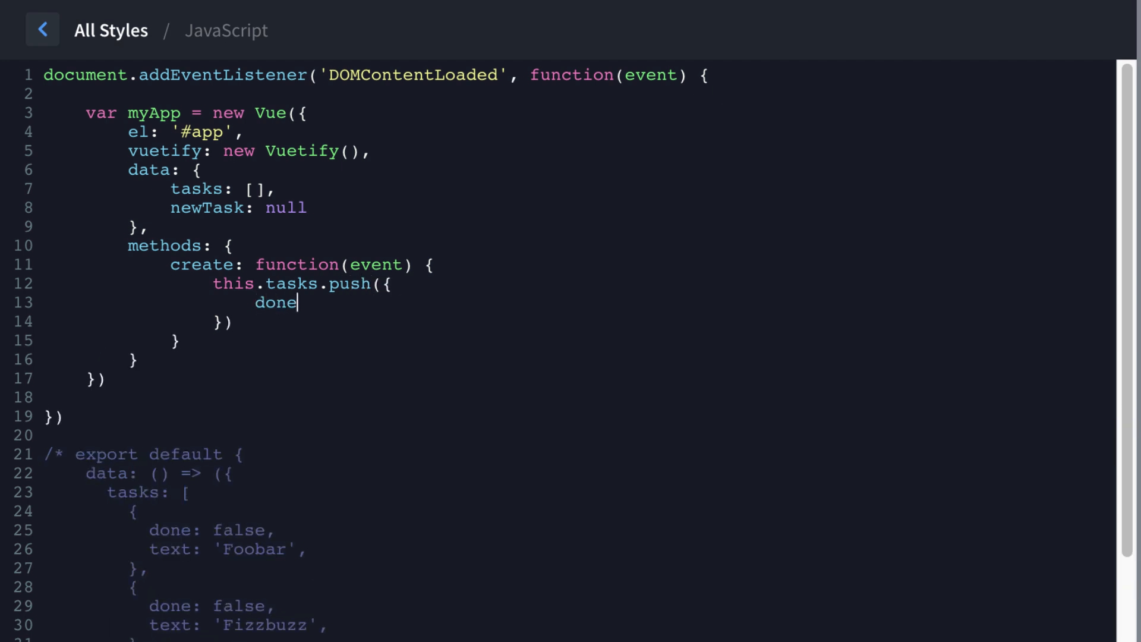
text(: false)
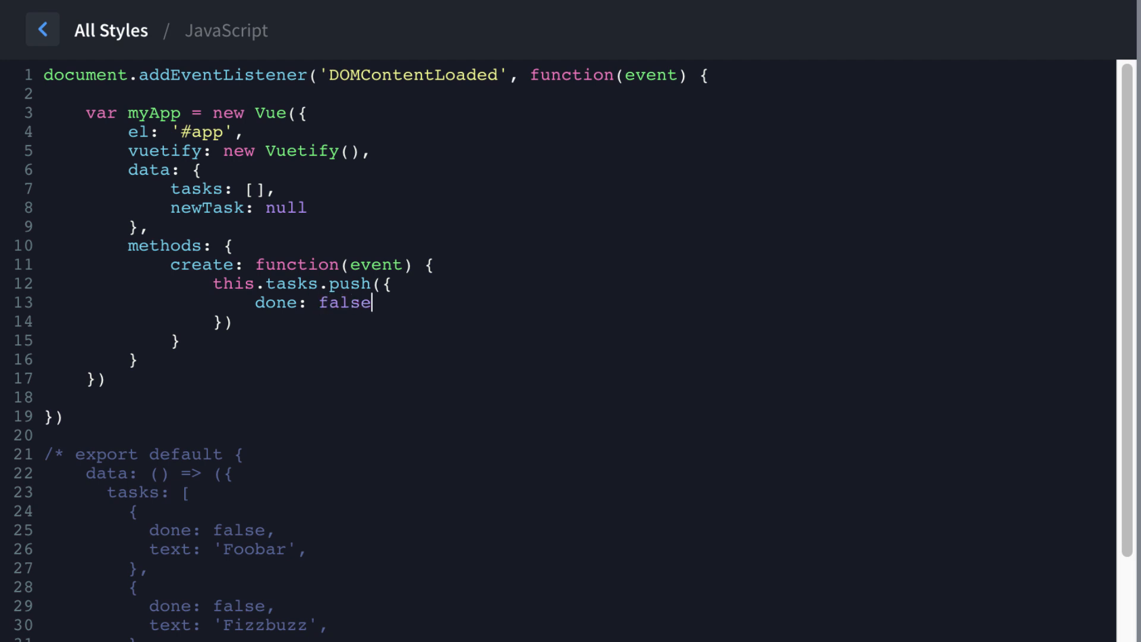
text(,)
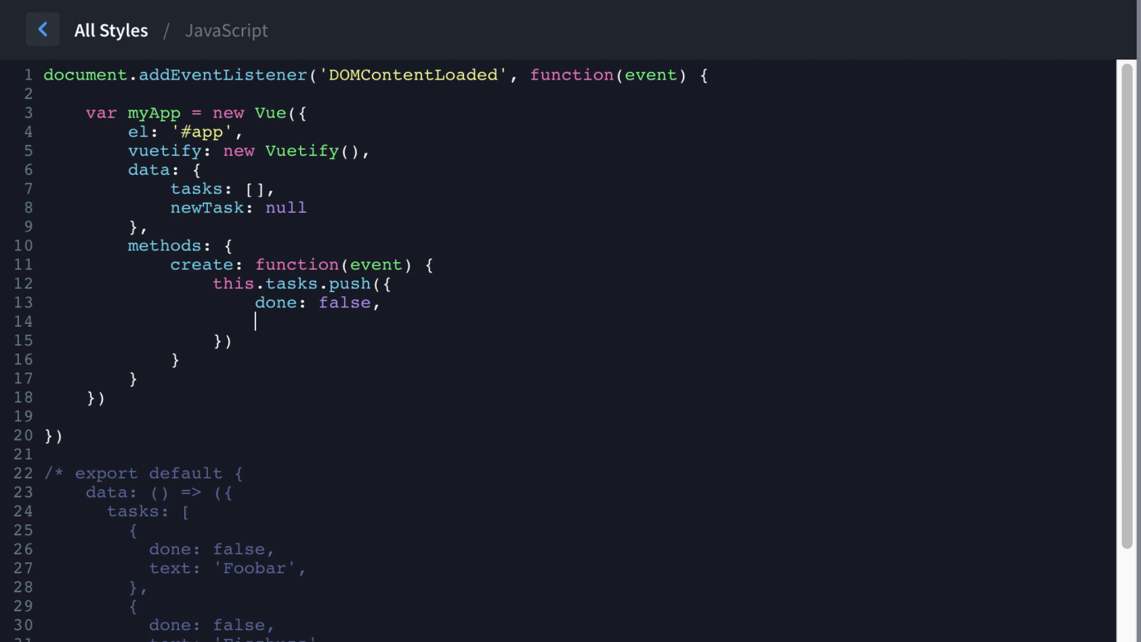
text(text:)
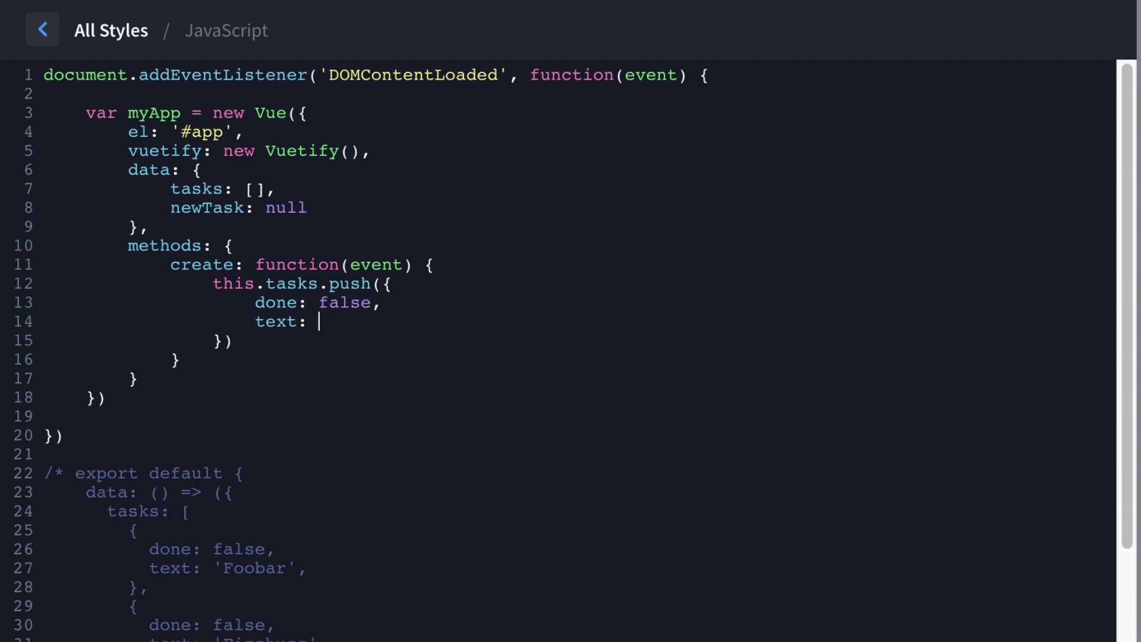
text(this.newTask)
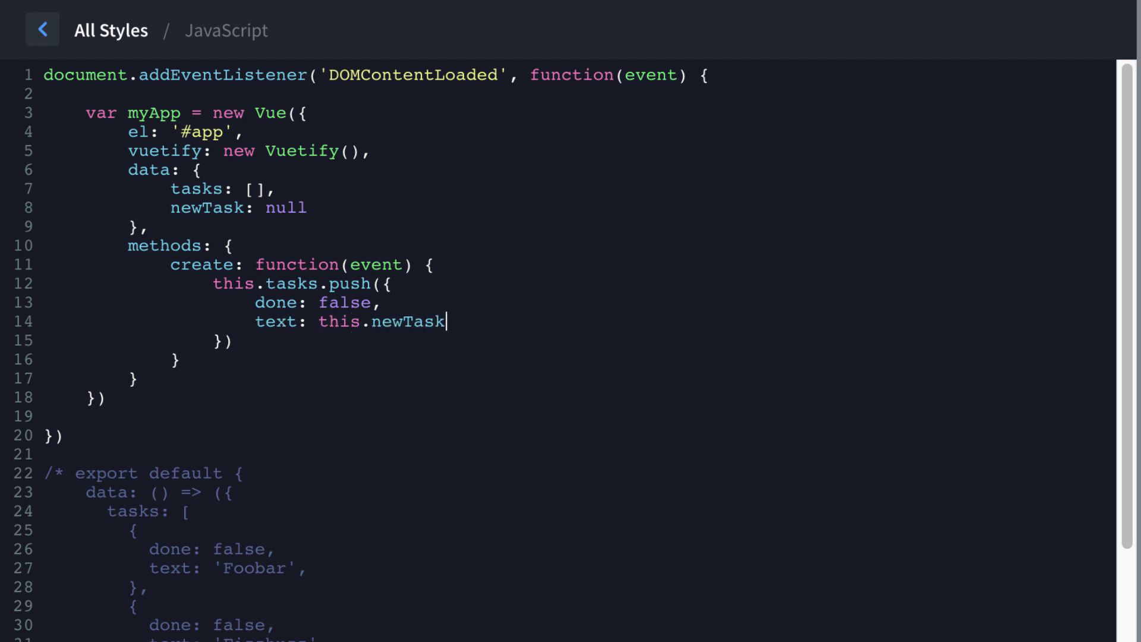
mouse_move(429, 321)
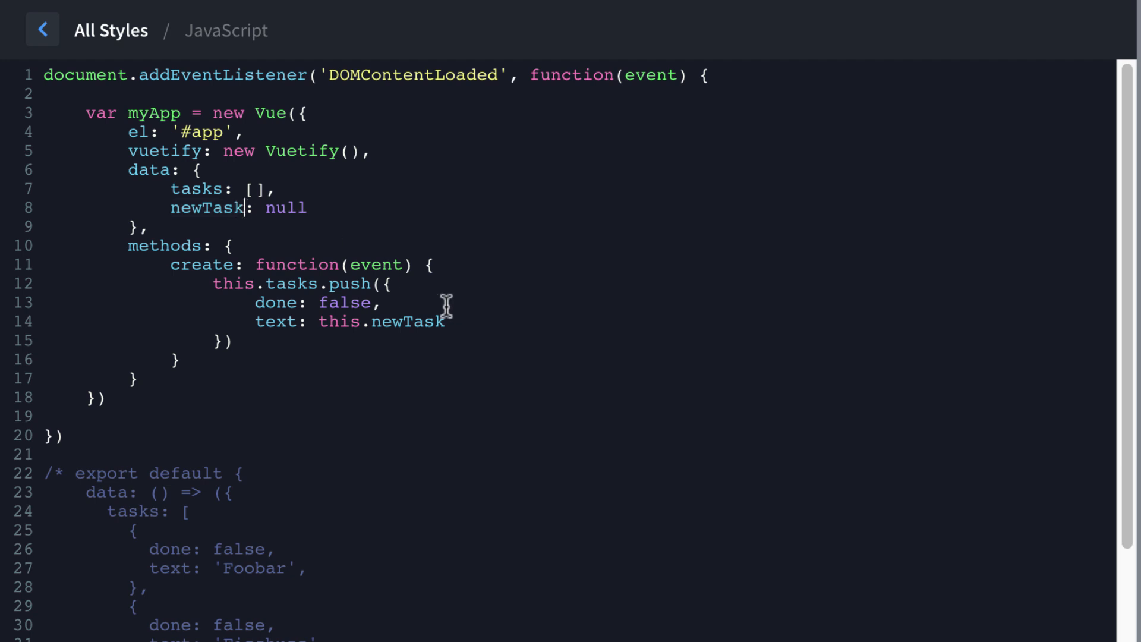
End the push statement and add this.newTask reset after it
click(448, 321)
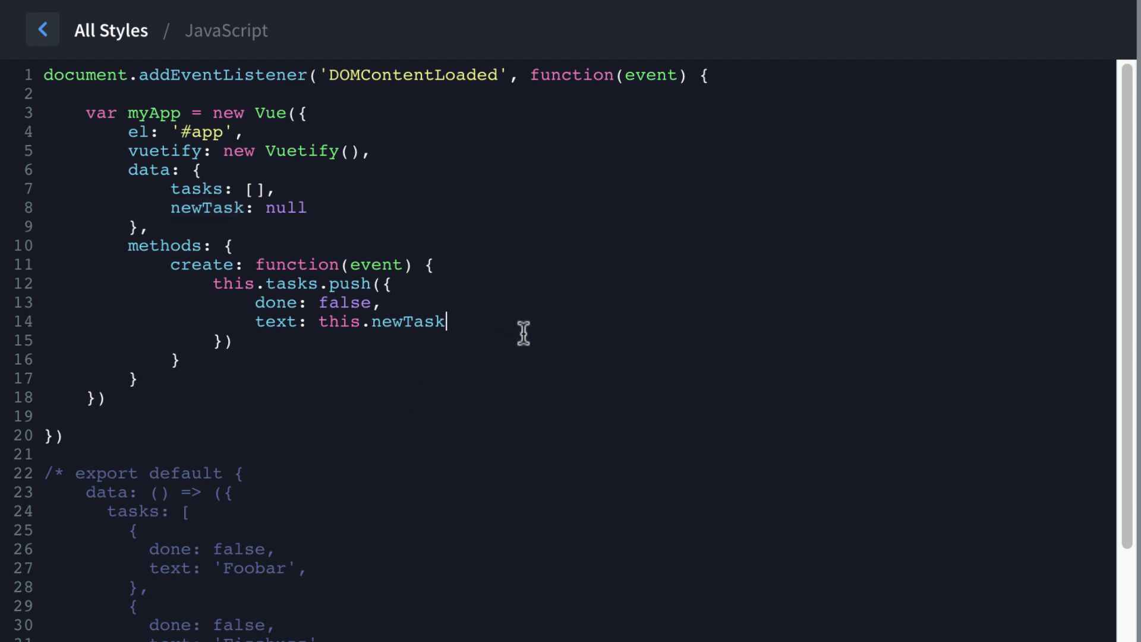
text(;)
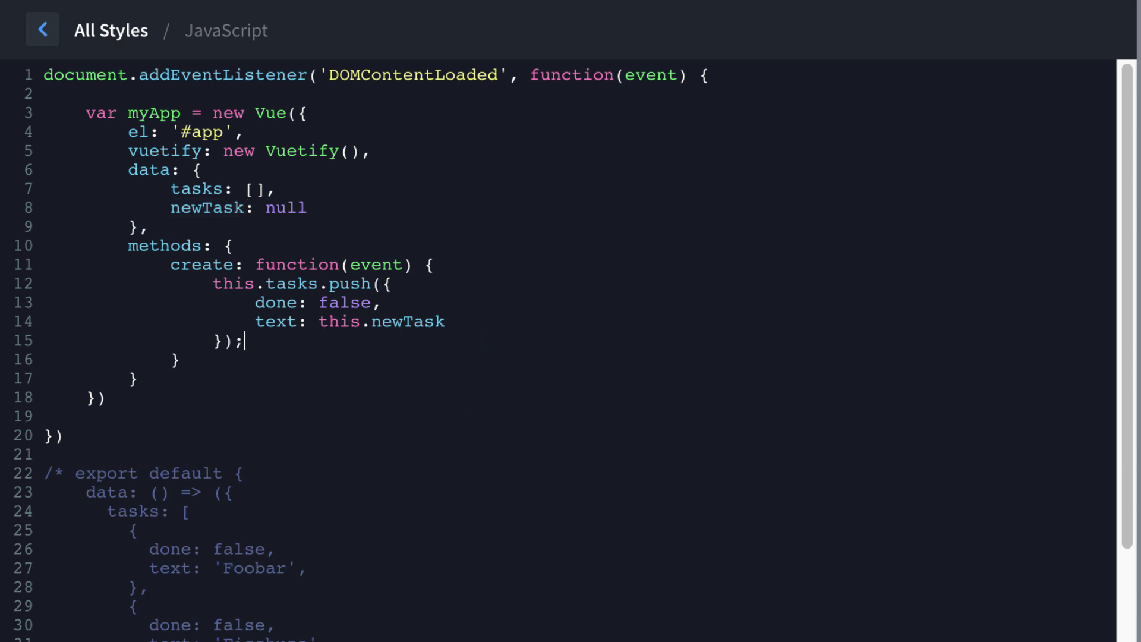
text(th)
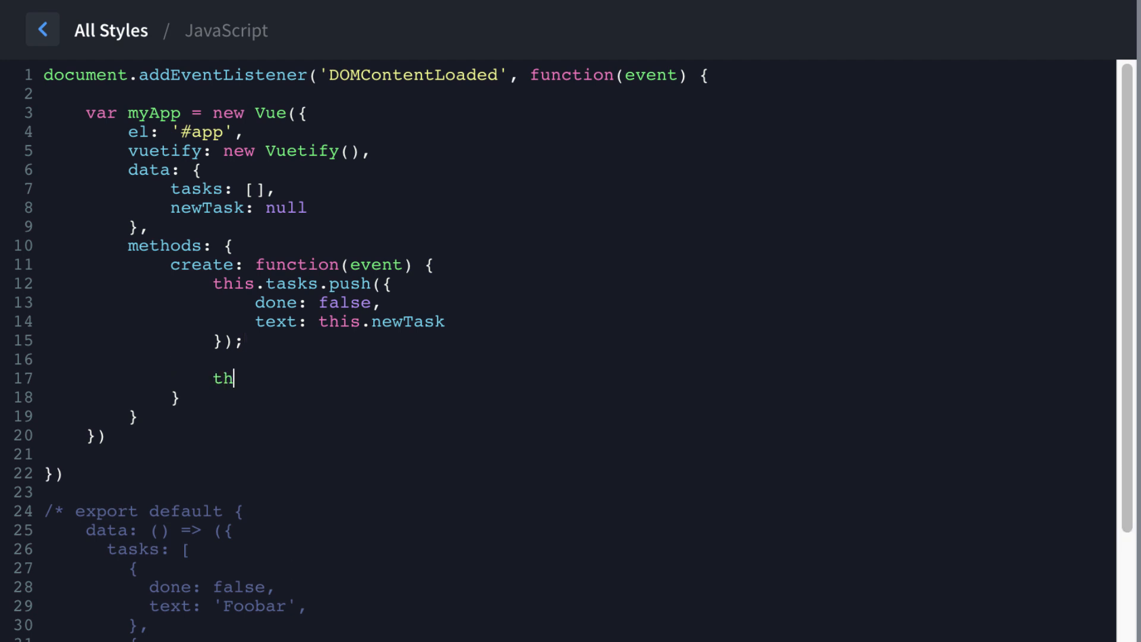
text(is.newTask = null;)
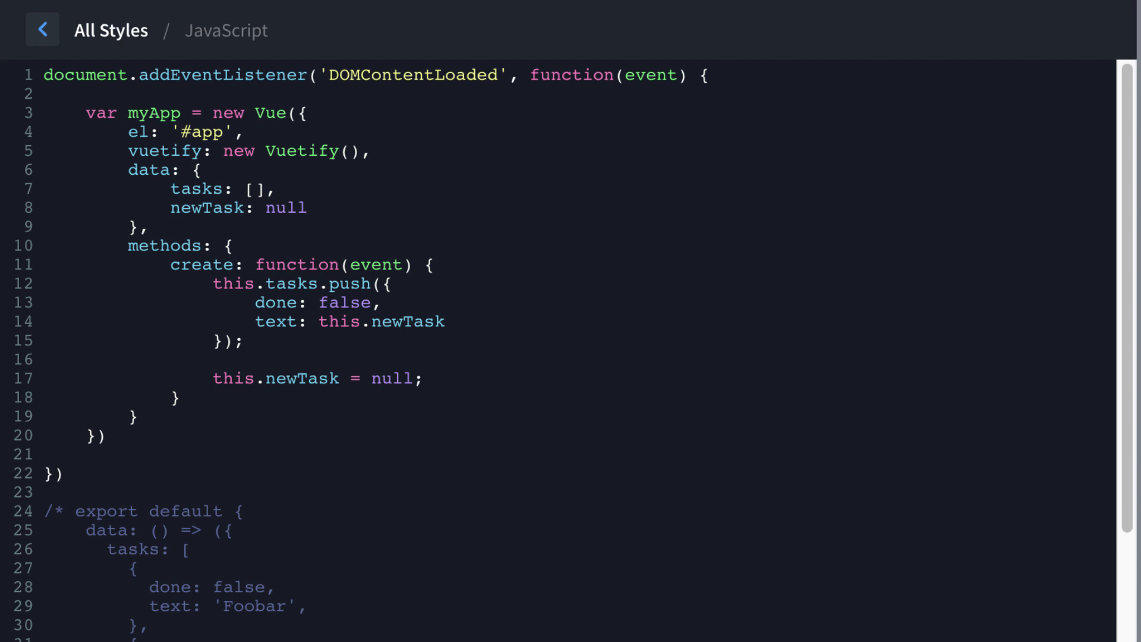
click(423, 378)
text(,)
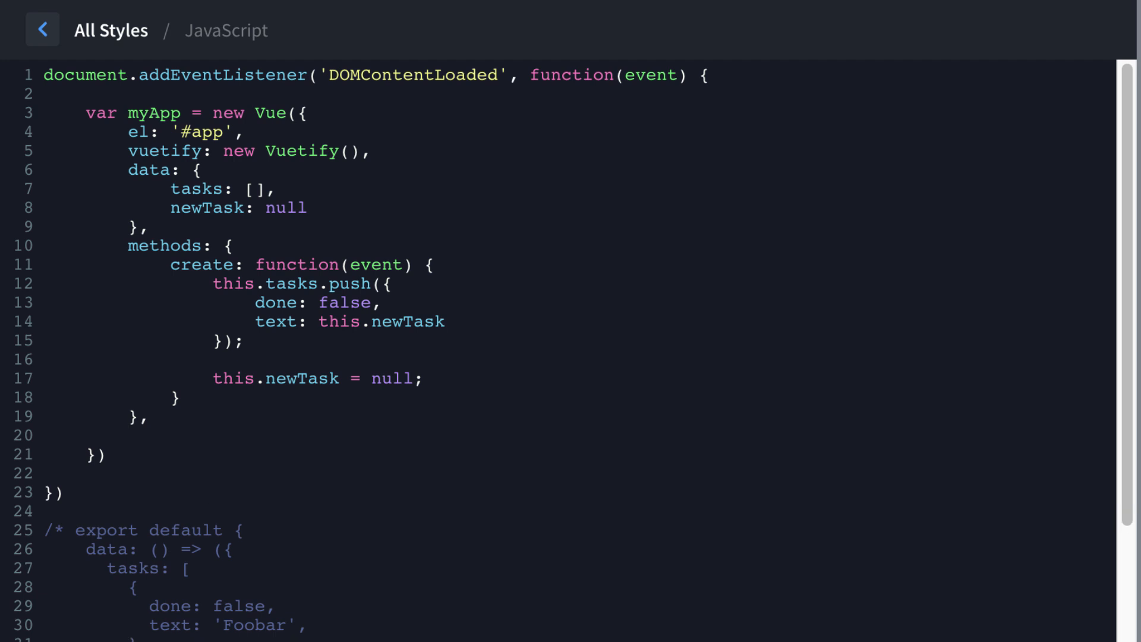
Add computed: { with empty completedTasks() and progress() functions after methods
text(computed)
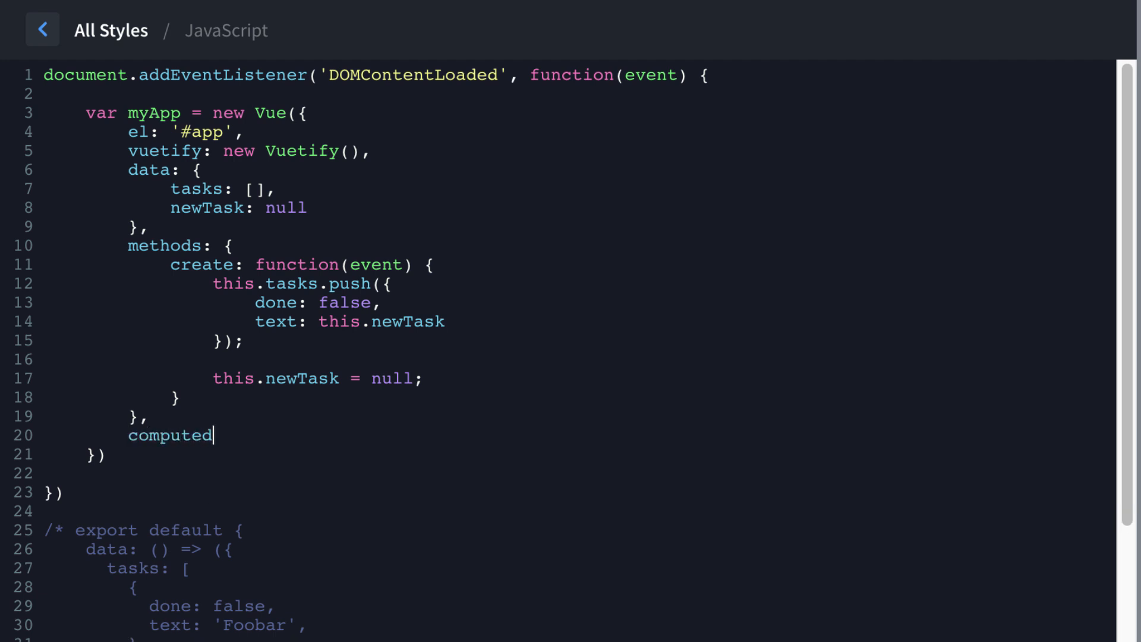
text(: {)
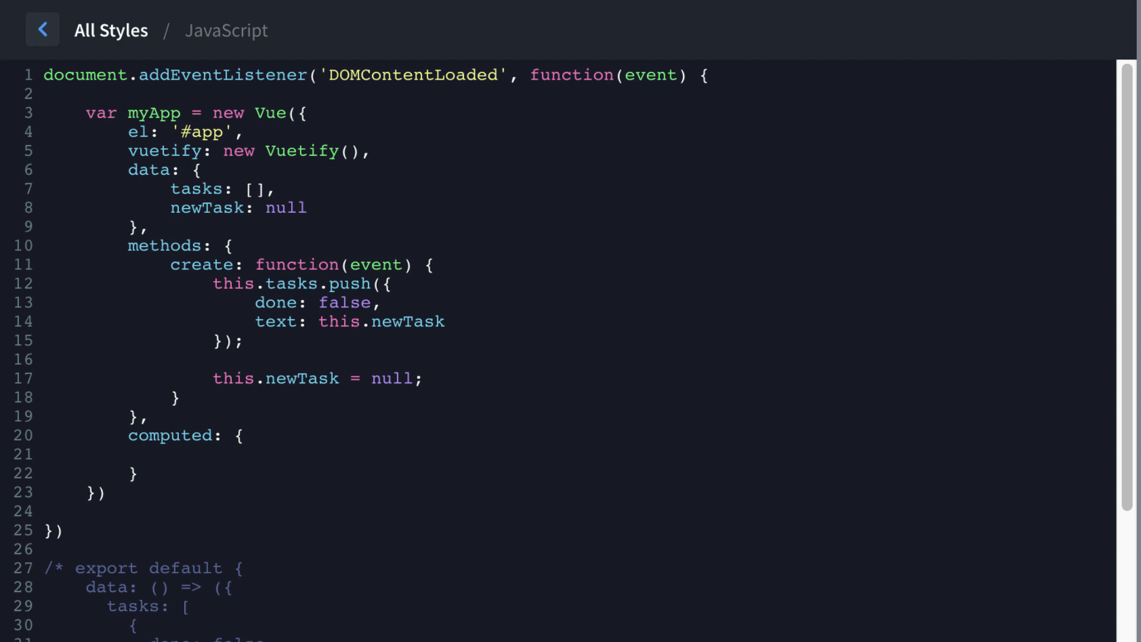
text(completedTasks() {)
text(},)
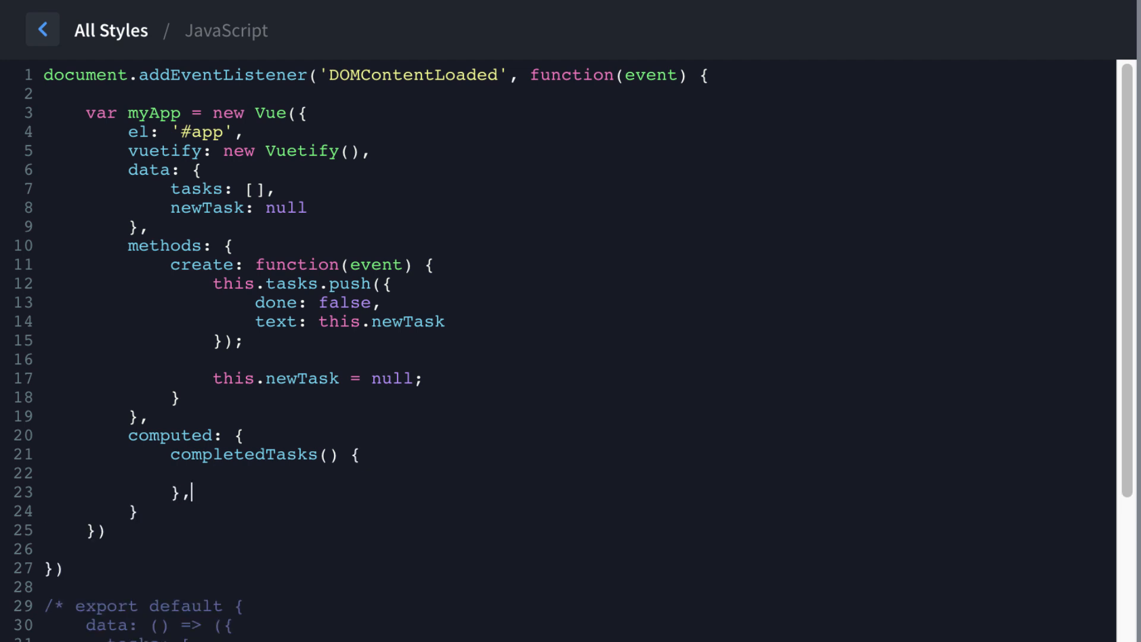
text(prog)
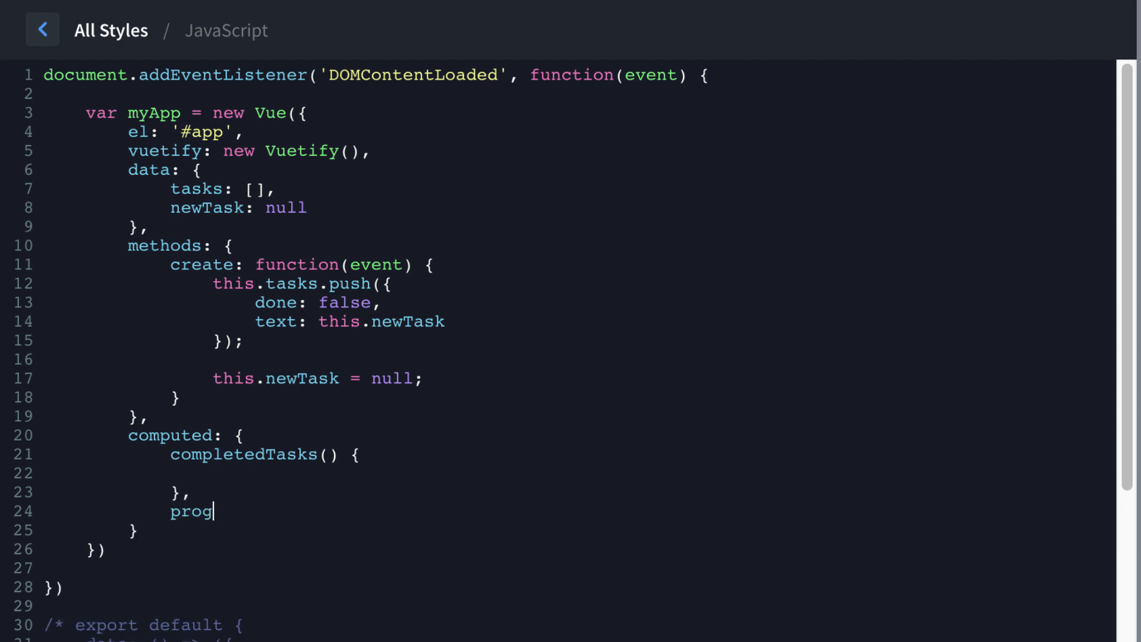
text(ress() {)
text(},)
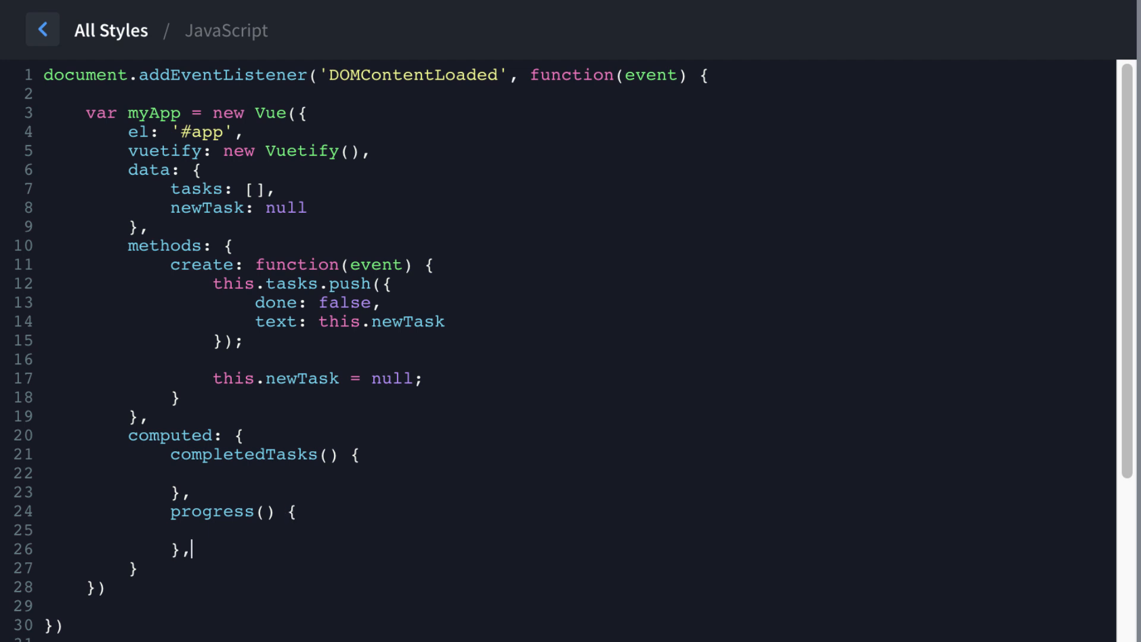
key(Enter)
text(remainingTasks() {)
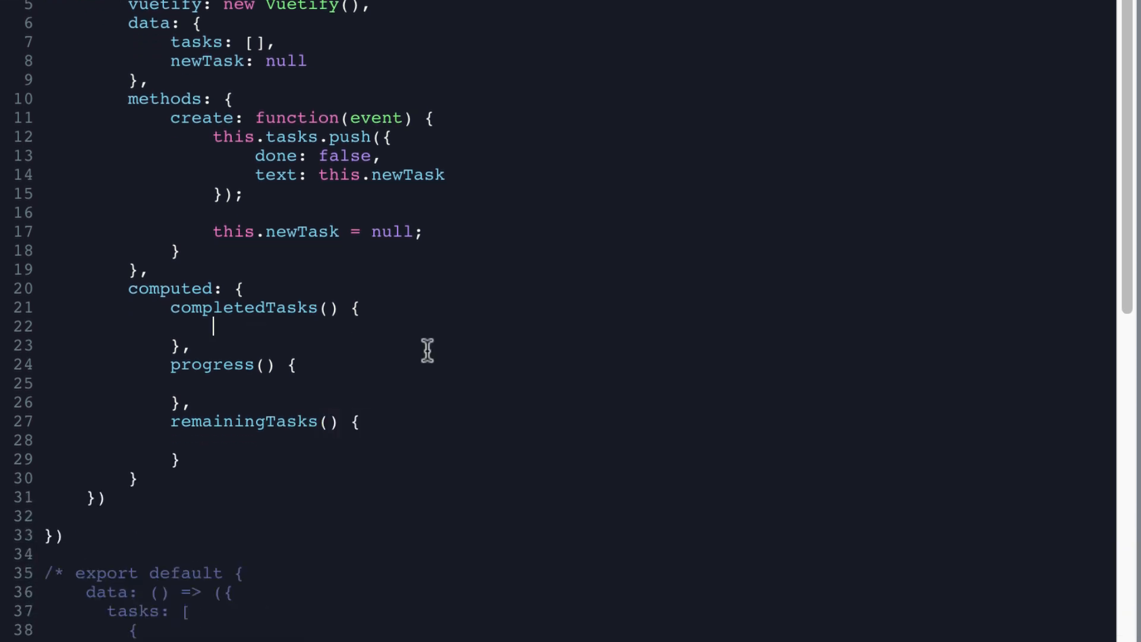
Make completedTasks return this.tasks.filter(task => task.done).length
text(ret)
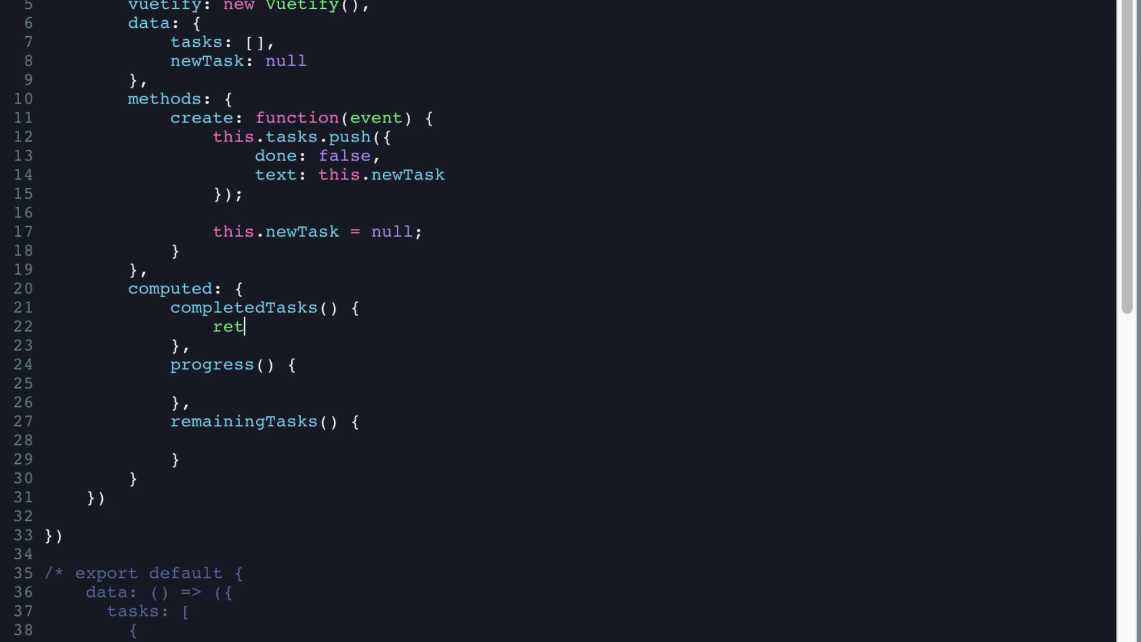
text(urn this.tasks.filter()
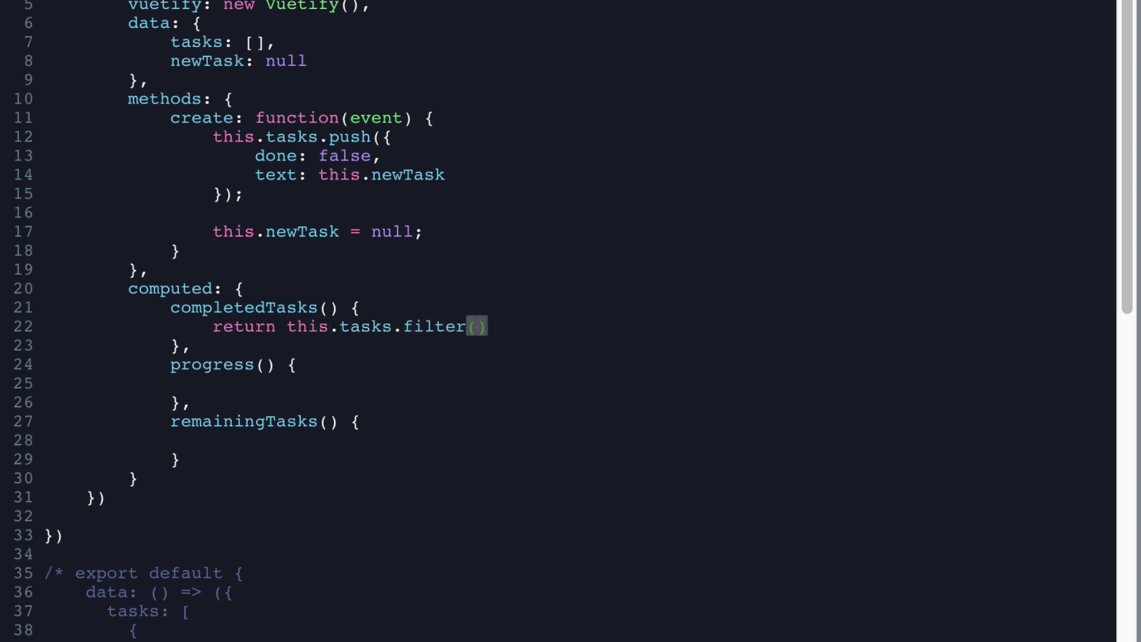
text(task =>)
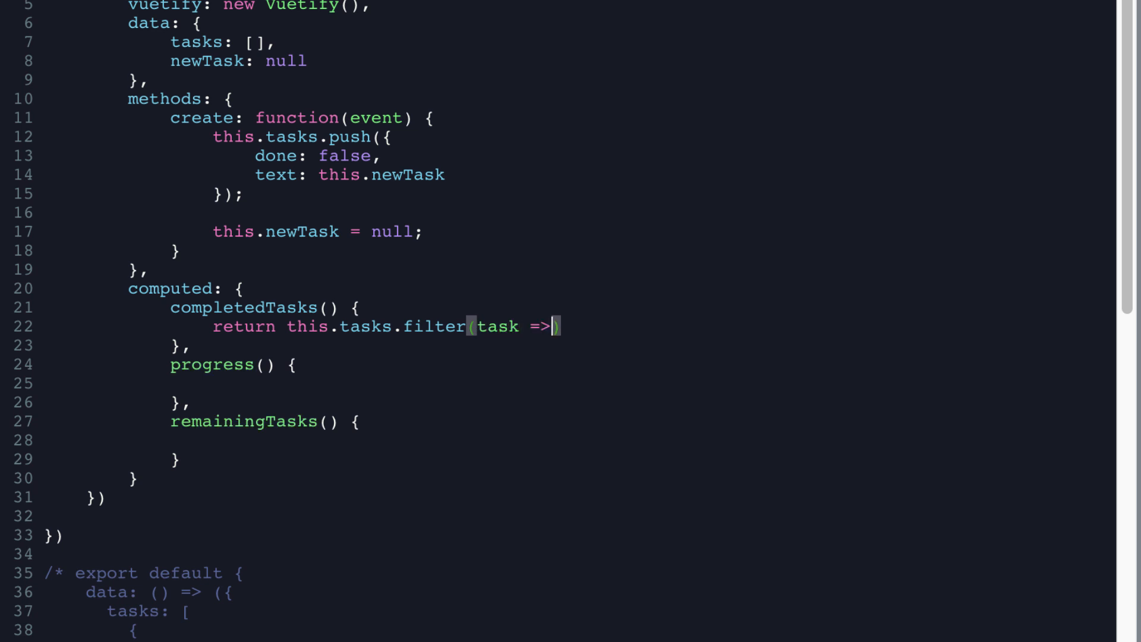
text(task.done)
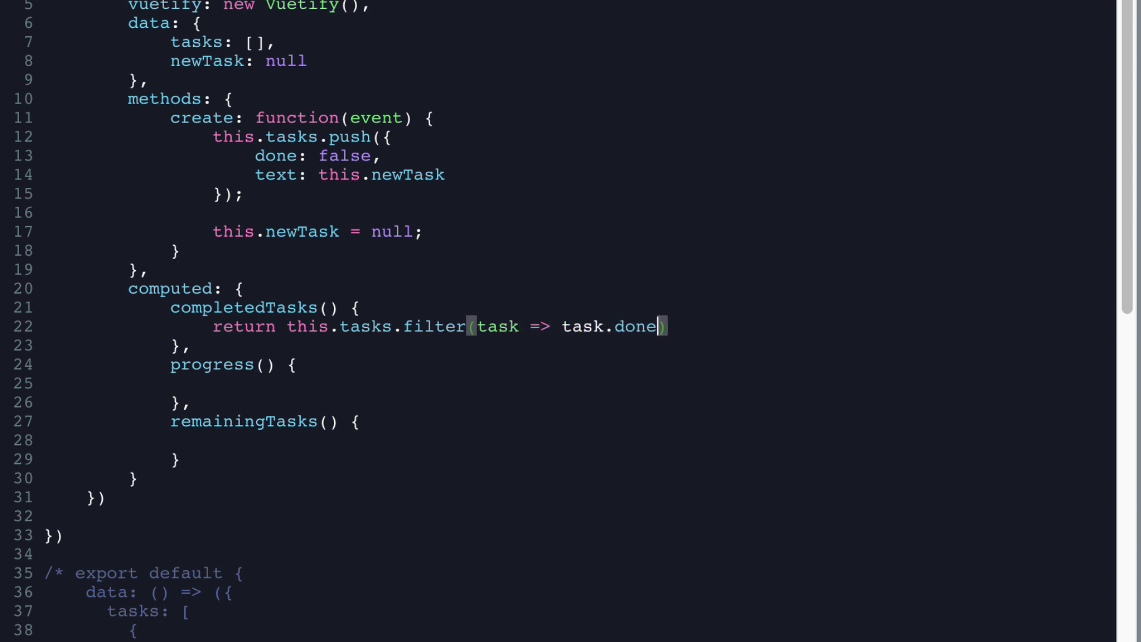
text().lengt)
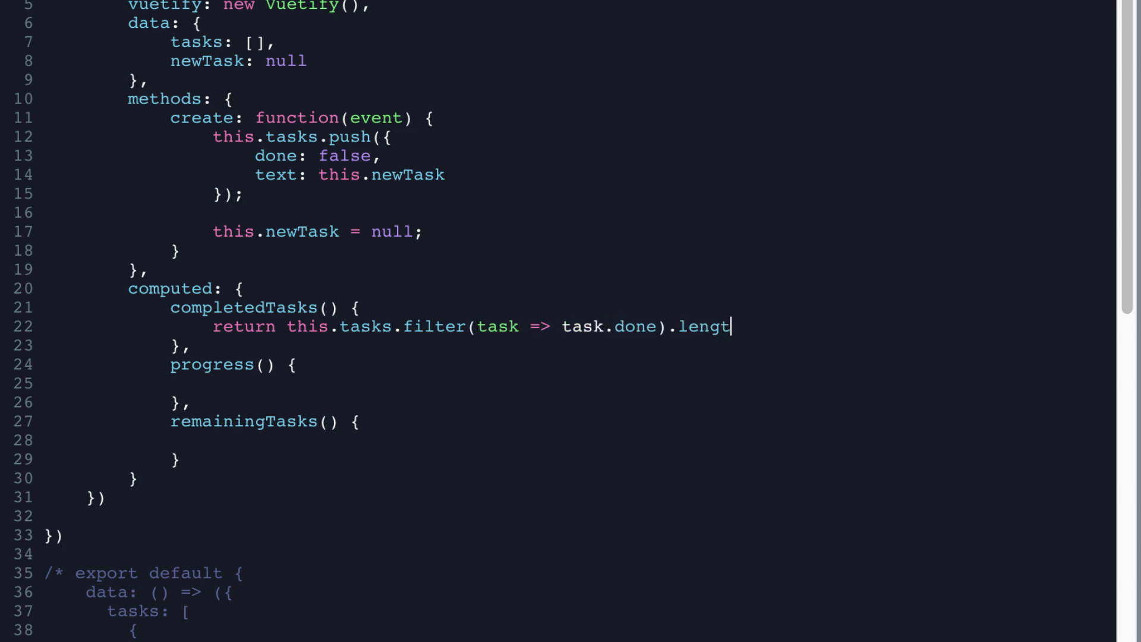
text(h;)
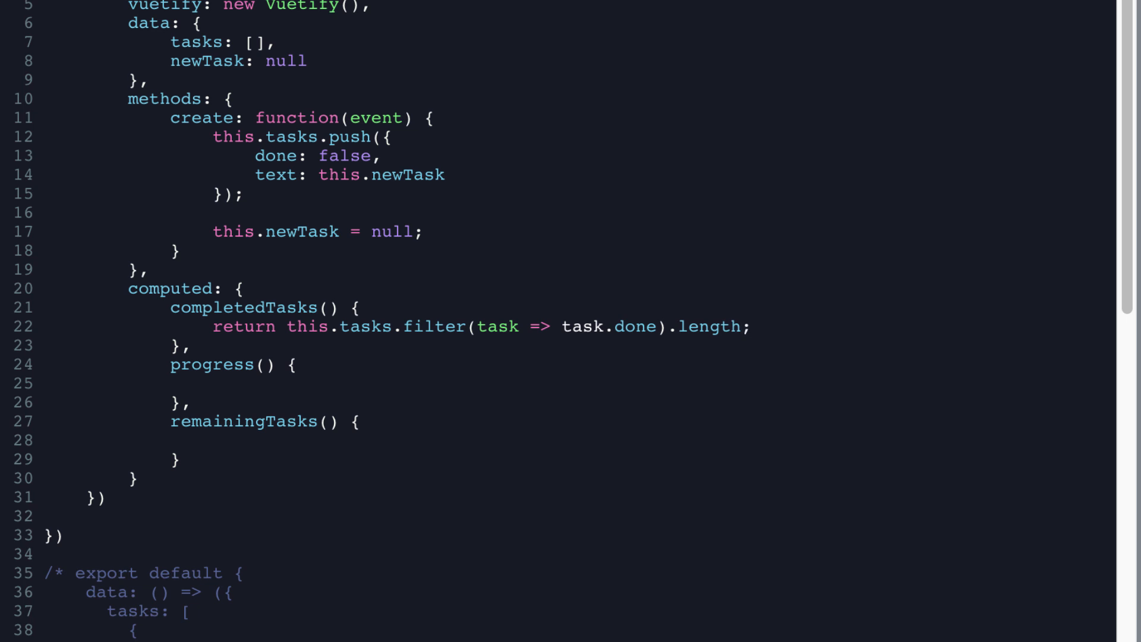
Make progress return this.completedTasks / this.tasks.length * 100
click(214, 385)
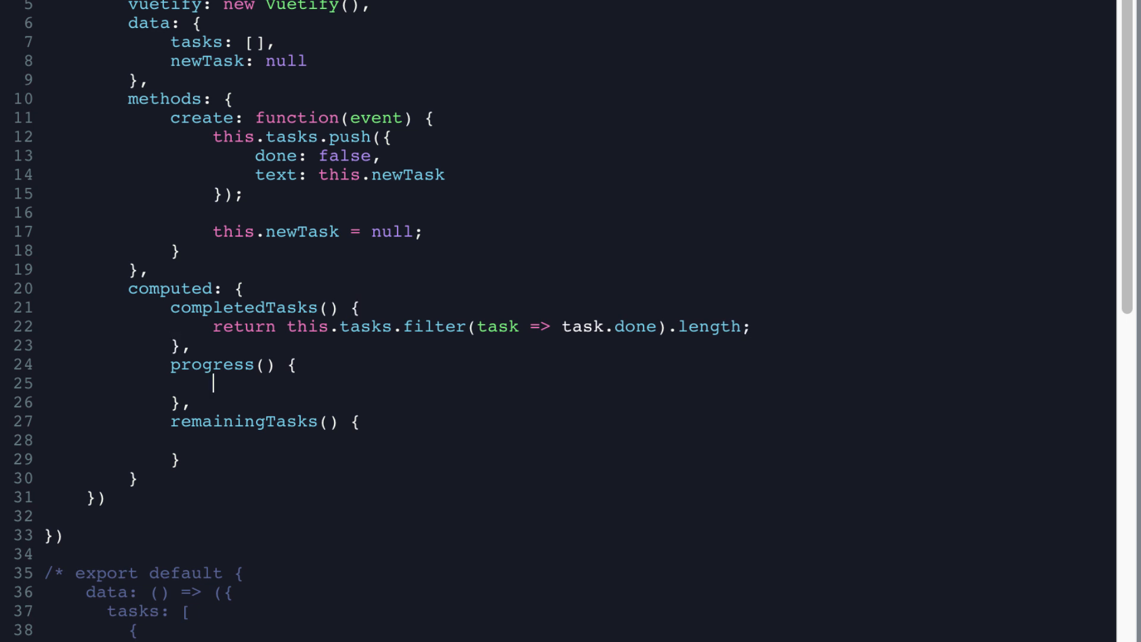
text(return this.)
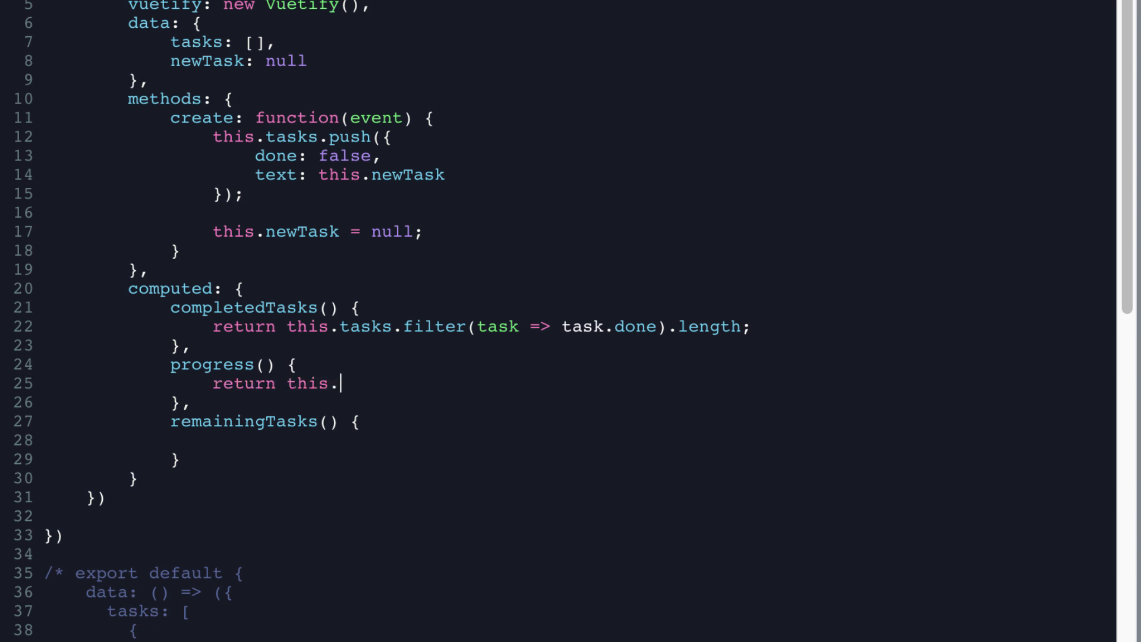
text(completedTasks)
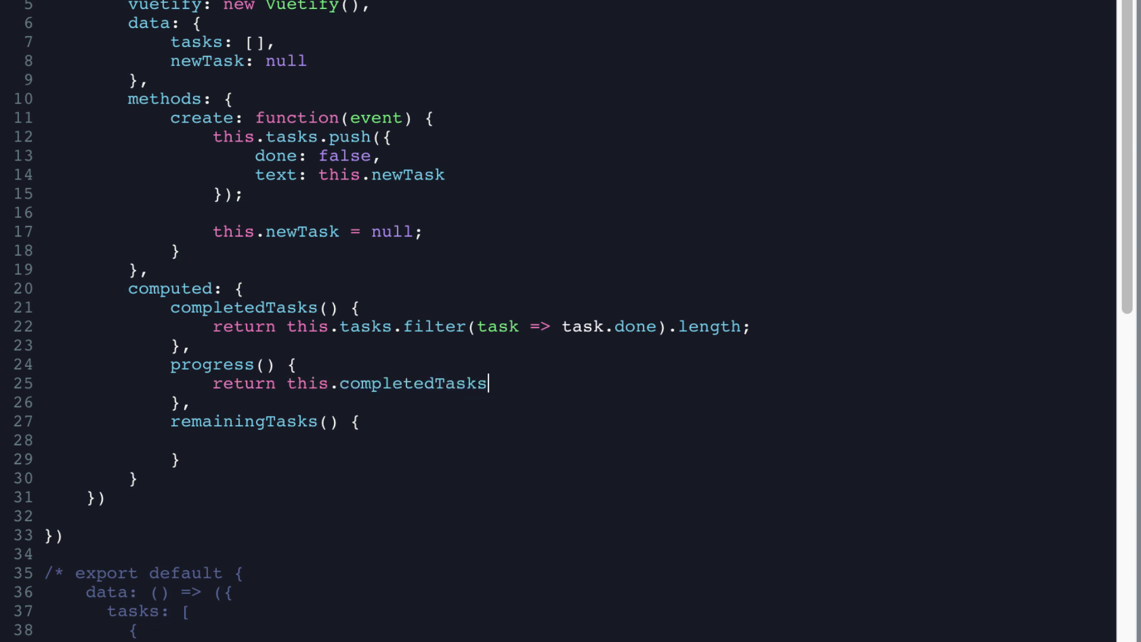
text(/ thi)
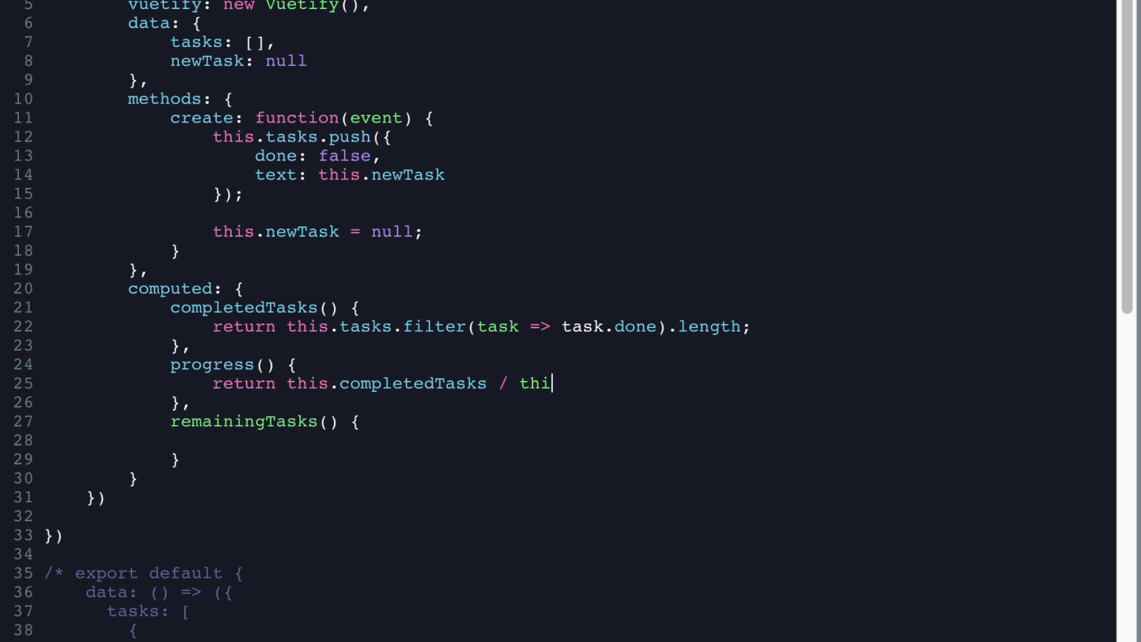
text(s.tasks.lengt)
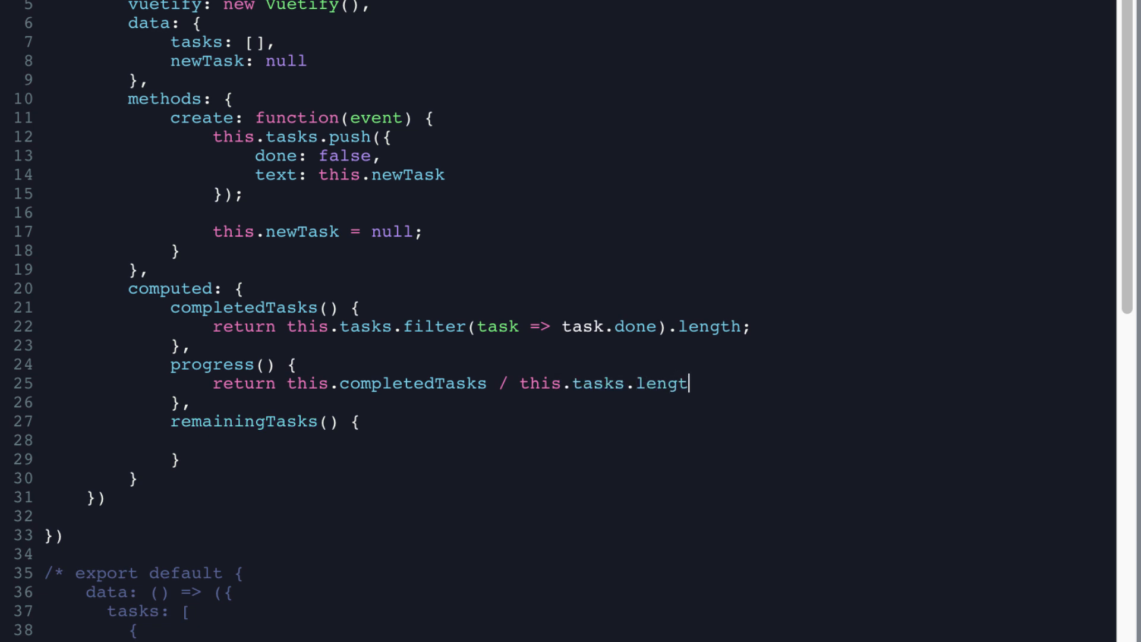
text(h * 100)
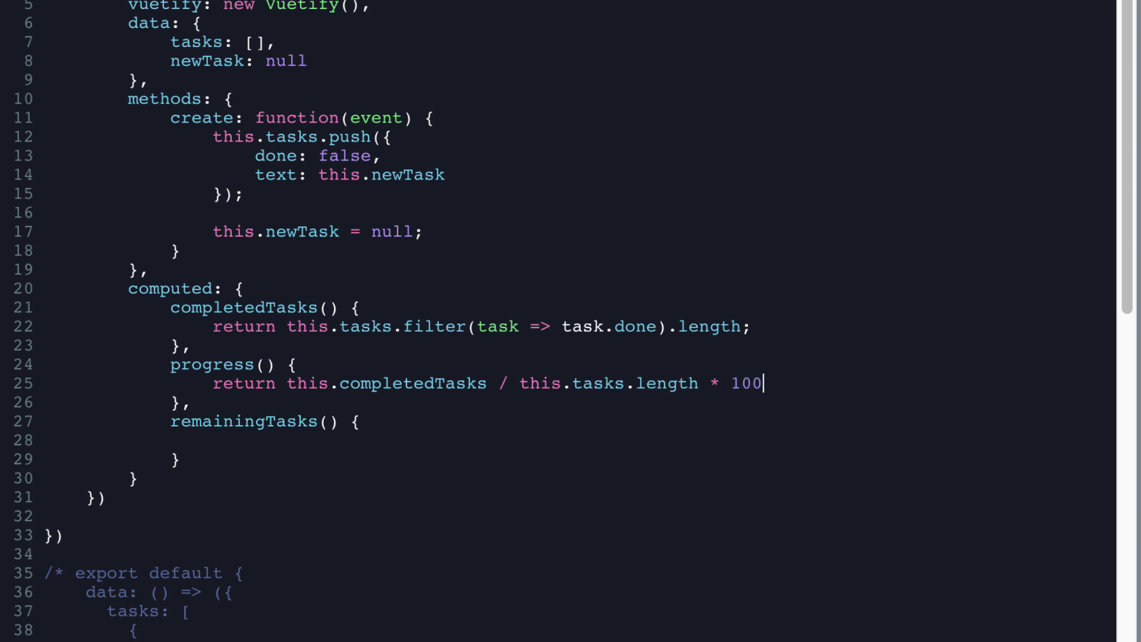
text(;)
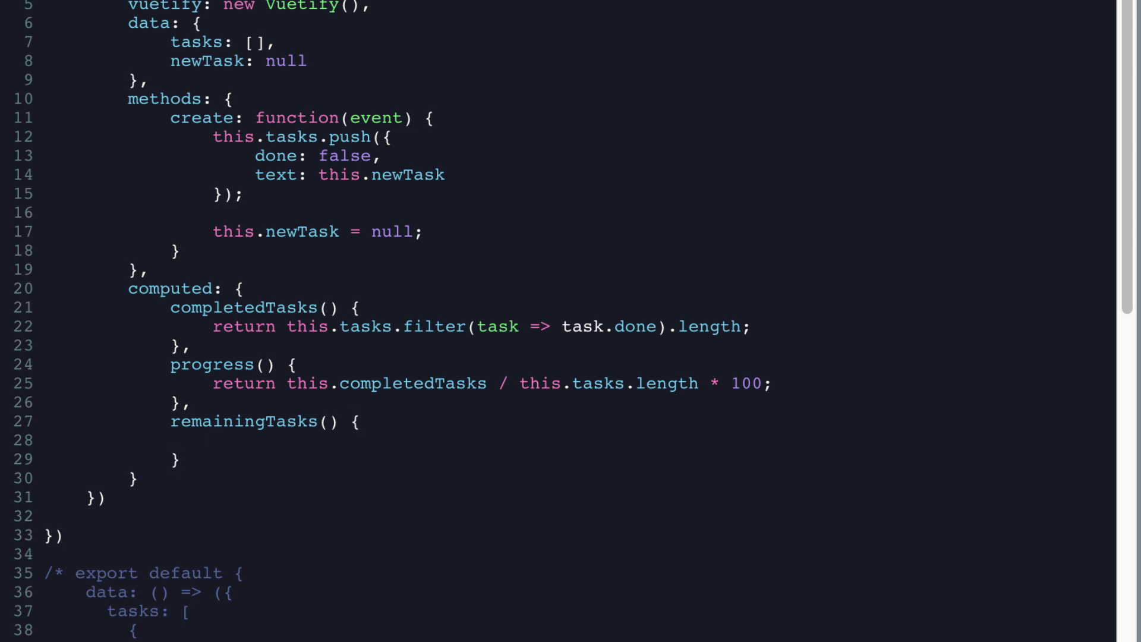
Make remainingTasks return this.tasks.length - this.completedTasks
text(return this.tasksle)
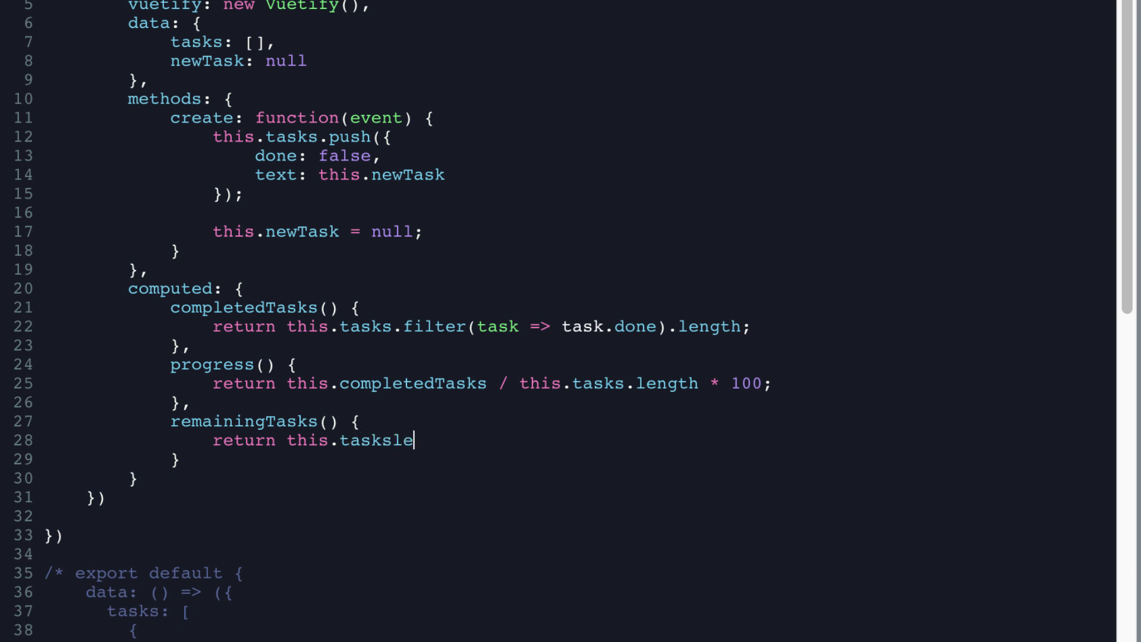
text(.length - this.C)
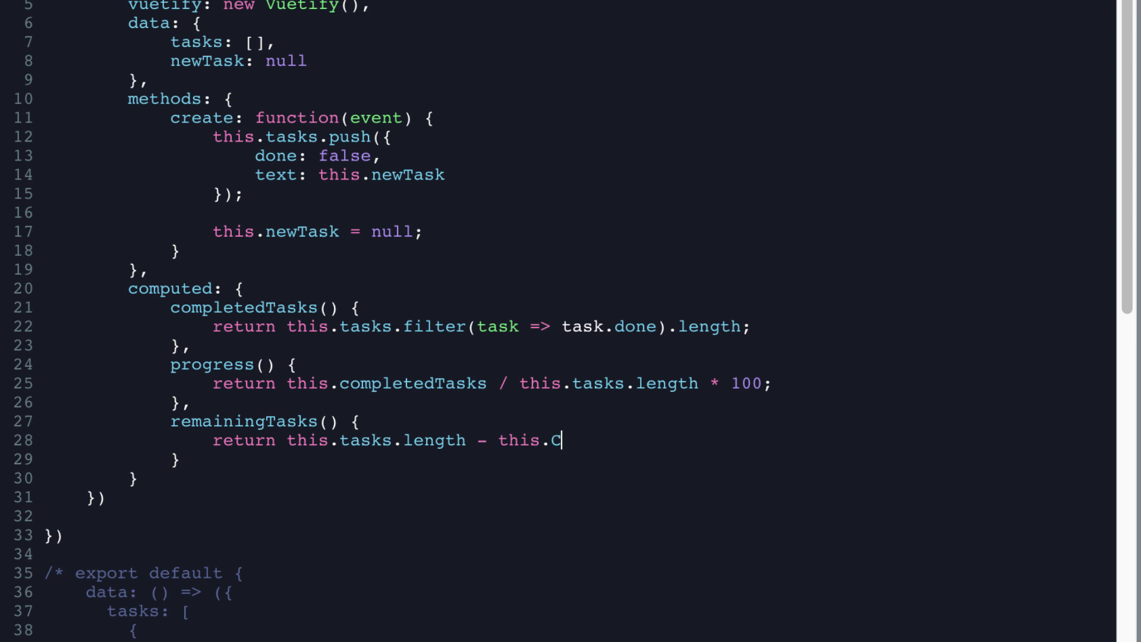
text(ompletedTasks;)
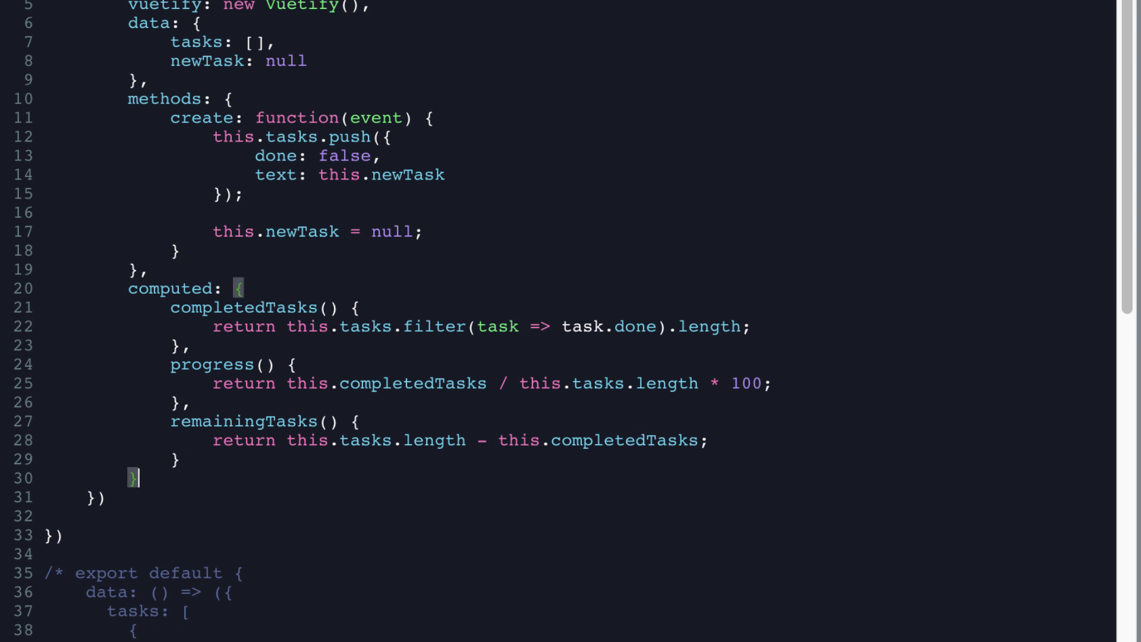
text(,)
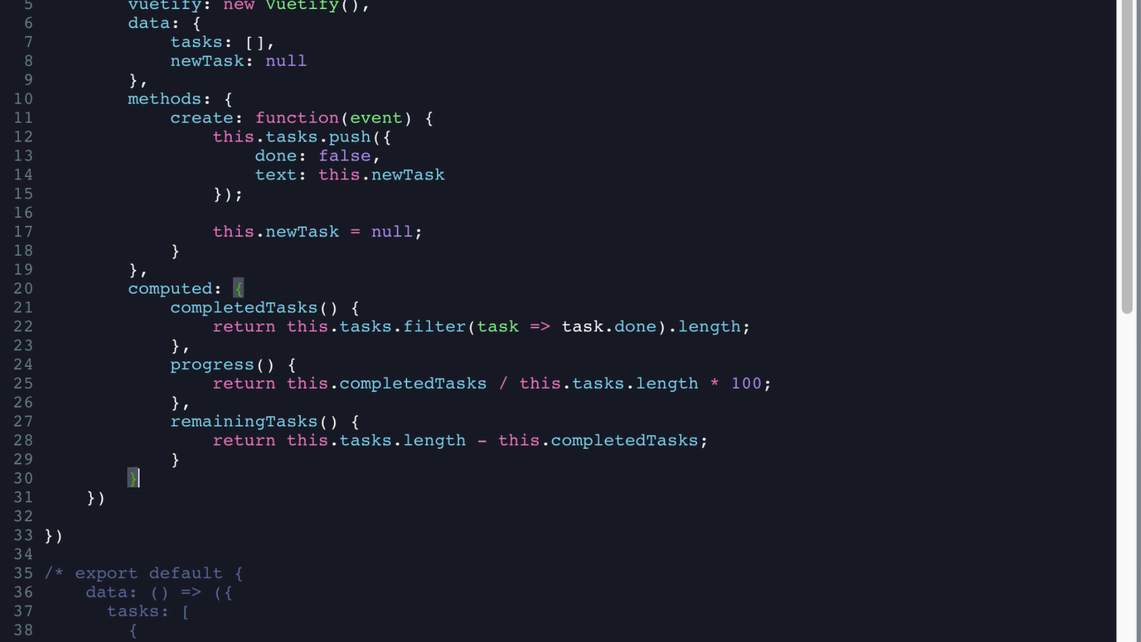
mouse_move(628, 440)
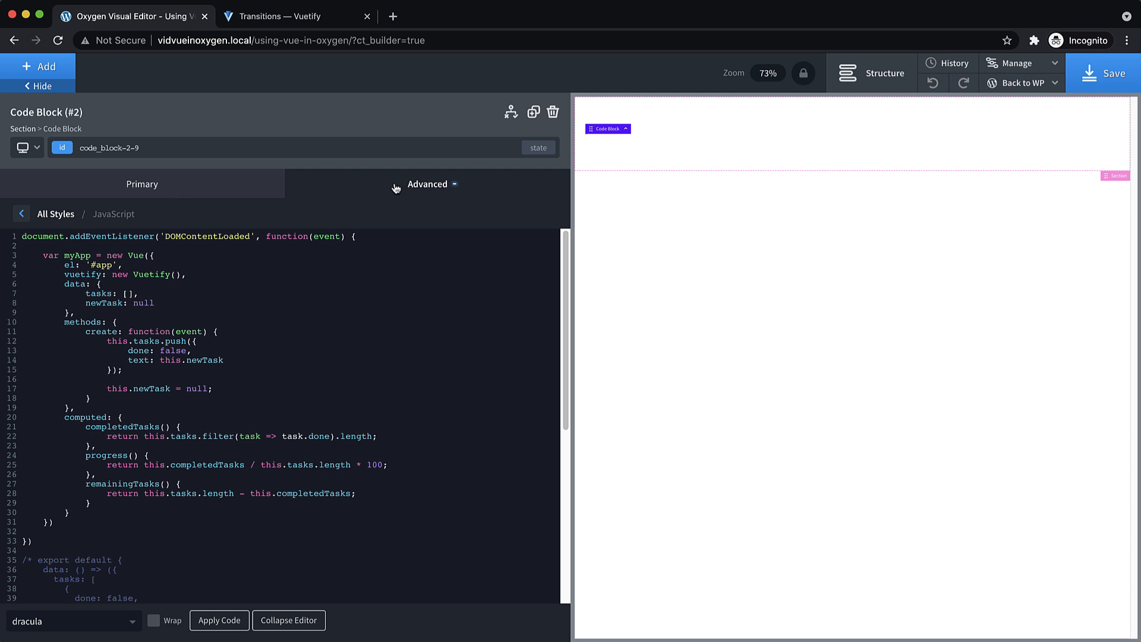
Set the Code Block's Width to 100% under Size & Spacing
click(428, 184)
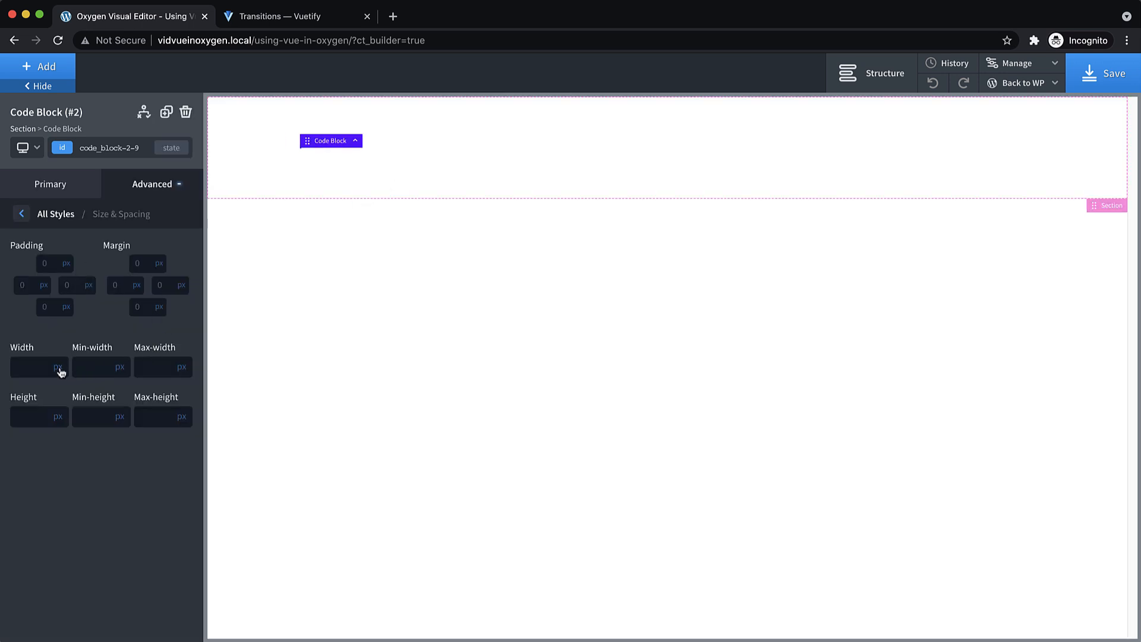
text(100)
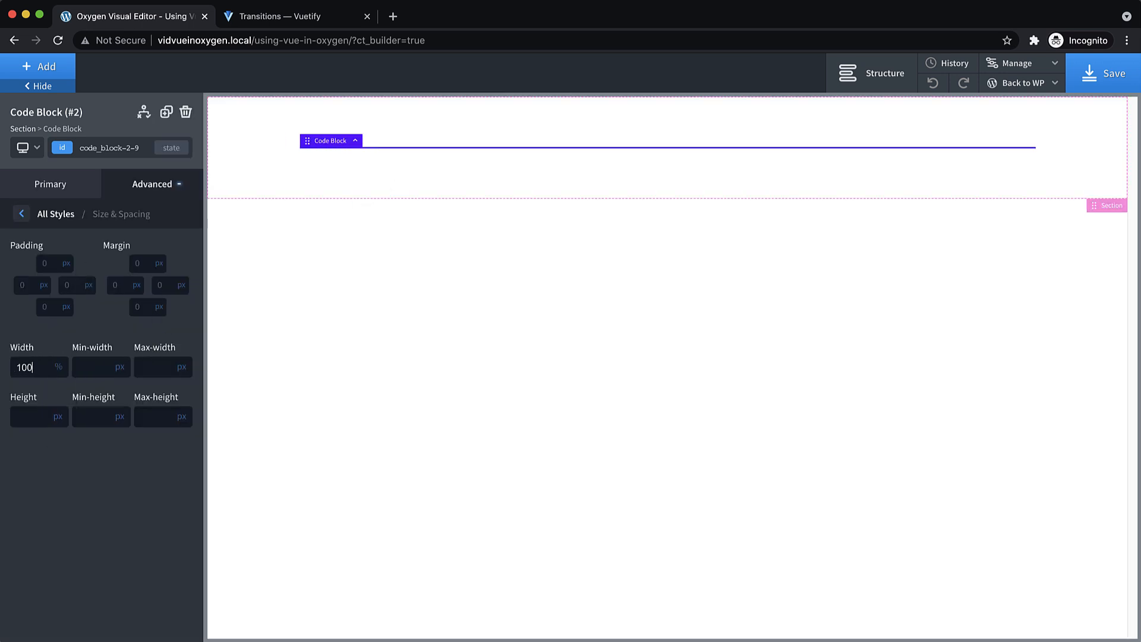
click(283, 16)
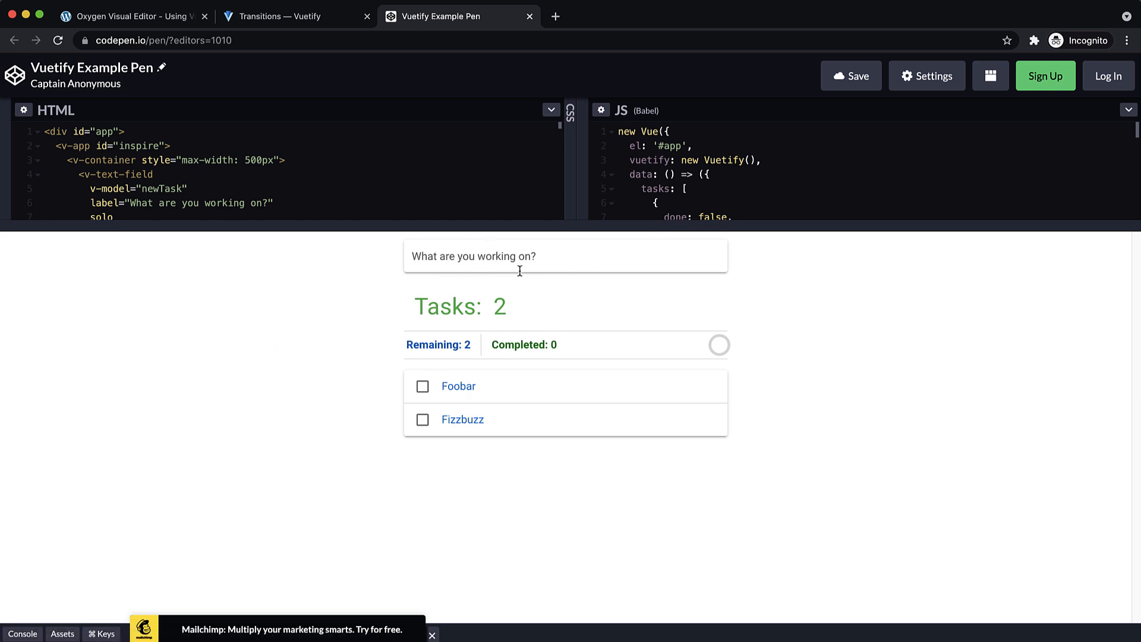
Glance at the Vuetify docs tab, return to Oxygen and use Back to WP > Frontend to open the live page
click(296, 16)
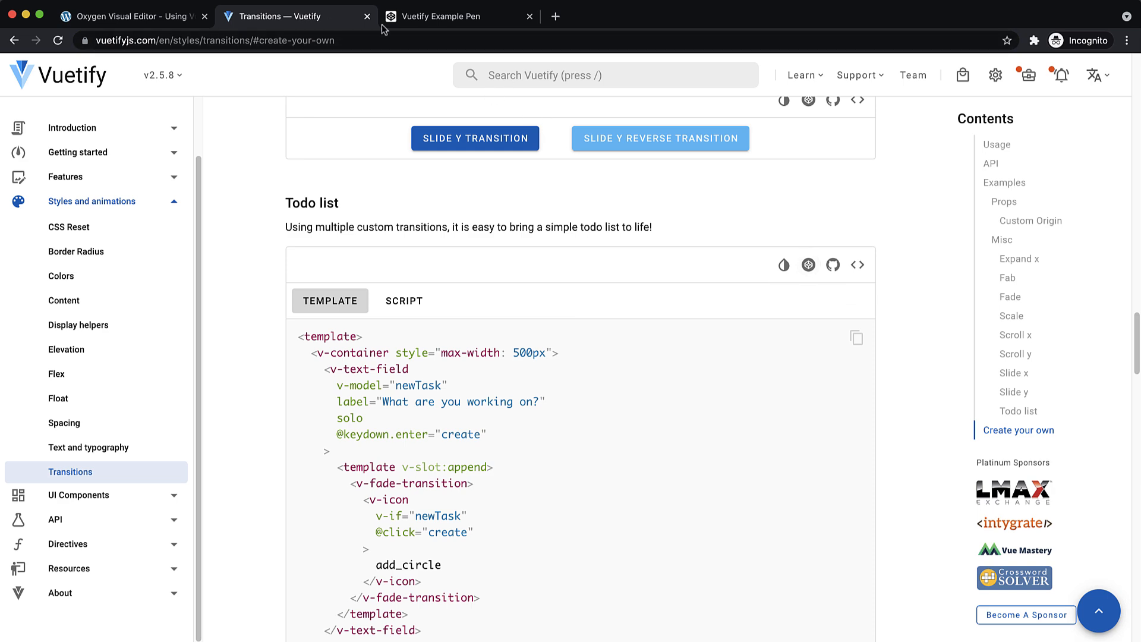
click(137, 17)
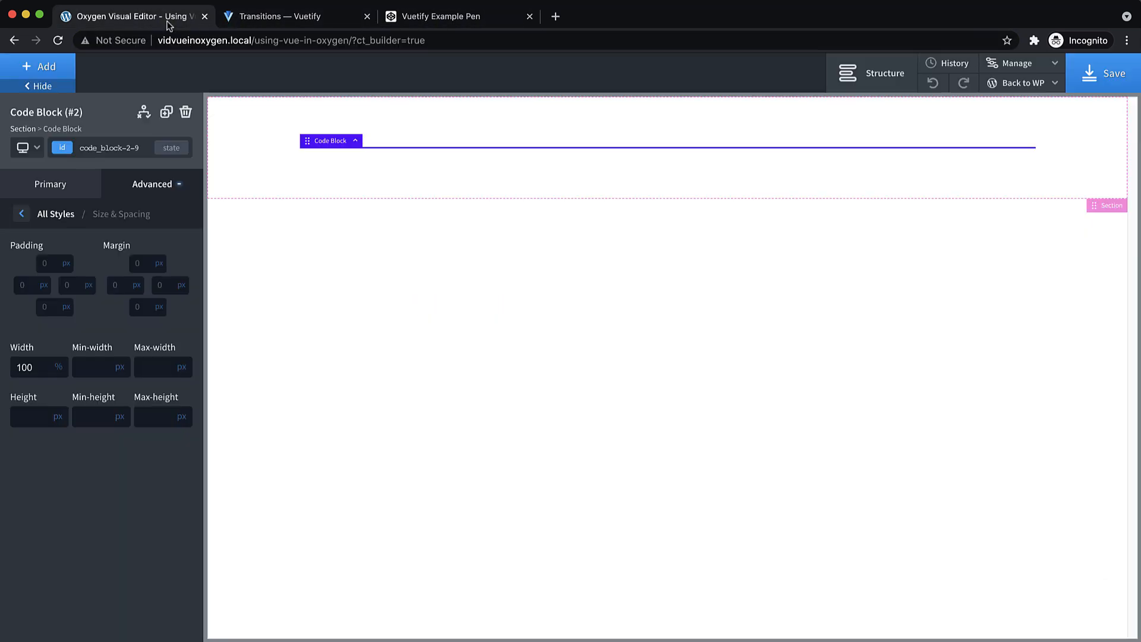
click(1025, 83)
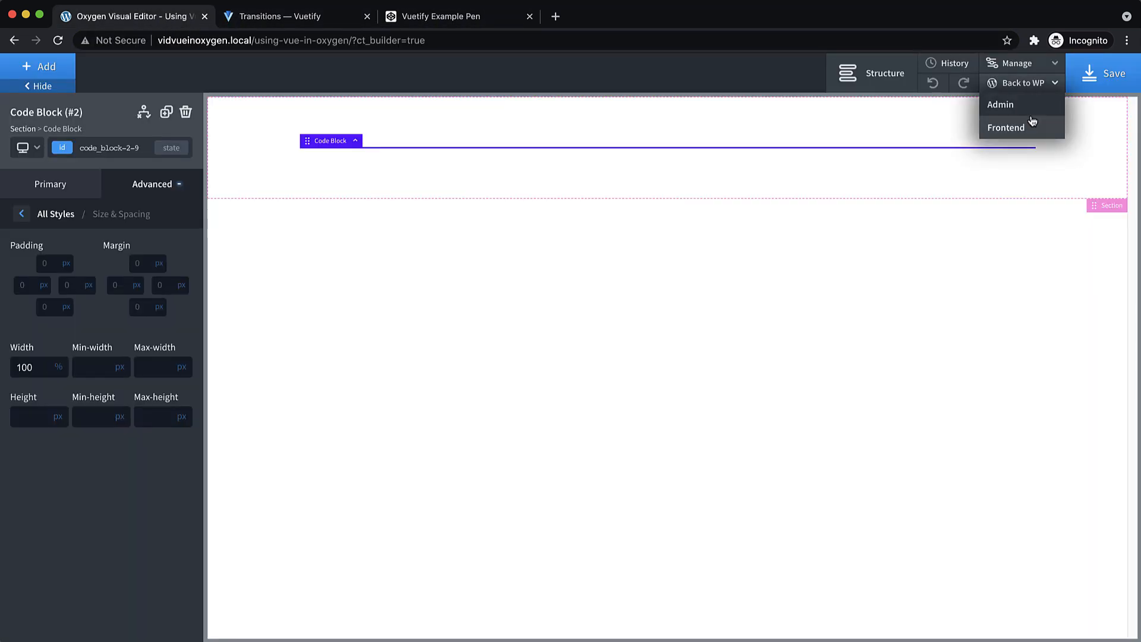
click(1006, 127)
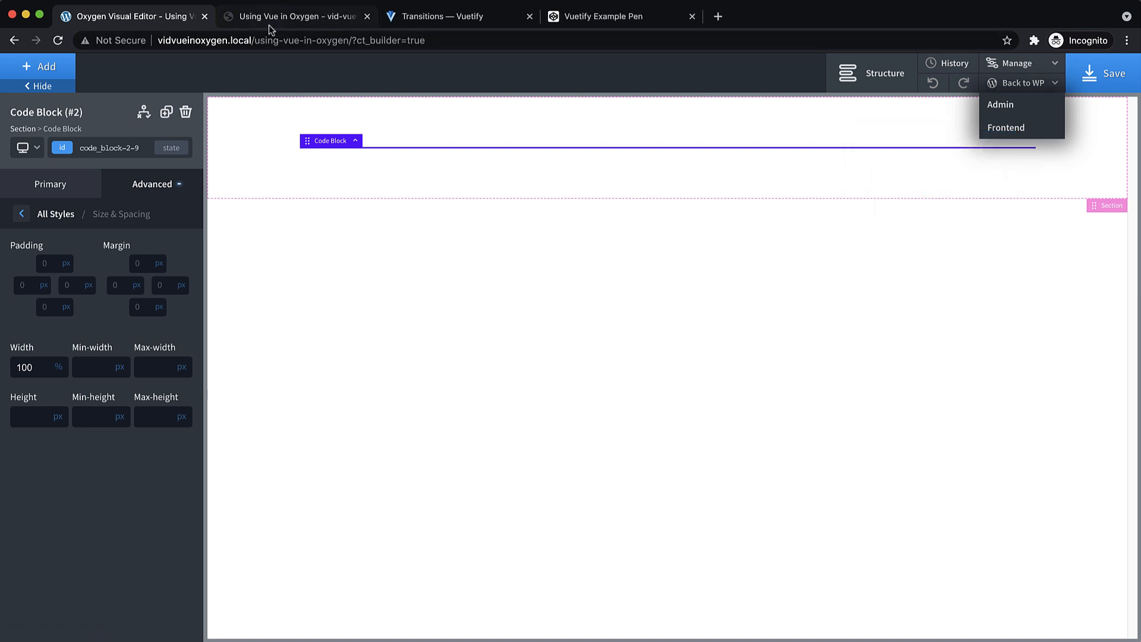
click(1006, 127)
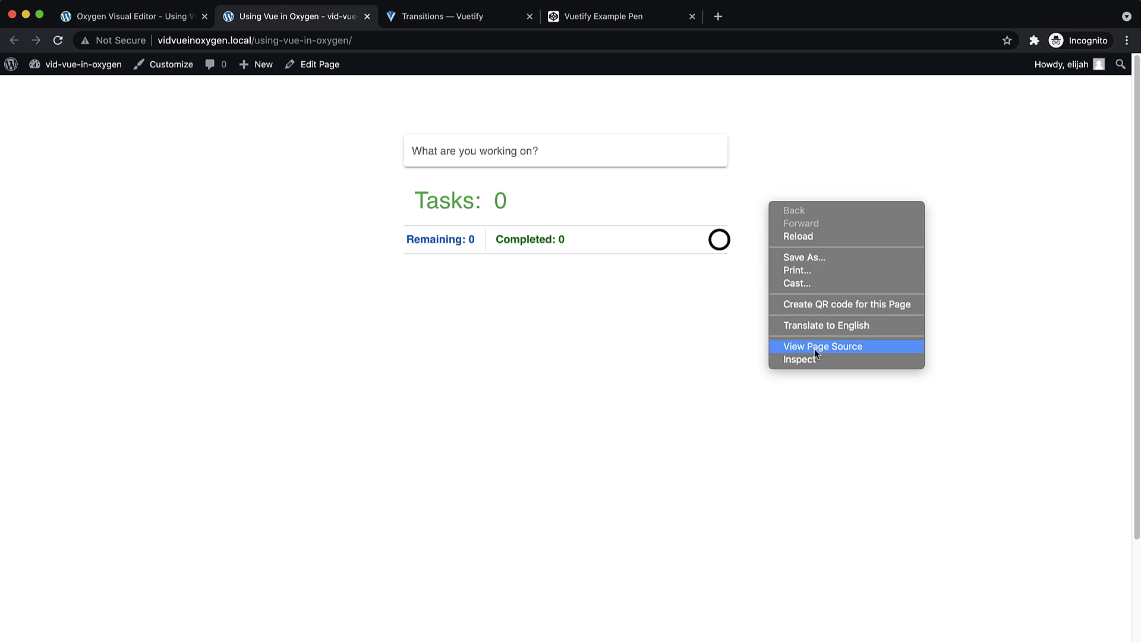
Check the console briefly, add tasks via the text field, then tick My new task and My second task as done
click(798, 359)
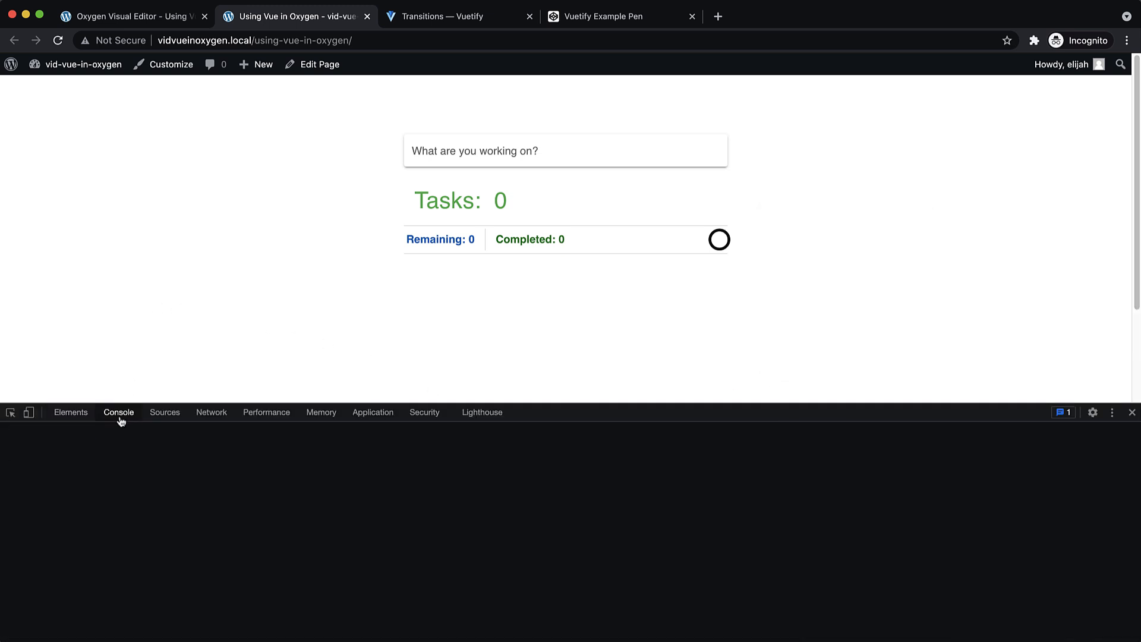
click(1132, 413)
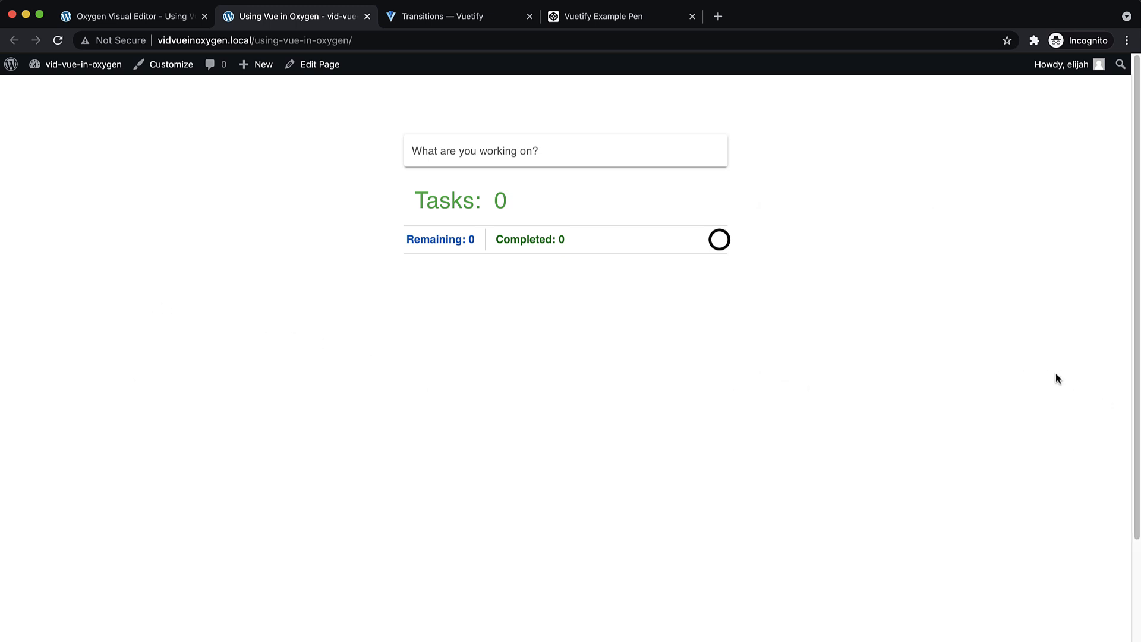
click(546, 150)
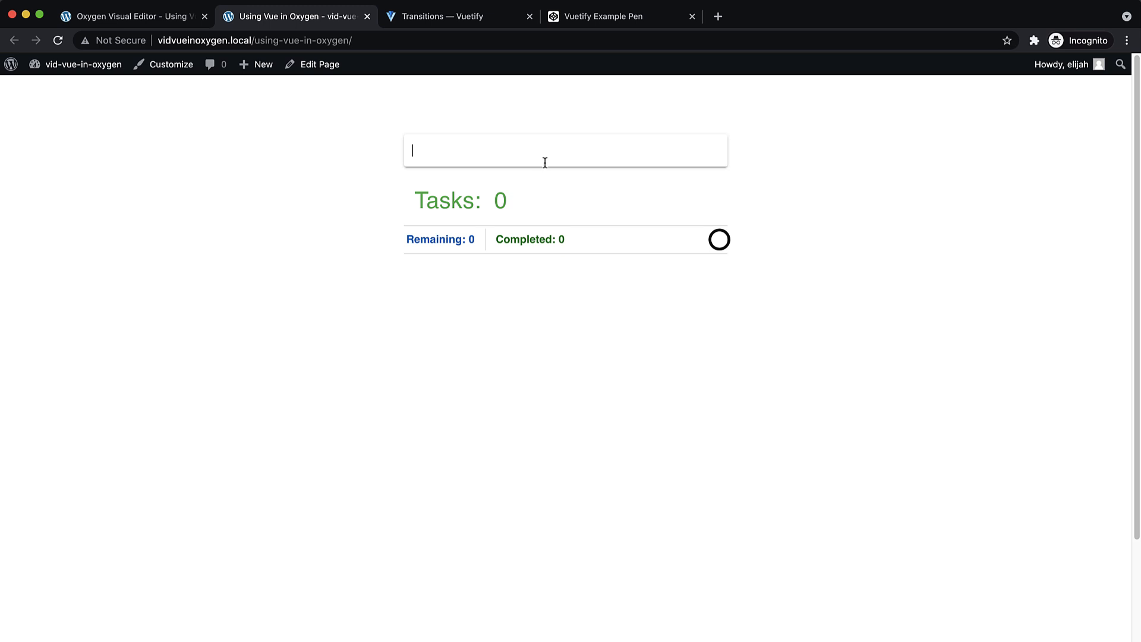
key(Enter)
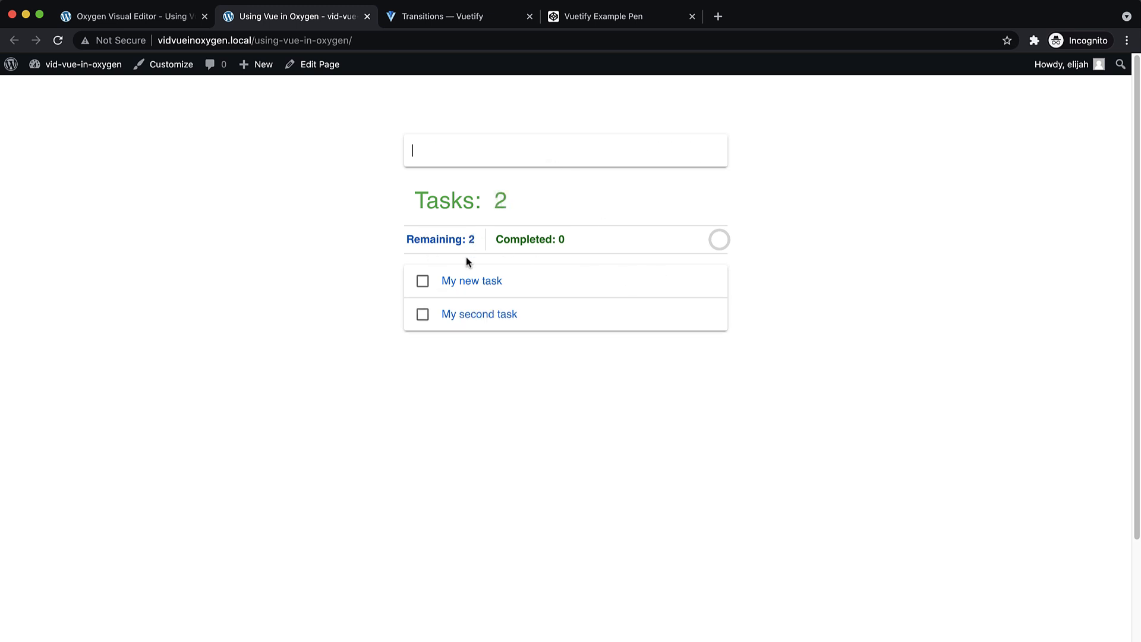
click(422, 280)
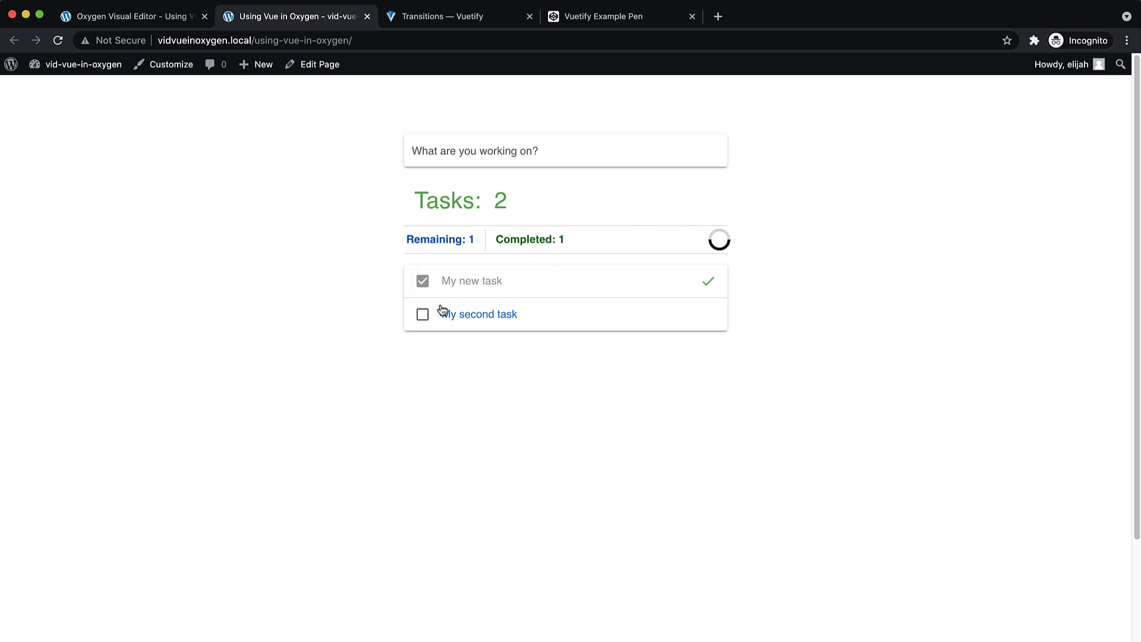
click(422, 314)
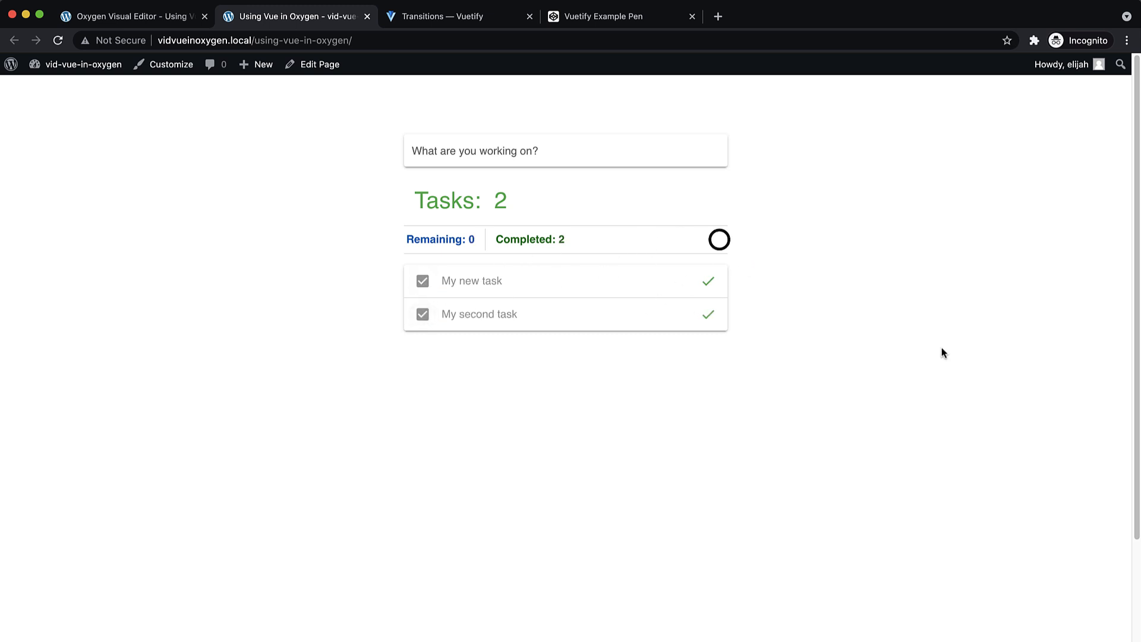
mouse_move(919, 303)
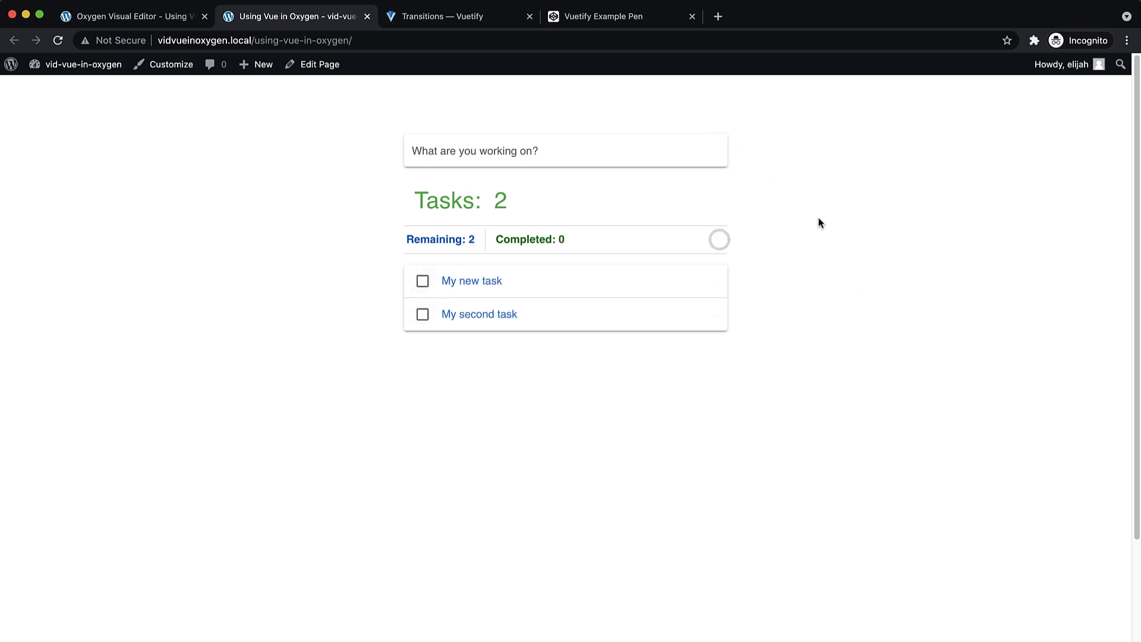
mouse_move(813, 230)
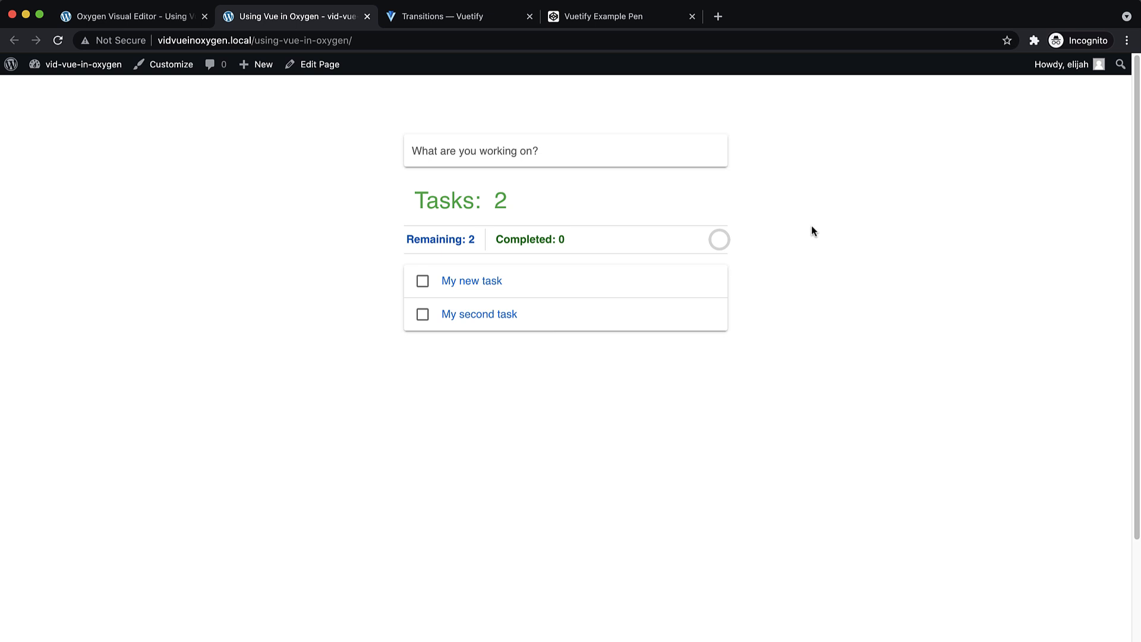